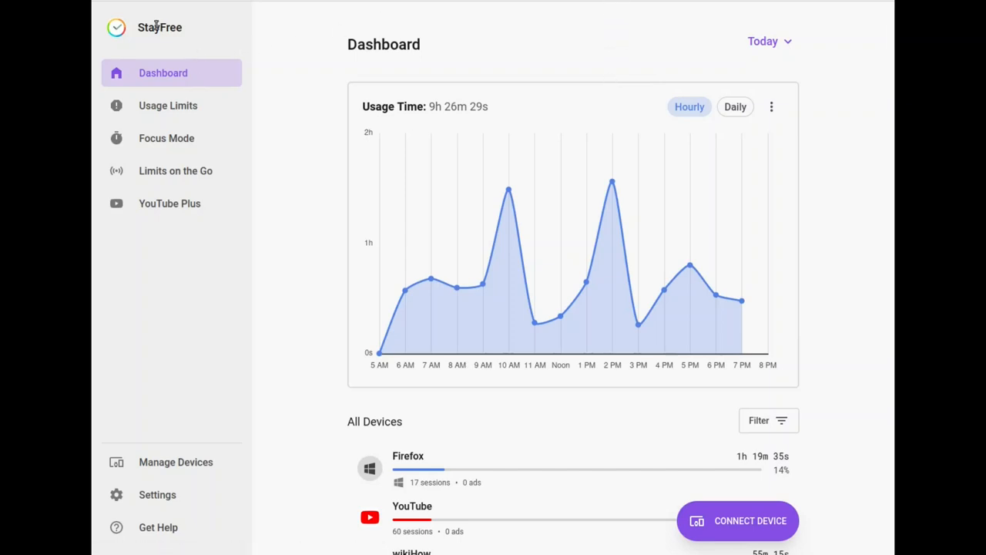
{"action": "mouse_move", "coordinate": [183, 29]}
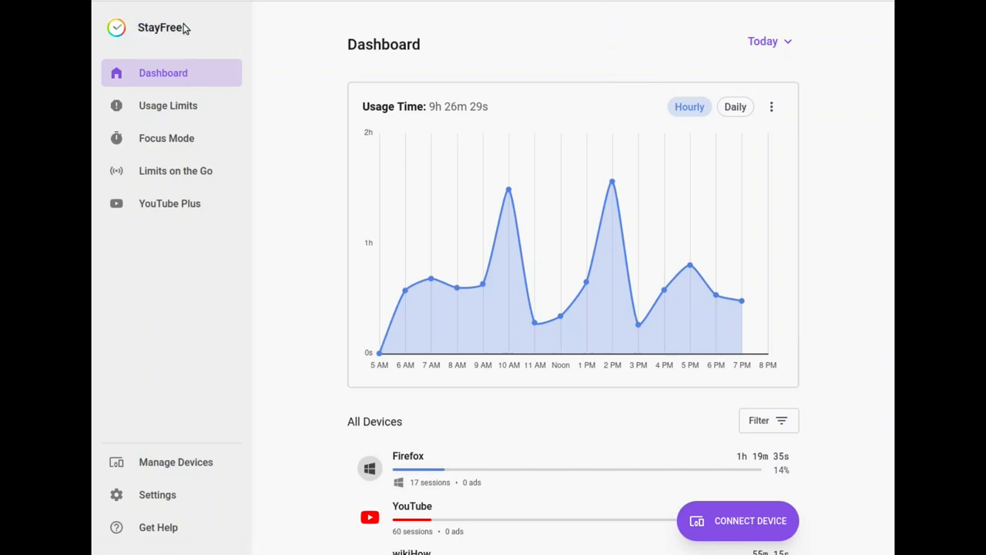
Show the usage chart as Daily totals, Sunday through Today, and scroll to the per-site list
{"action": "double_click", "coordinate": [159, 28]}
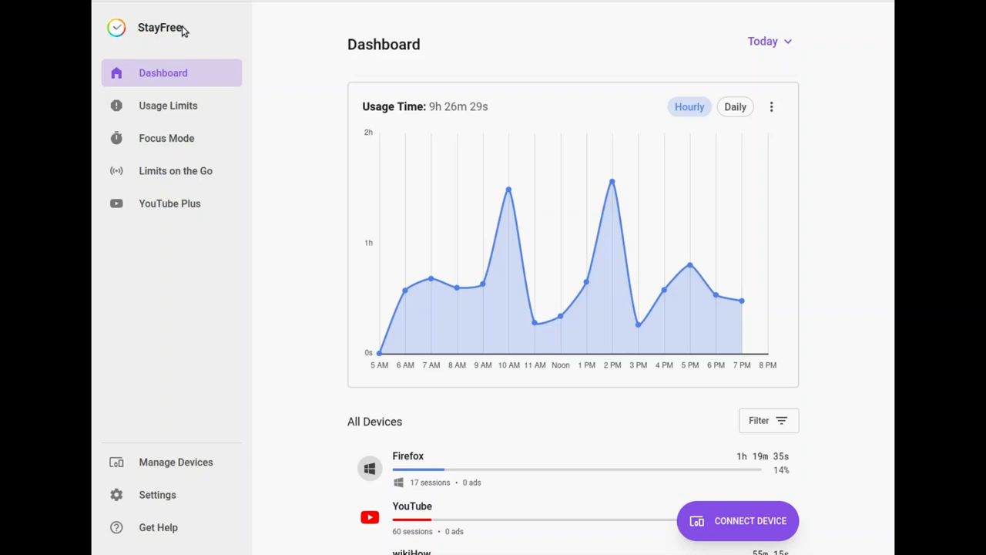
{"action": "mouse_move", "coordinate": [159, 27]}
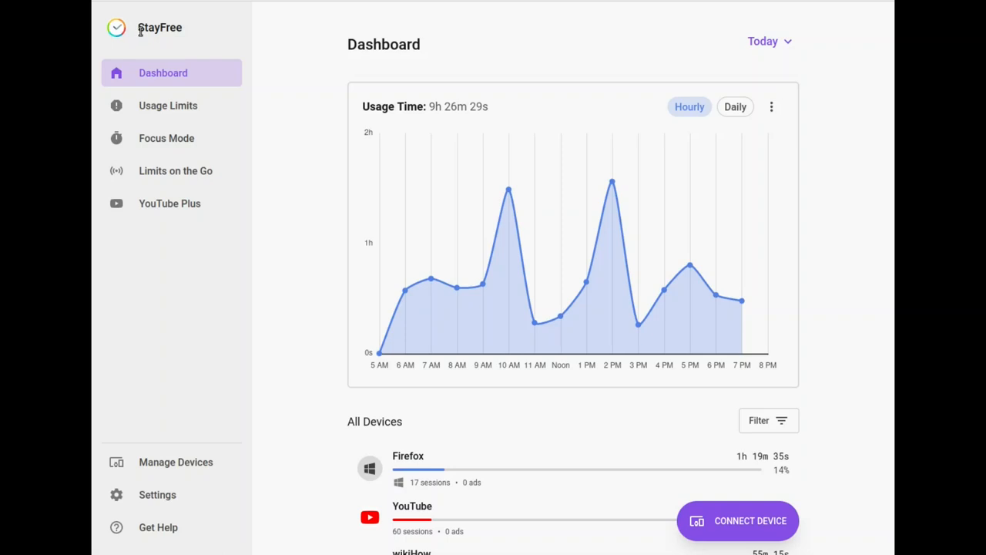
{"action": "mouse_move", "coordinate": [201, 67]}
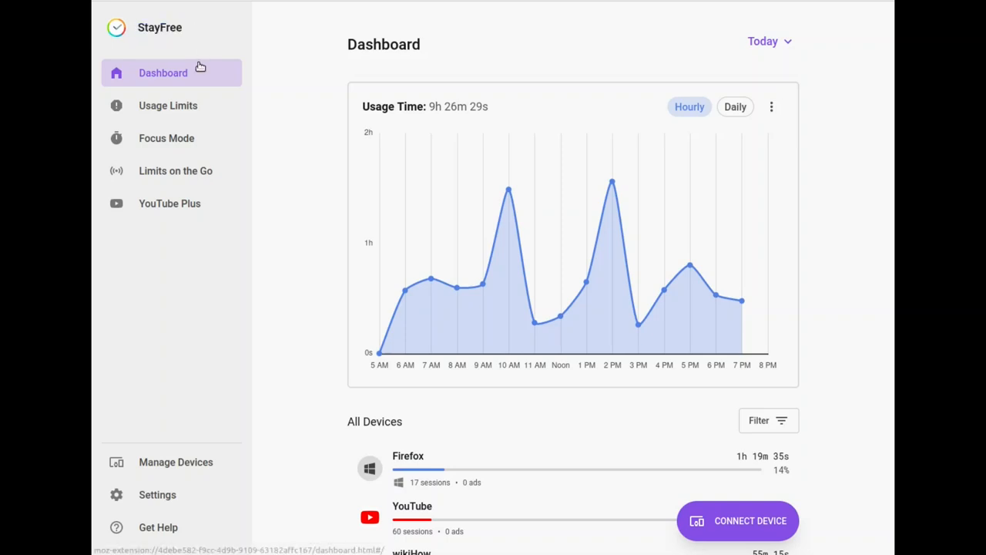
{"action": "mouse_move", "coordinate": [340, 96]}
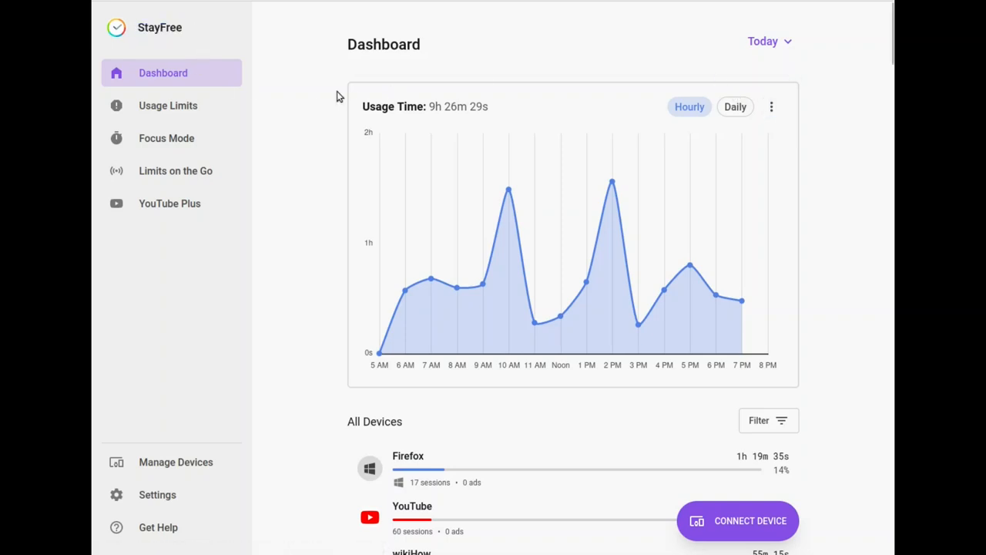
{"action": "double_click", "coordinate": [383, 44]}
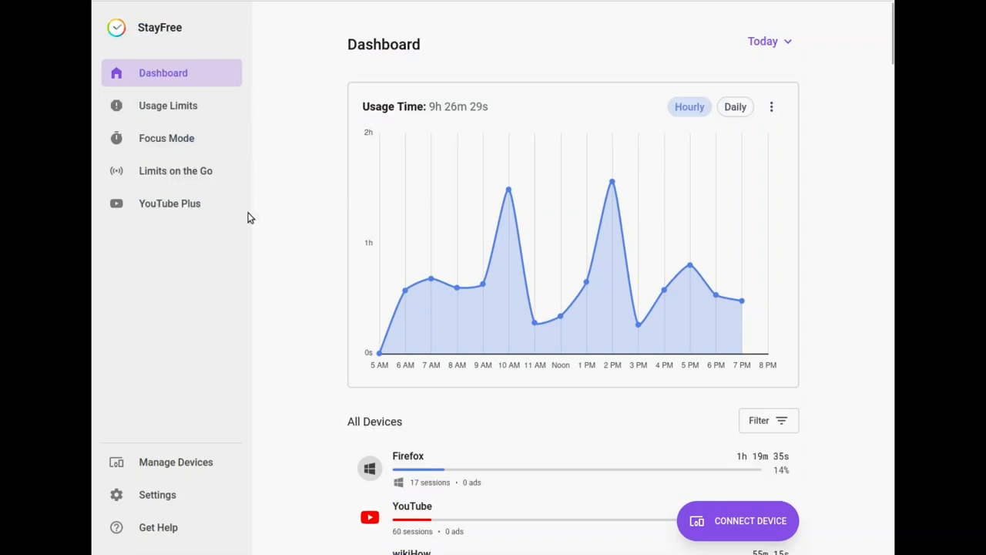
{"action": "mouse_move", "coordinate": [267, 172]}
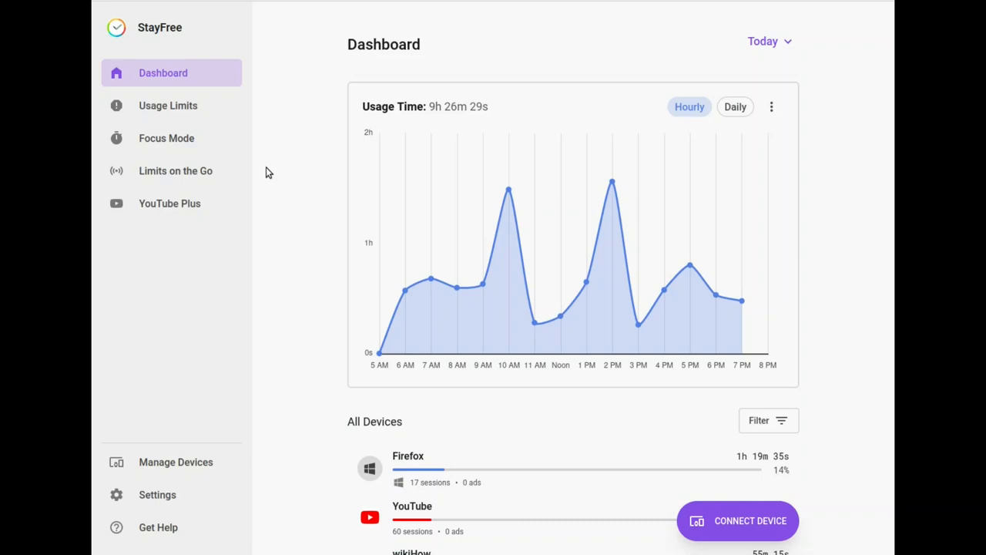
{"action": "mouse_move", "coordinate": [457, 517]}
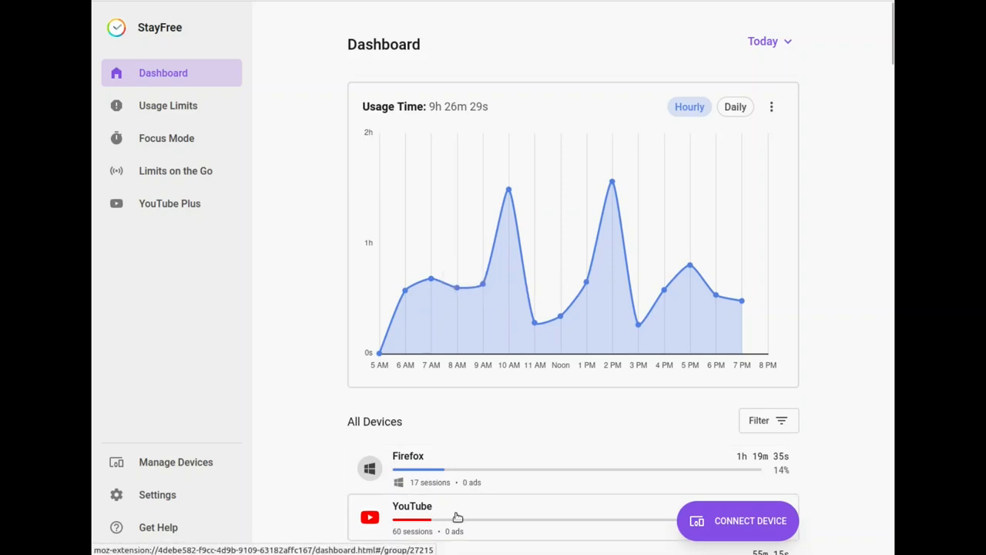
{"action": "mouse_move", "coordinate": [280, 127]}
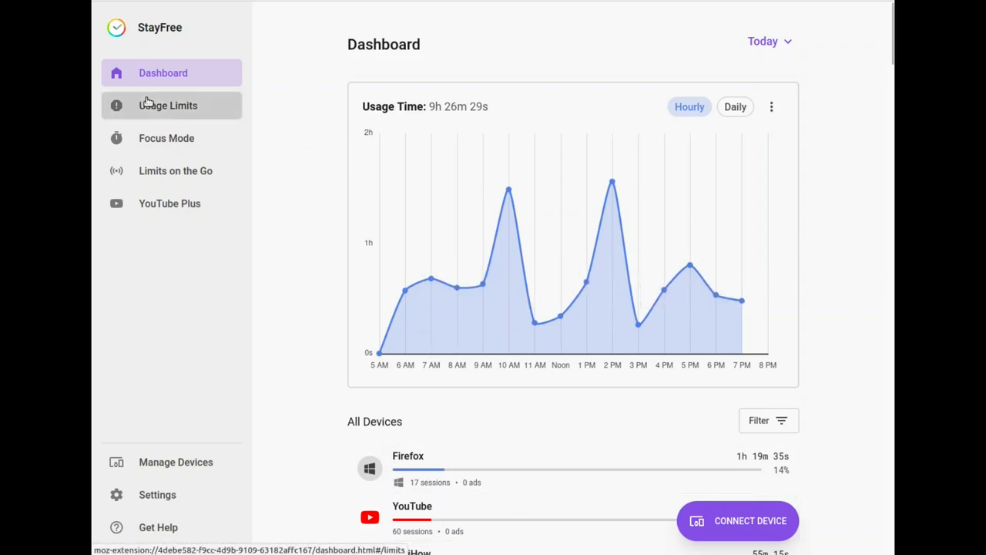
{"action": "mouse_move", "coordinate": [166, 138]}
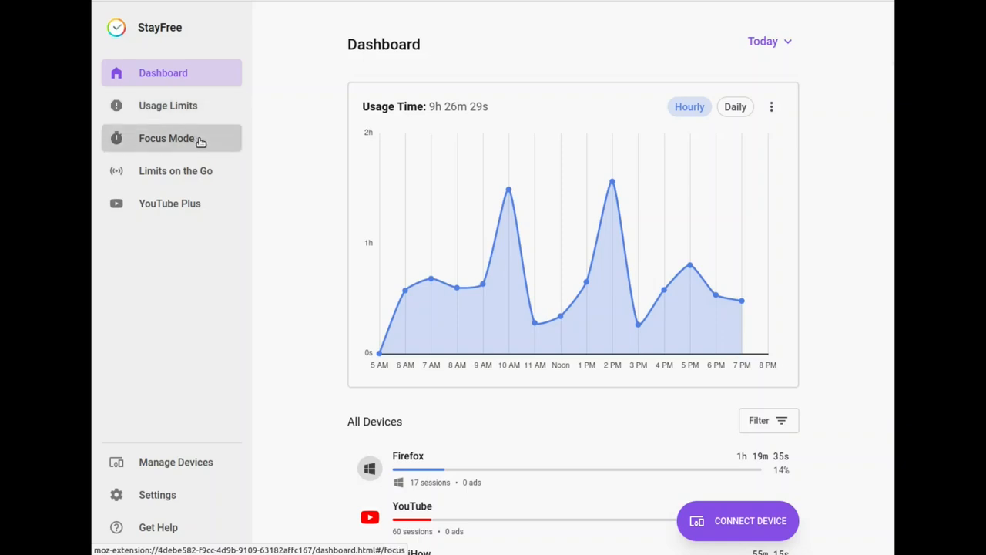
{"action": "mouse_move", "coordinate": [159, 166]}
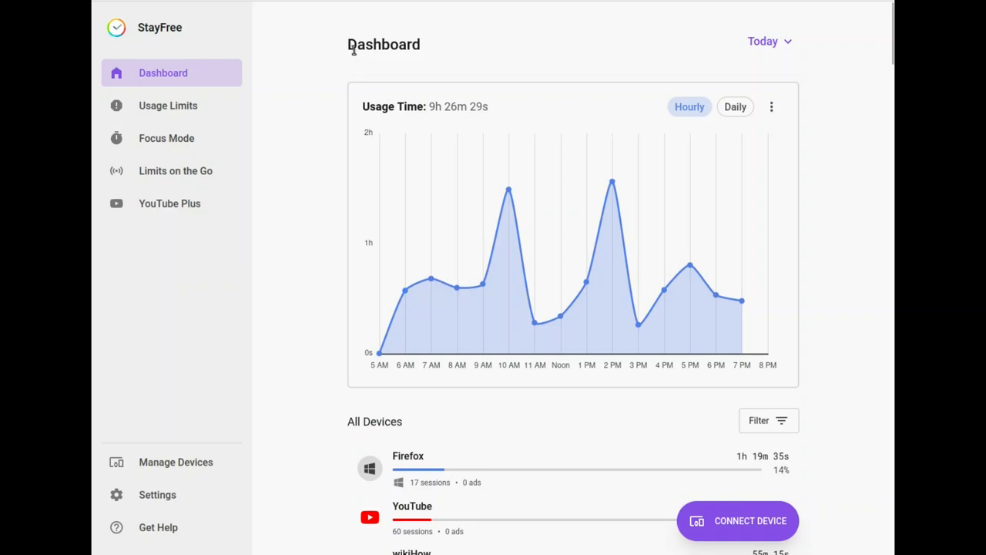
{"action": "mouse_move", "coordinate": [543, 83]}
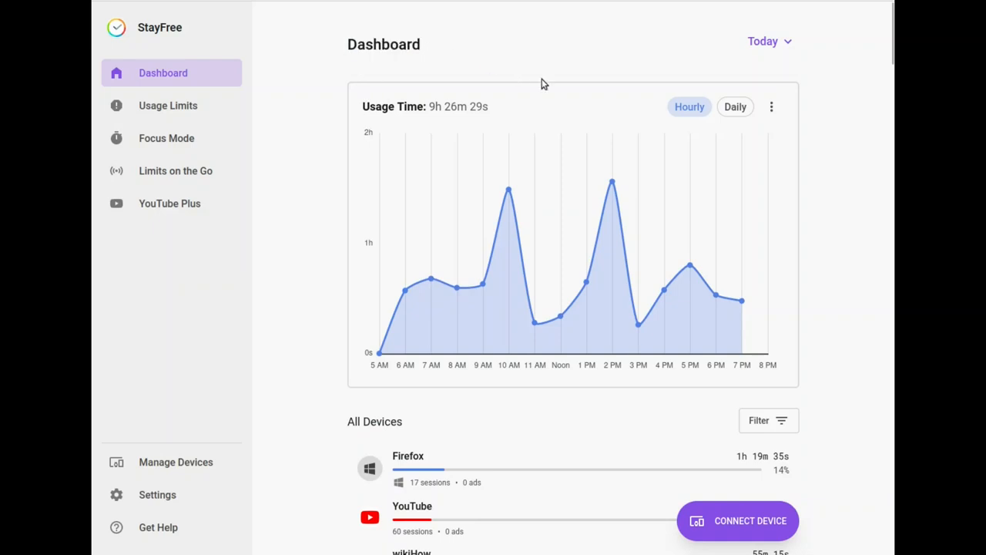
{"action": "mouse_move", "coordinate": [428, 281]}
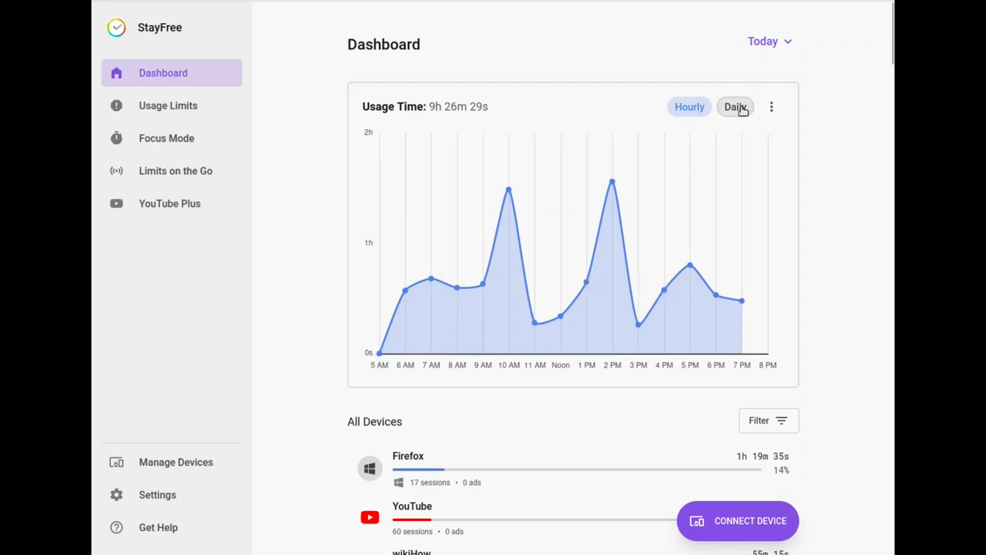
{"action": "left_click", "coordinate": [735, 106]}
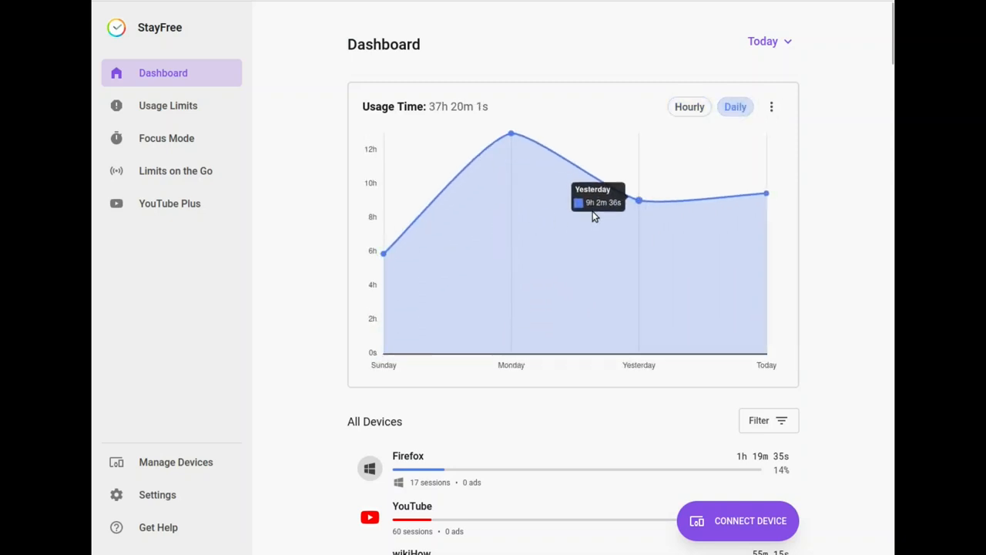
{"action": "mouse_move", "coordinate": [881, 148]}
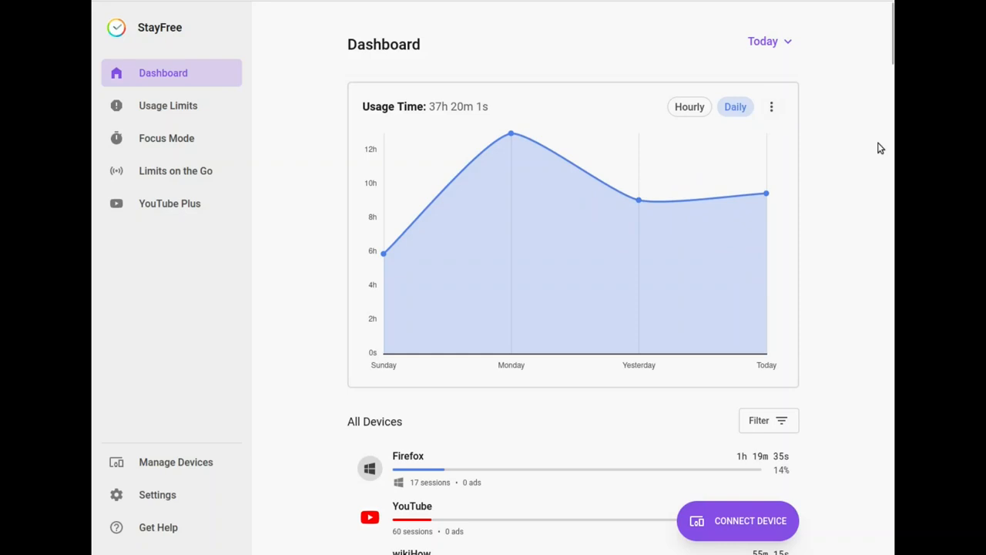
{"action": "mouse_move", "coordinate": [511, 228]}
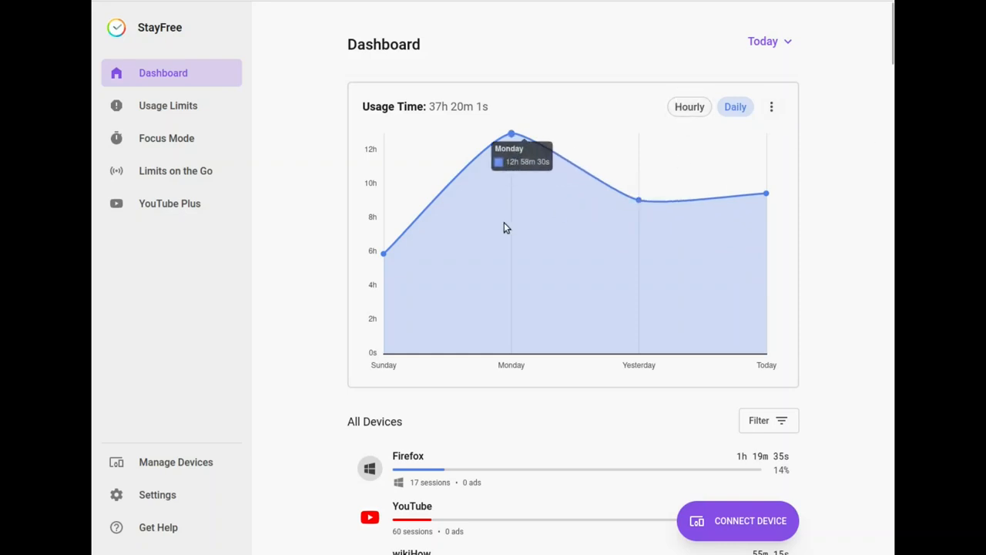
{"action": "mouse_move", "coordinate": [509, 208]}
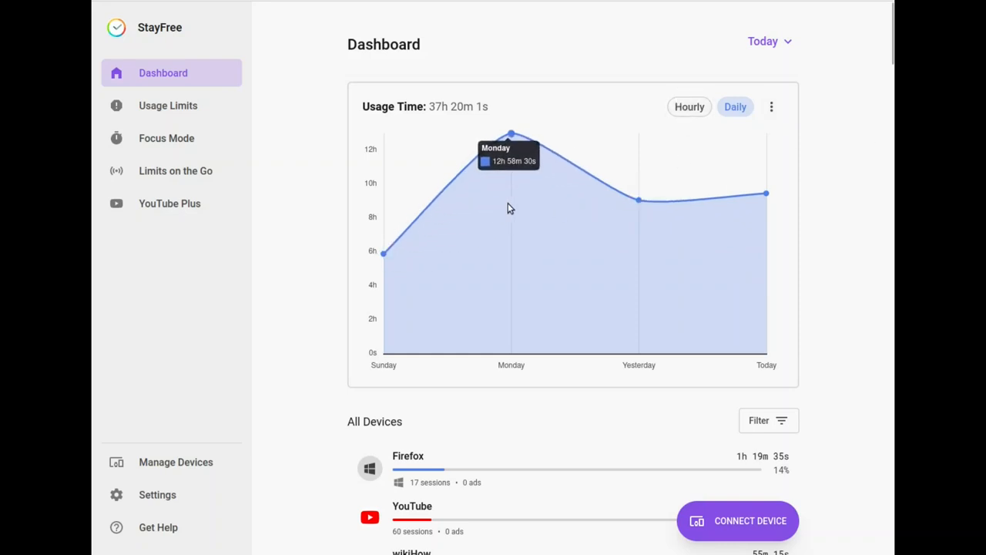
{"action": "mouse_move", "coordinate": [885, 272]}
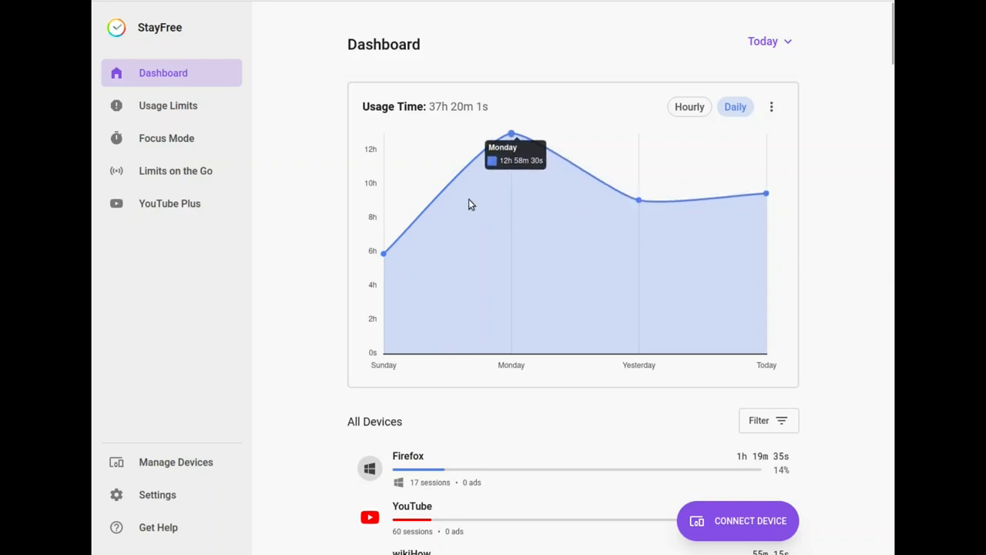
{"action": "mouse_move", "coordinate": [281, 293]}
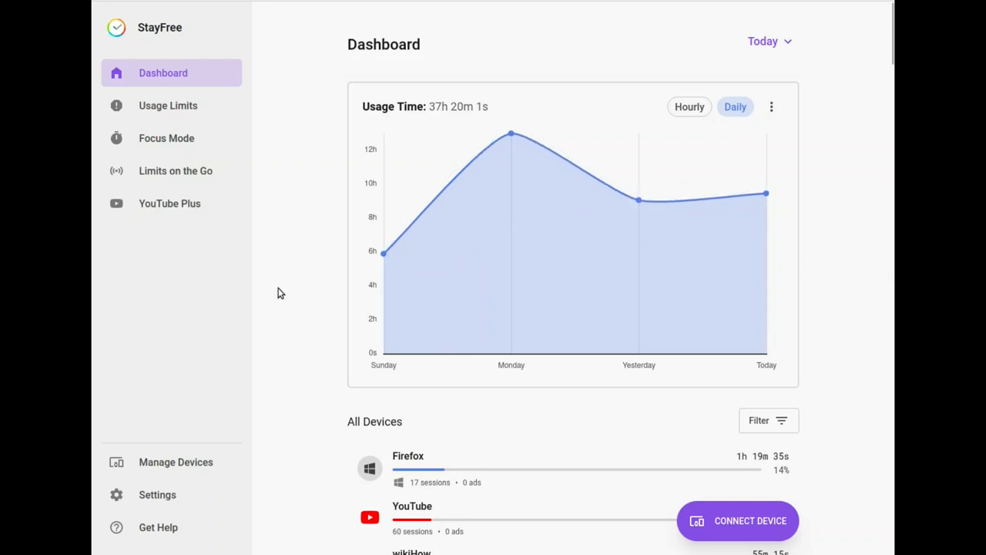
{"action": "mouse_move", "coordinate": [798, 99]}
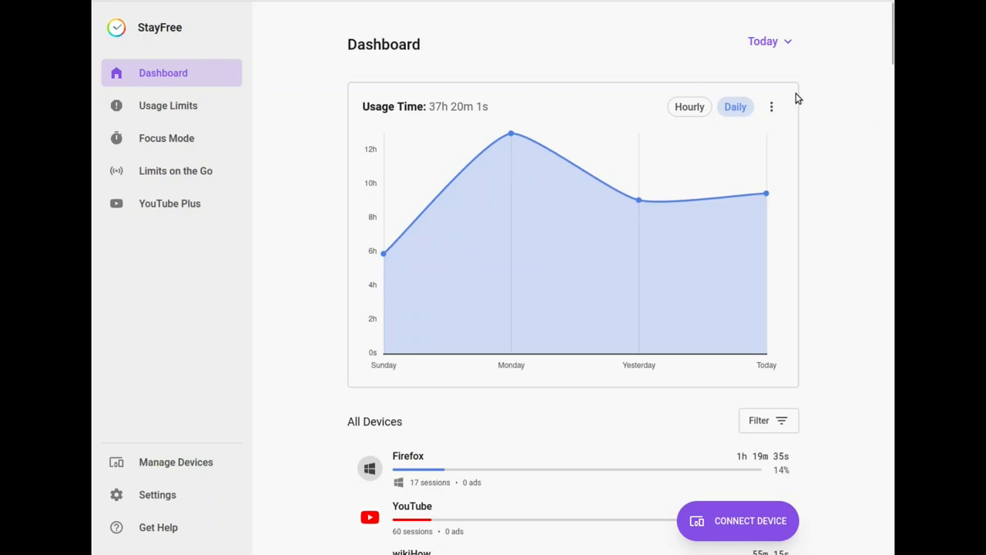
{"action": "mouse_move", "coordinate": [356, 425]}
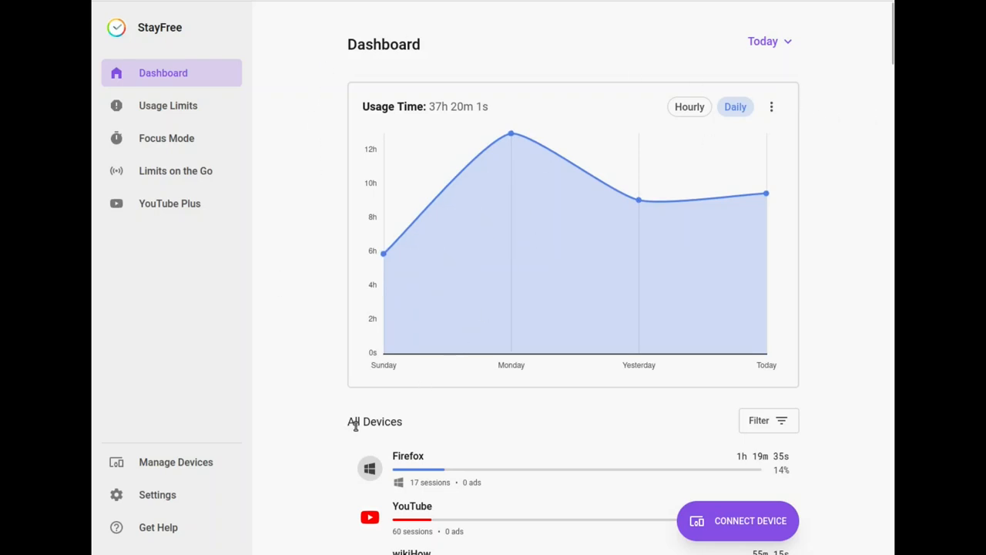
{"action": "mouse_move", "coordinate": [511, 288]}
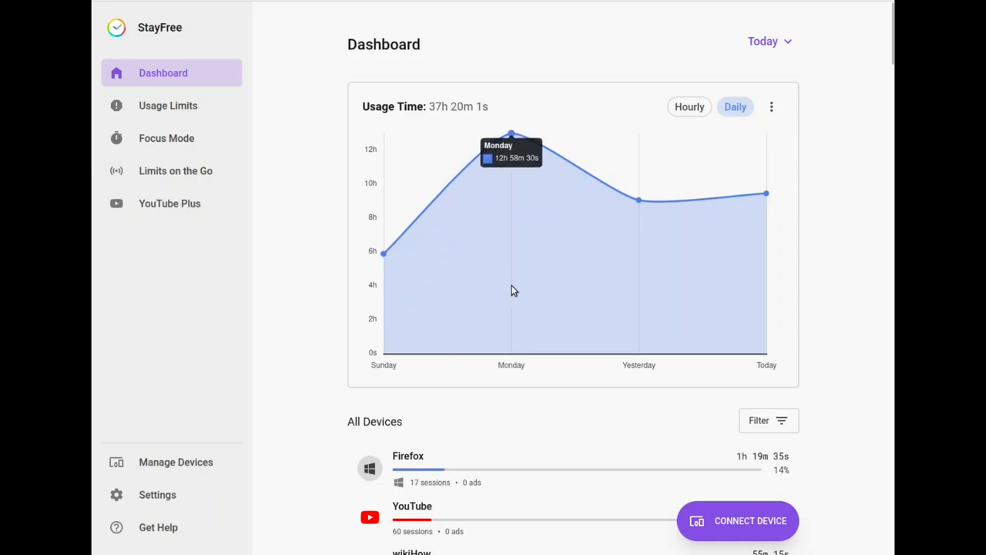
{"action": "mouse_move", "coordinate": [350, 434]}
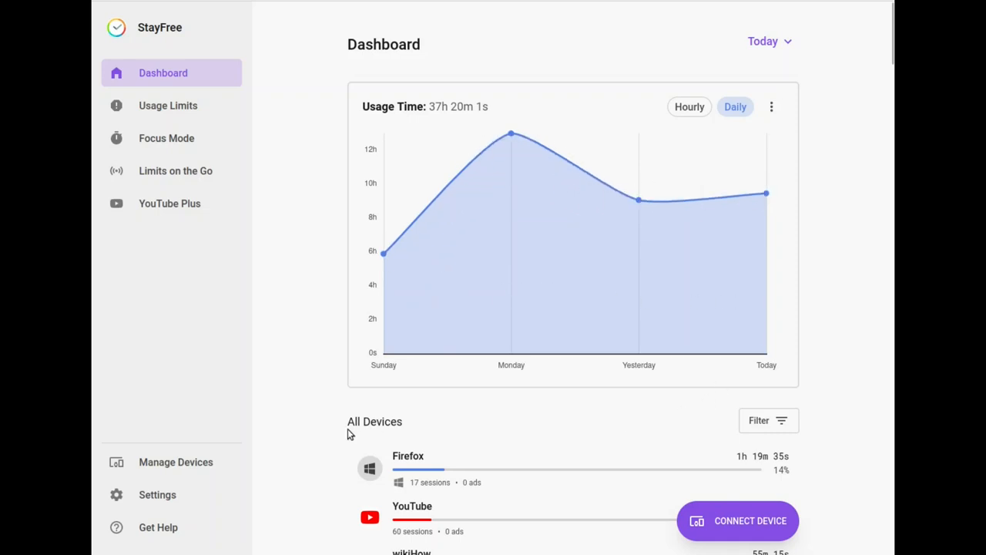
{"action": "mouse_move", "coordinate": [809, 322]}
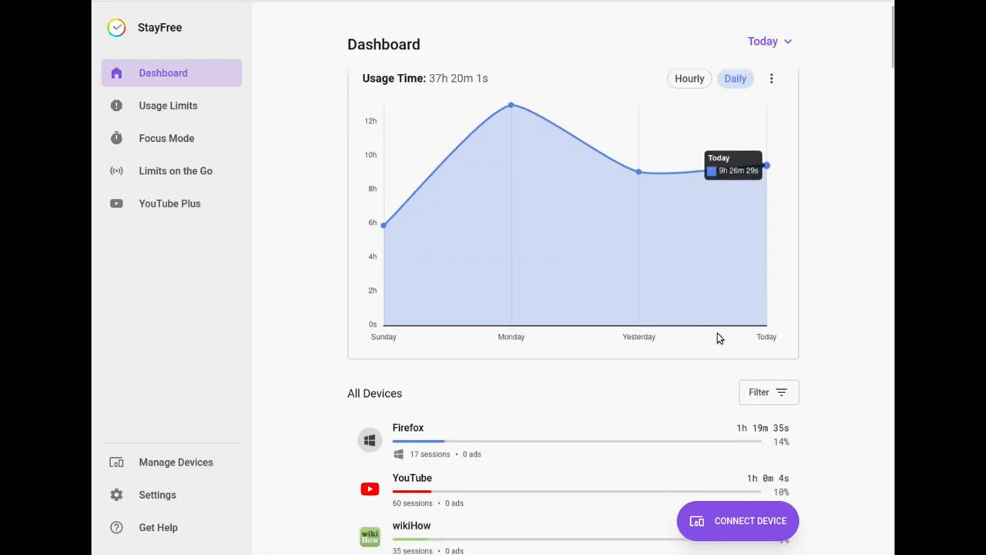
{"action": "scroll", "scroll_direction": "down", "scroll_amount": 3}
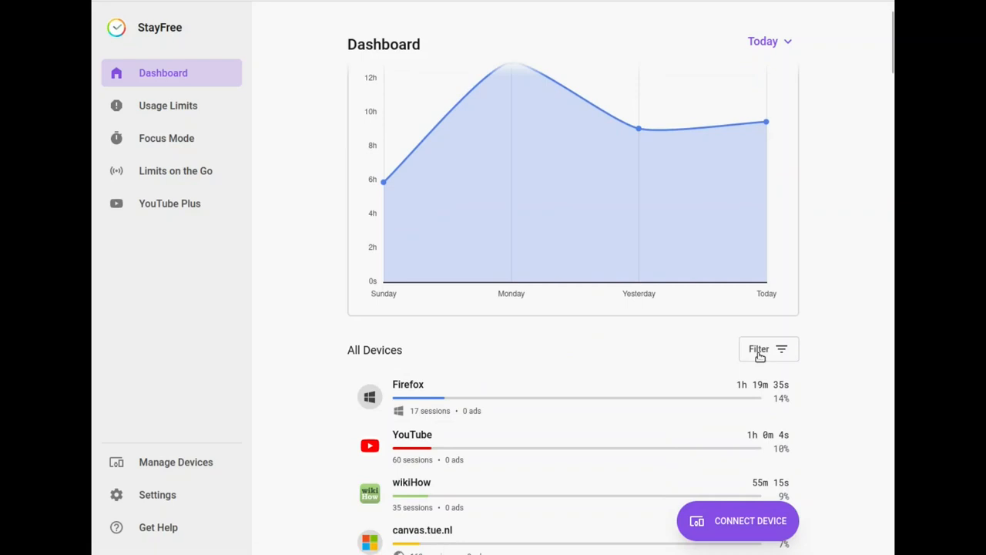
In the Filter panel, switch Usage Metric to Sessions, then back to Usage Time
{"action": "left_click", "coordinate": [768, 348]}
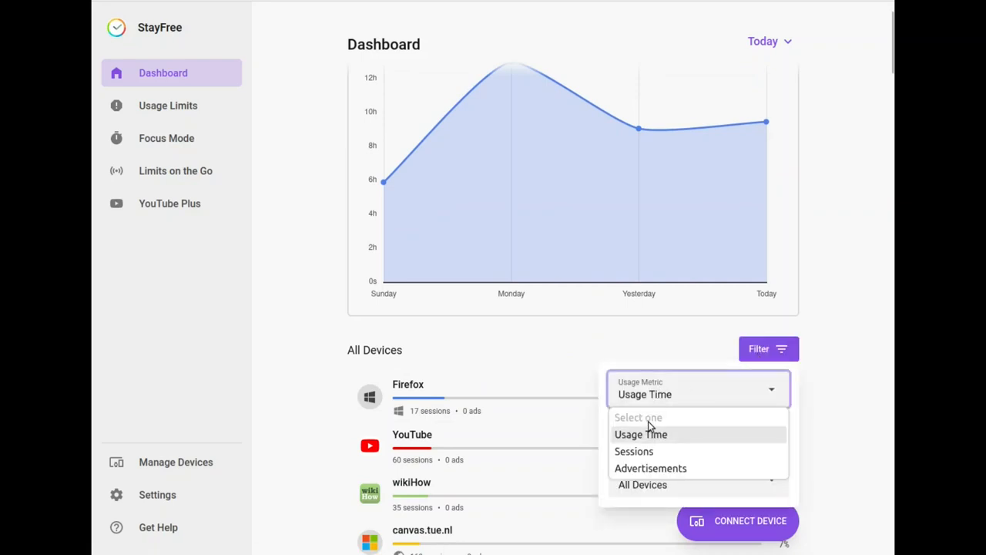
{"action": "mouse_move", "coordinate": [636, 439]}
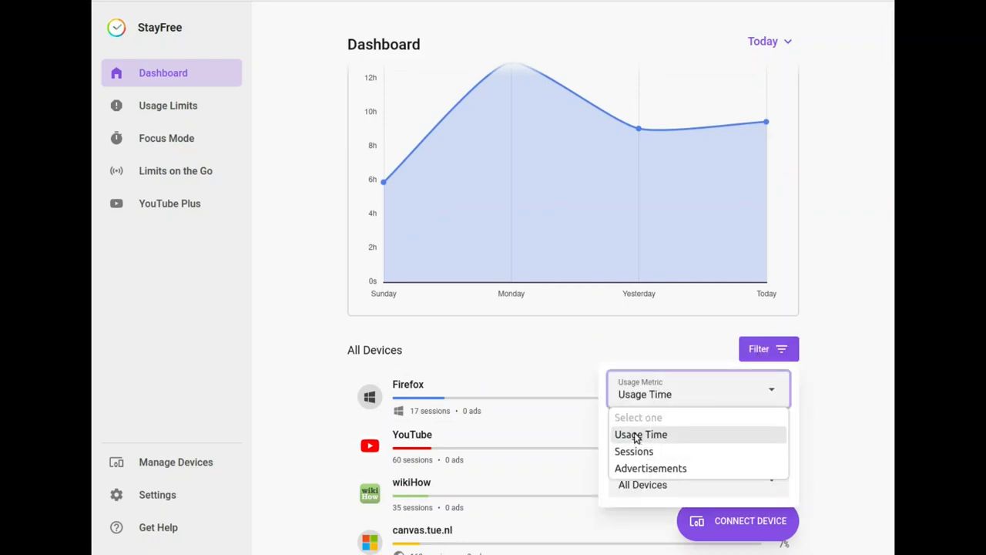
{"action": "left_click", "coordinate": [633, 451]}
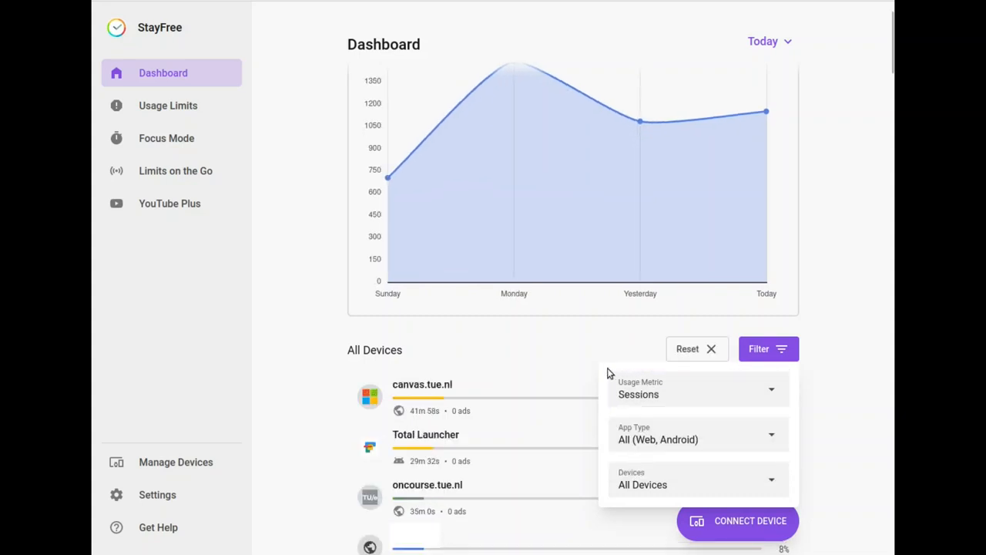
{"action": "left_click", "coordinate": [697, 389]}
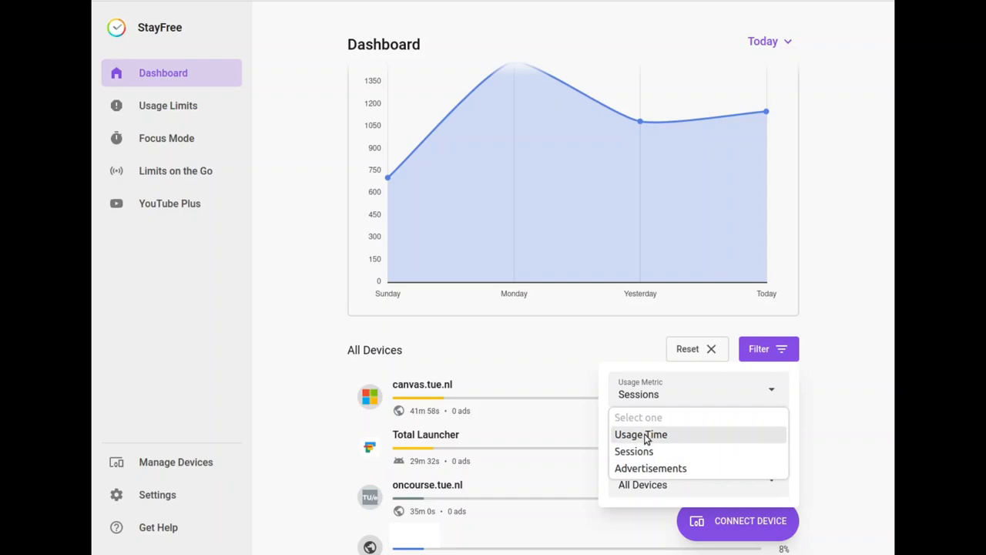
{"action": "mouse_move", "coordinate": [684, 426]}
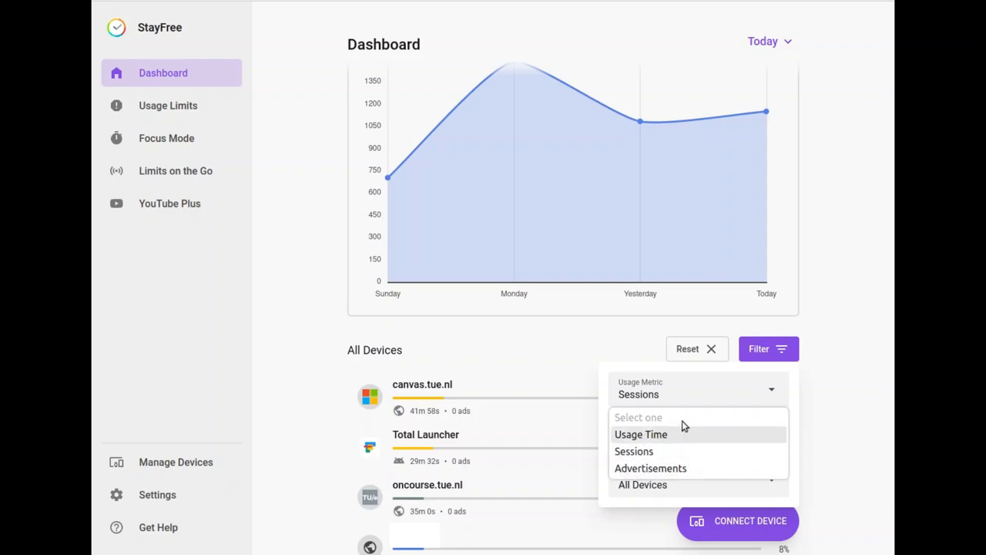
{"action": "left_click", "coordinate": [640, 434]}
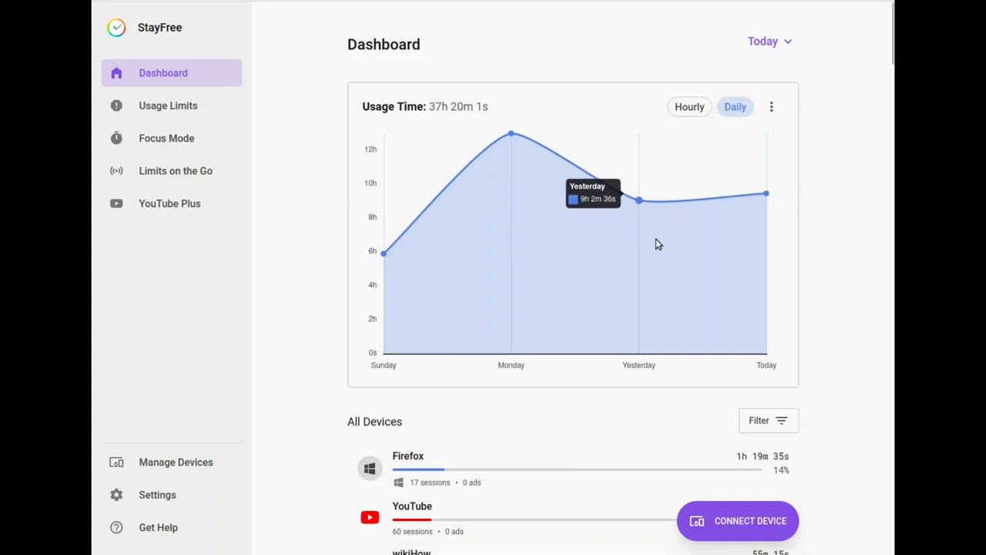
{"action": "mouse_move", "coordinate": [650, 233]}
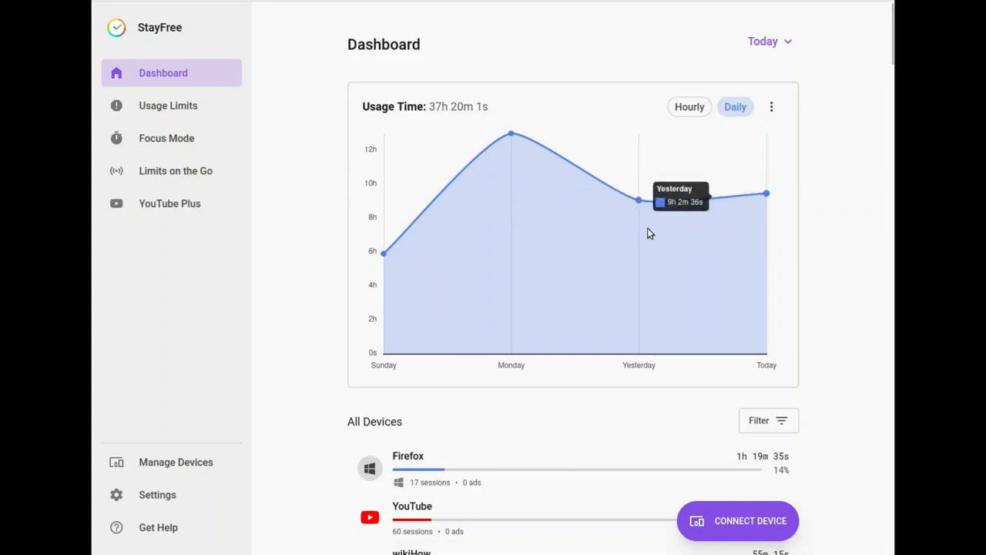
{"action": "mouse_move", "coordinate": [282, 213]}
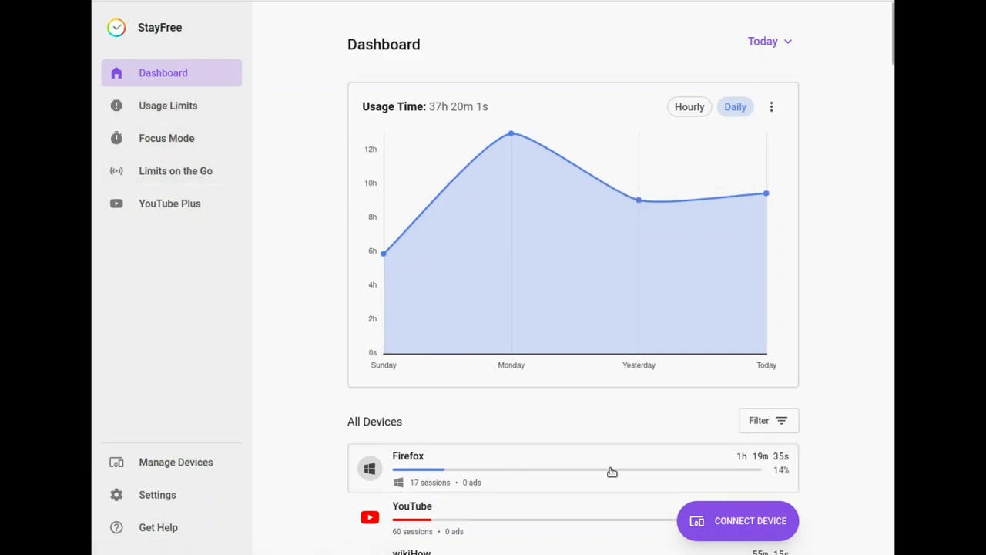
{"action": "mouse_move", "coordinate": [480, 522]}
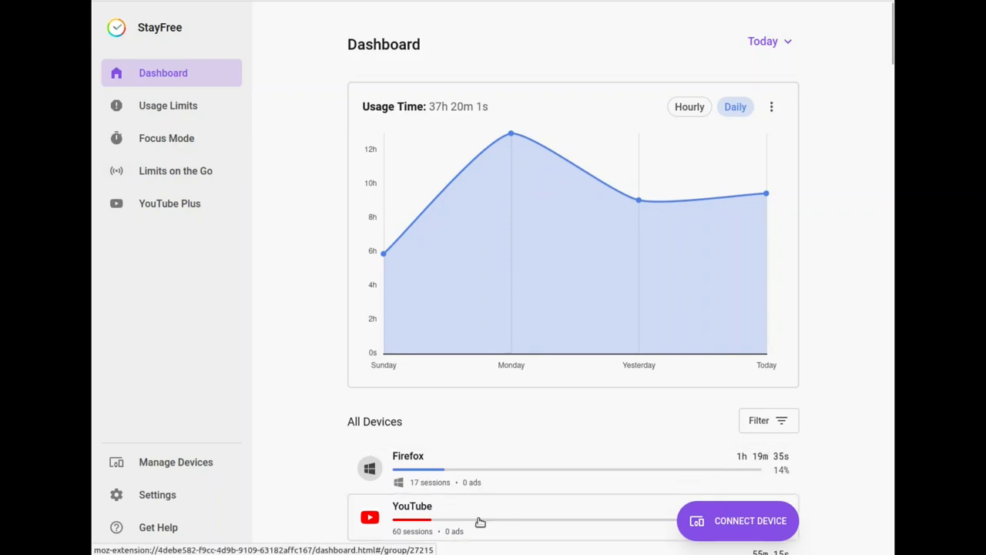
{"action": "mouse_move", "coordinate": [853, 440]}
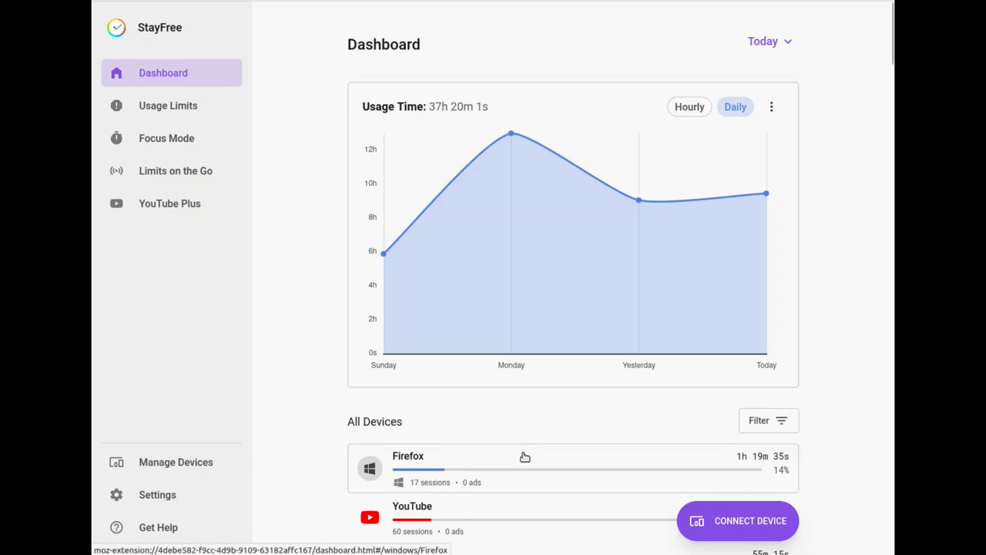
{"action": "mouse_move", "coordinate": [784, 102]}
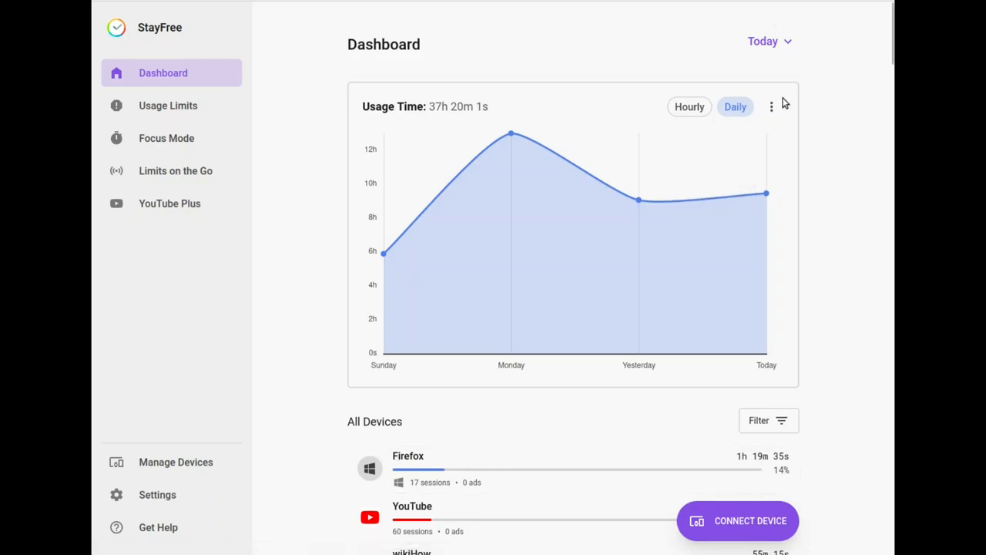
Group the daily usage chart by Device, then open the date-range calendar
{"action": "left_click", "coordinate": [771, 106]}
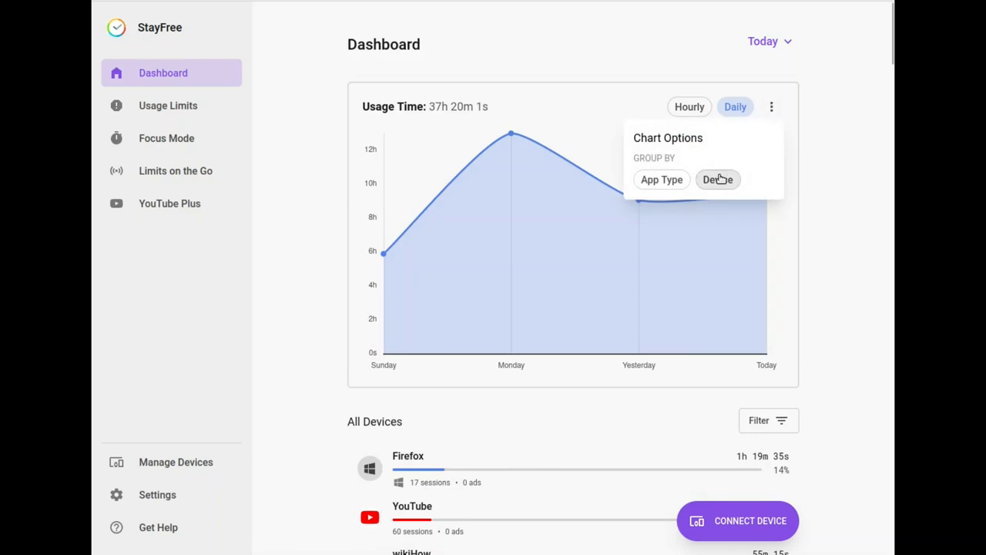
{"action": "mouse_move", "coordinate": [648, 131]}
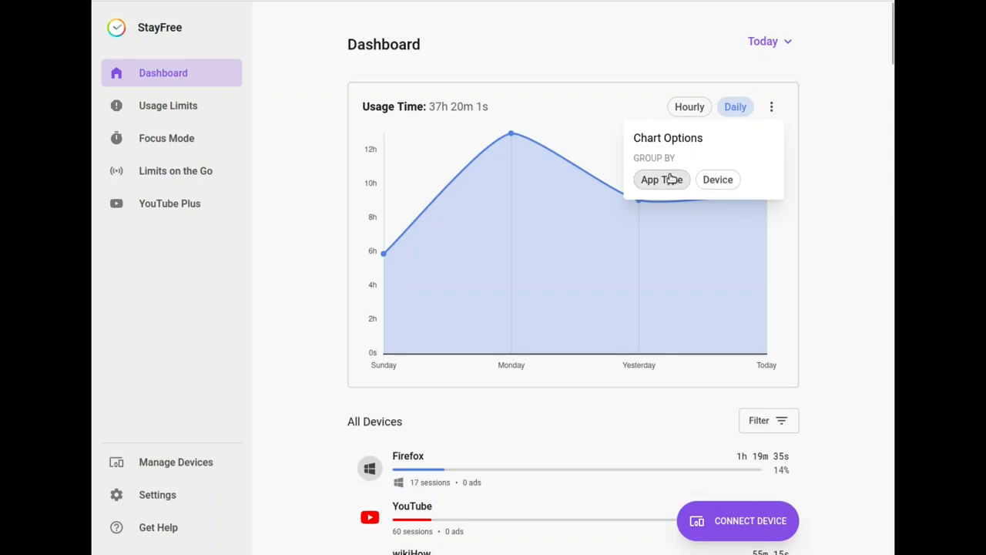
{"action": "left_click", "coordinate": [718, 179]}
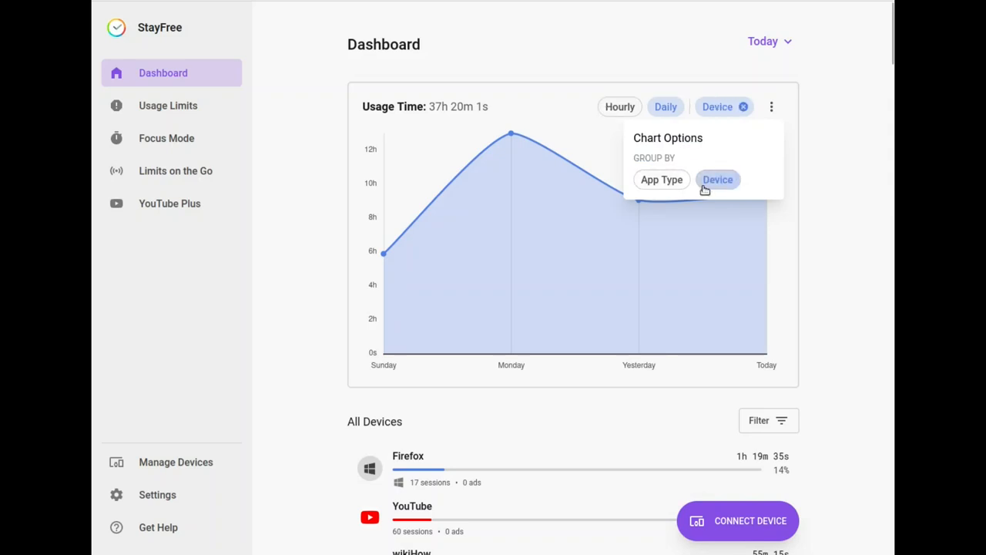
{"action": "left_click", "coordinate": [717, 179]}
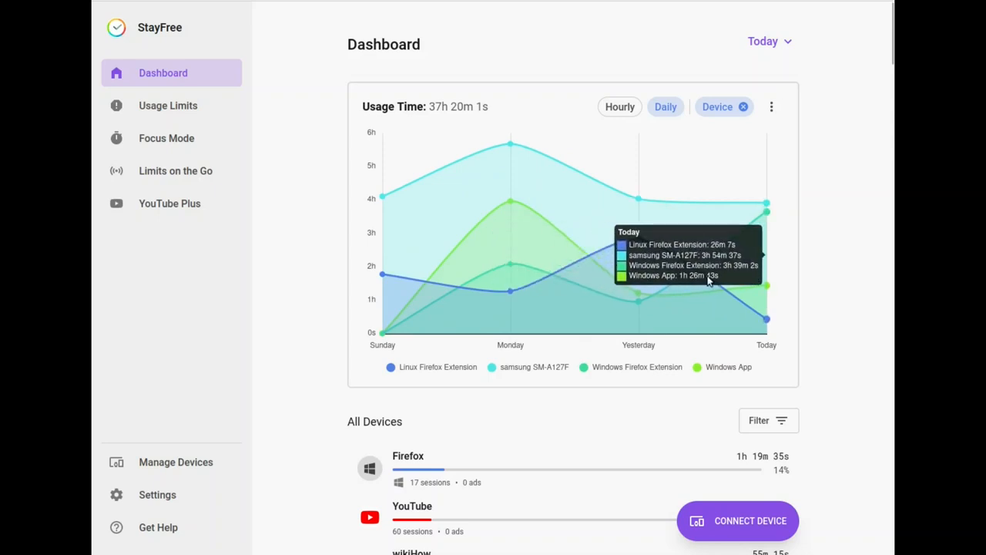
{"action": "mouse_move", "coordinate": [393, 274]}
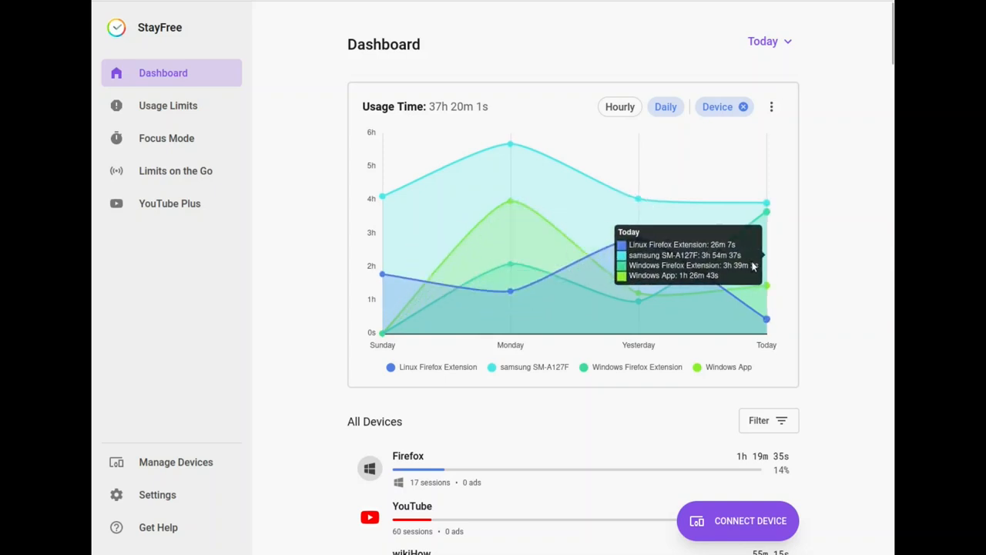
{"action": "mouse_move", "coordinate": [345, 383]}
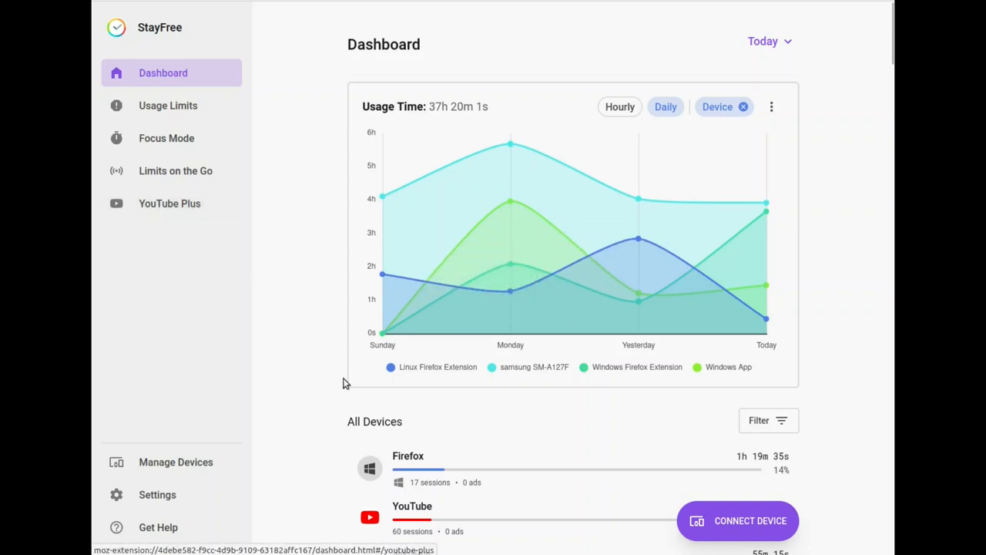
{"action": "left_click", "coordinate": [771, 106]}
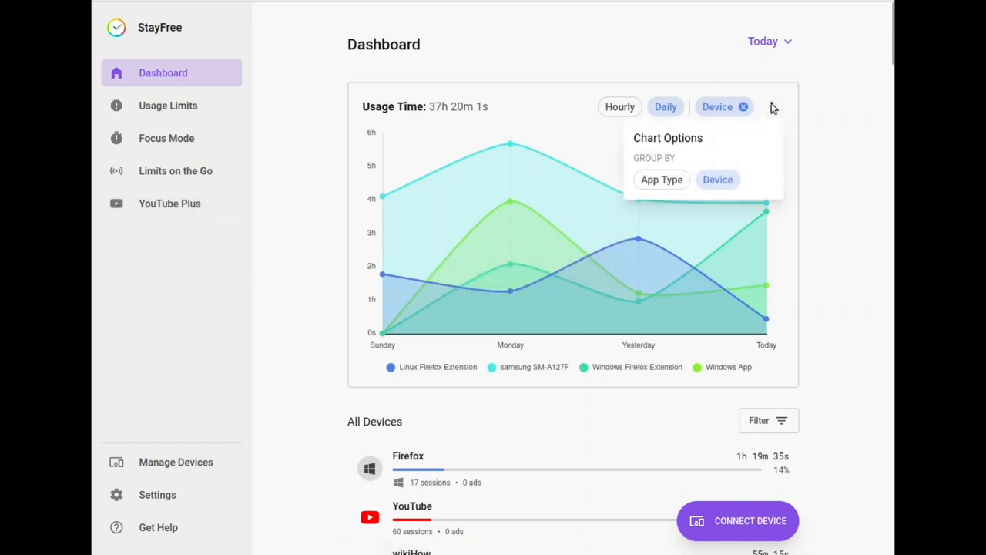
{"action": "left_click", "coordinate": [763, 40]}
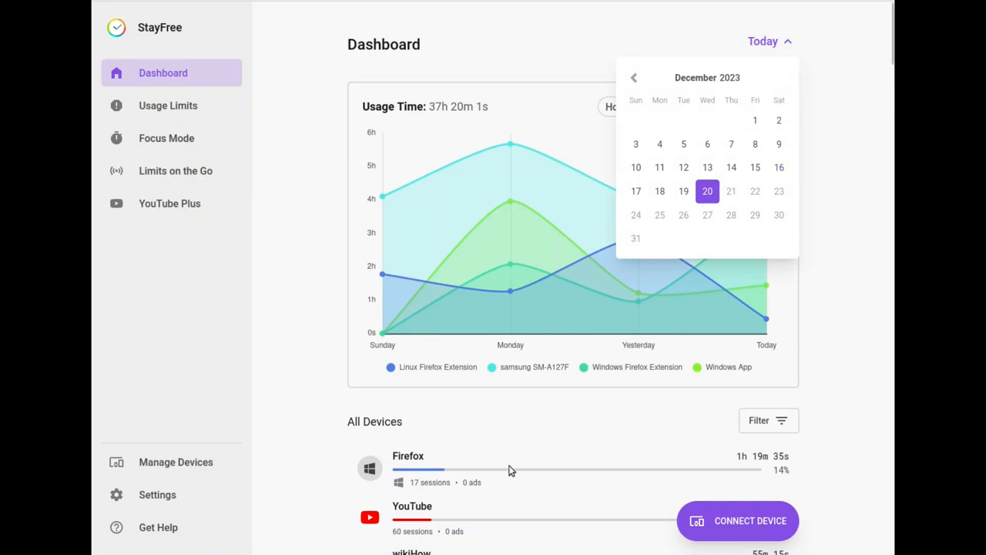
{"action": "mouse_move", "coordinate": [786, 322]}
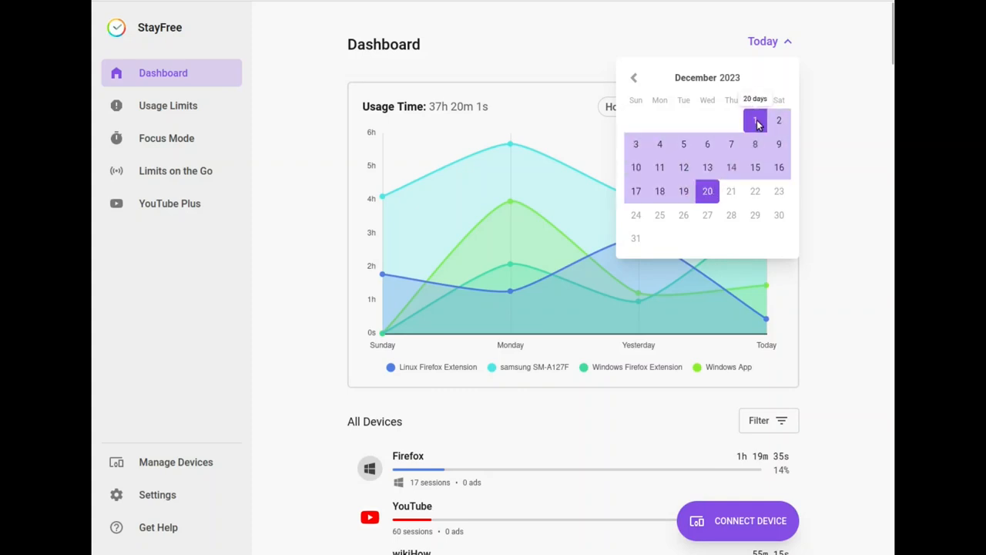
{"action": "mouse_move", "coordinate": [755, 125]}
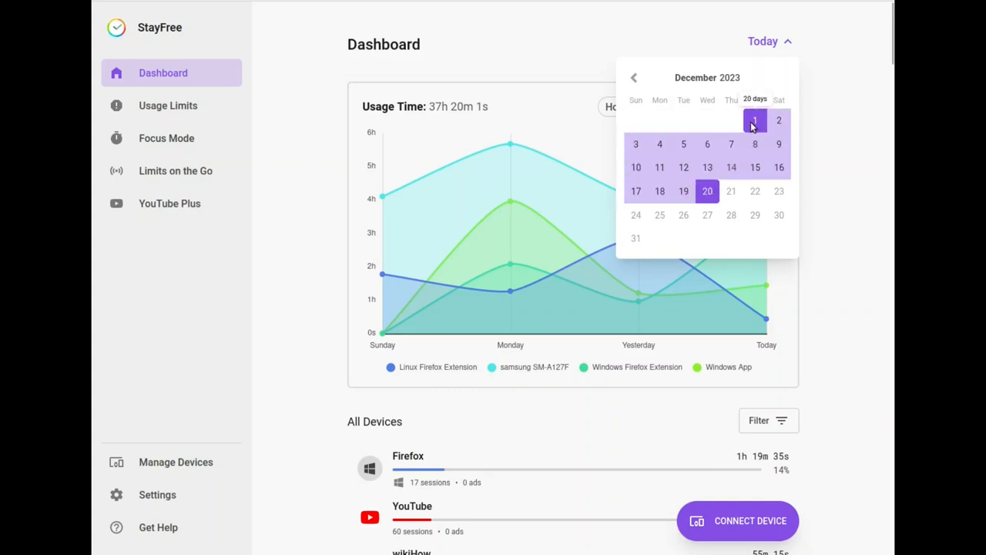
Set the date range to December 1 through Today with an Hourly breakdown
{"action": "left_click", "coordinate": [755, 123]}
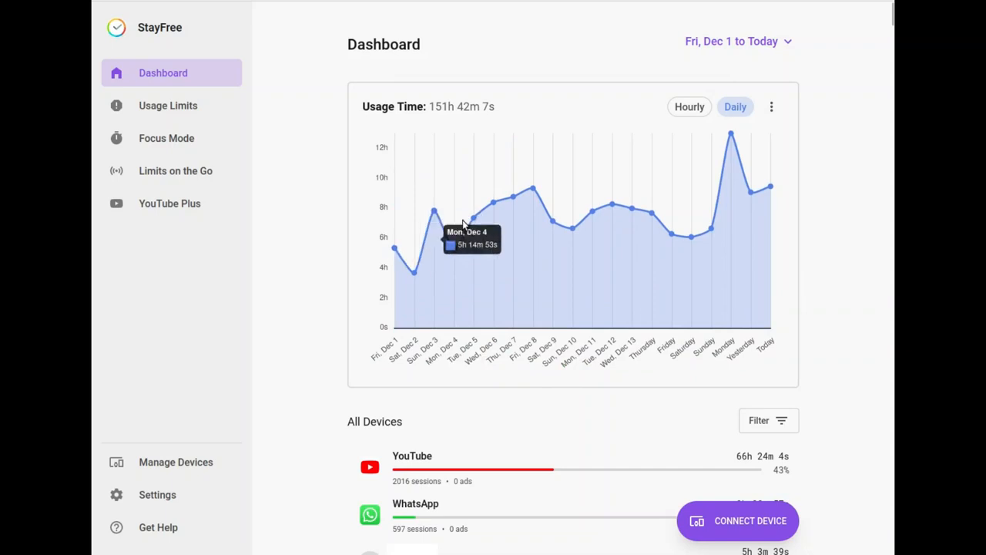
{"action": "mouse_move", "coordinate": [771, 187]}
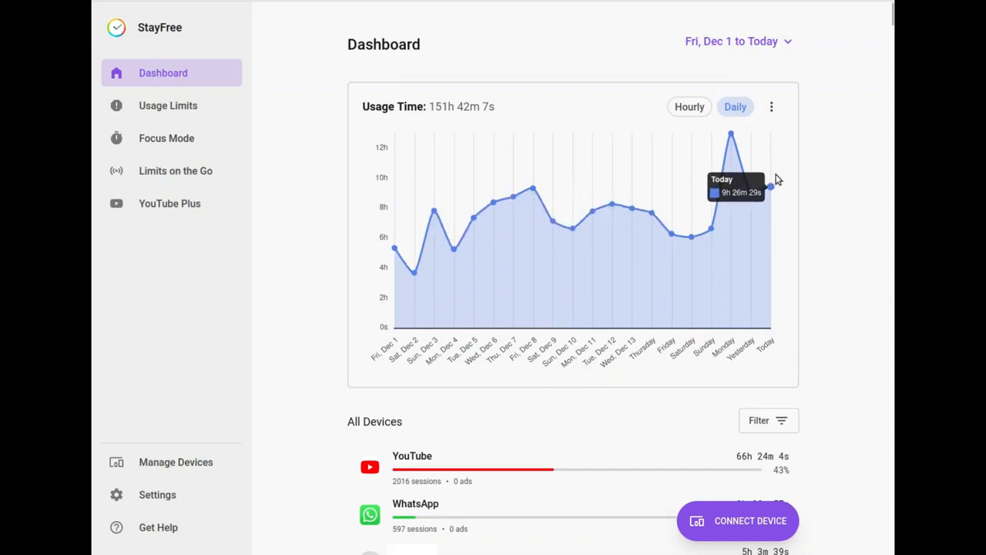
{"action": "mouse_move", "coordinate": [418, 271]}
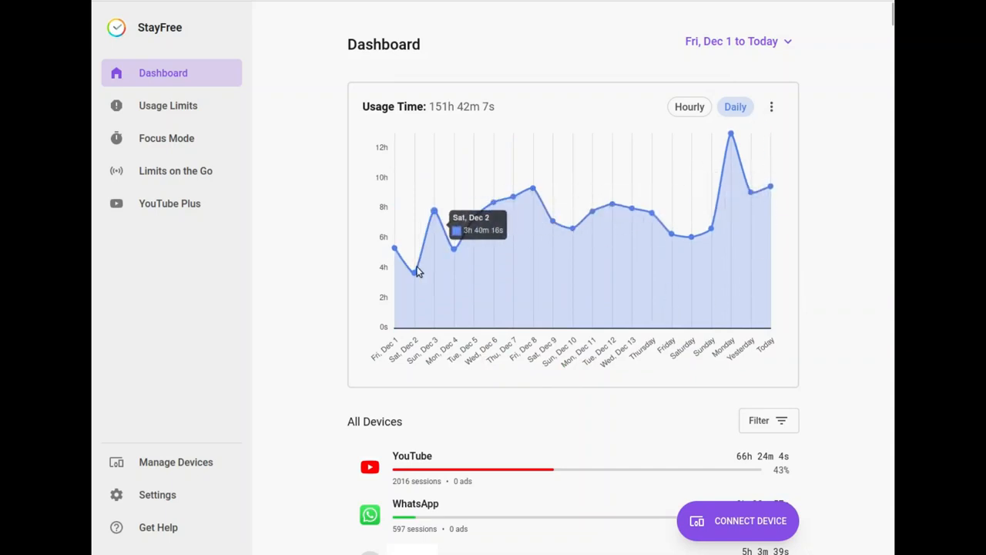
{"action": "left_click", "coordinate": [689, 106]}
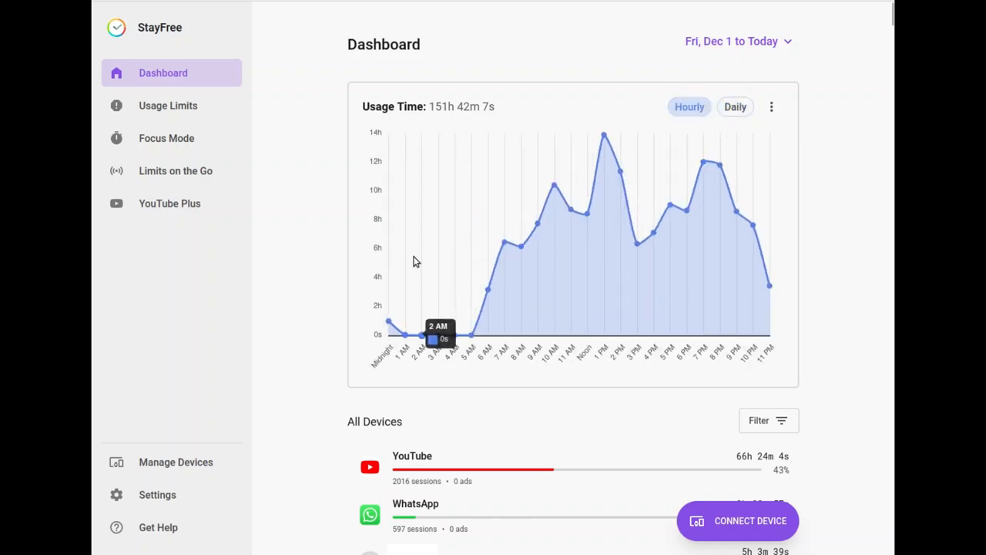
{"action": "mouse_move", "coordinate": [718, 199]}
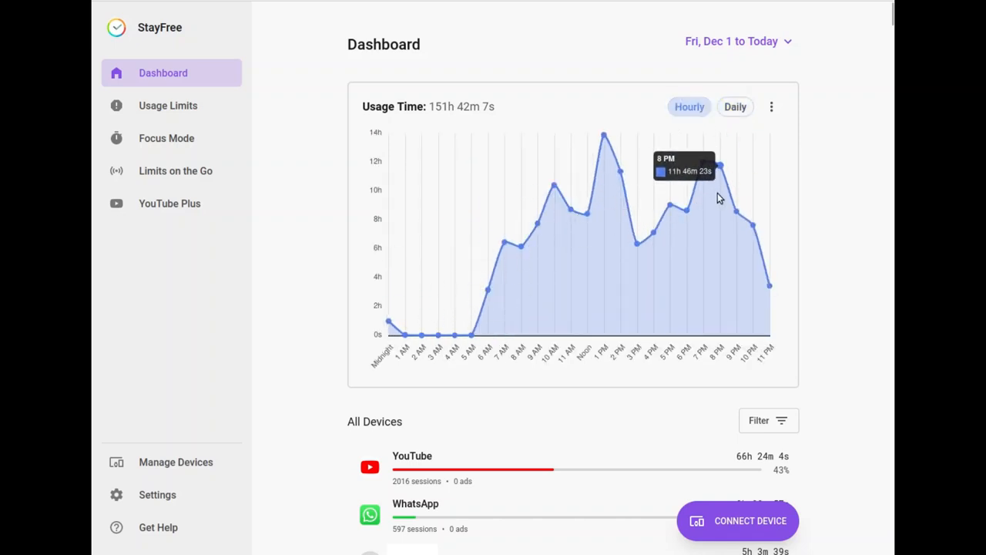
{"action": "mouse_move", "coordinate": [883, 268]}
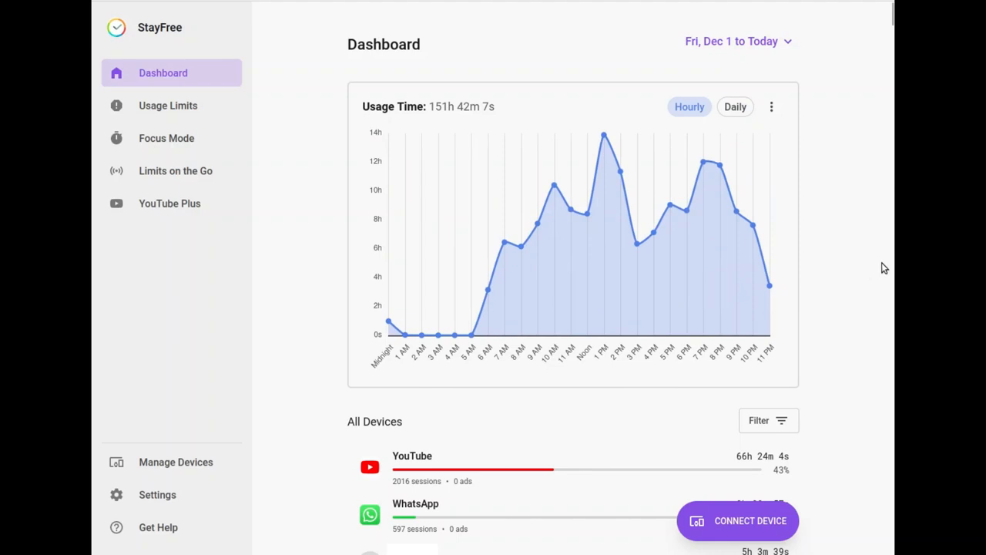
{"action": "mouse_move", "coordinate": [771, 107]}
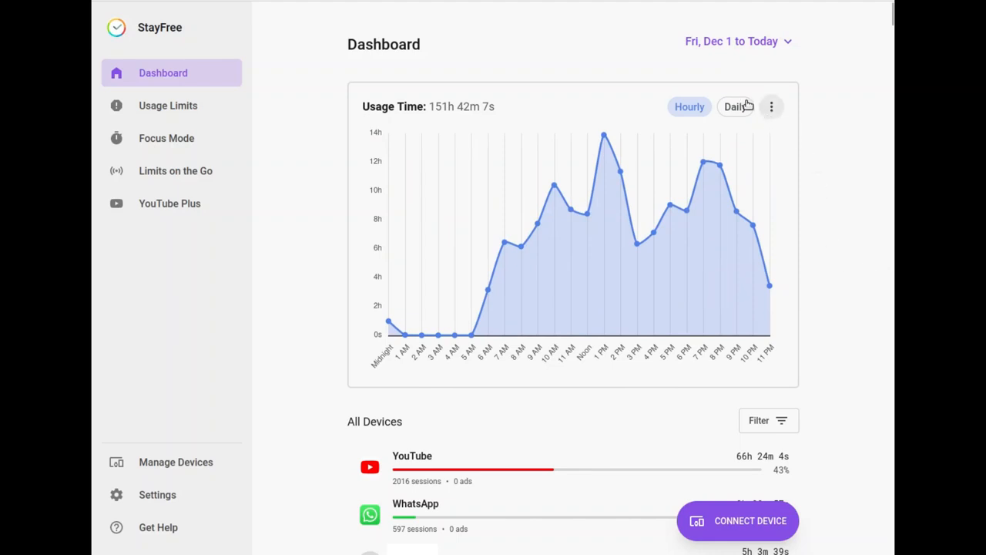
Group the chart by App Type, then remove that breakdown and show Daily totals
{"action": "left_click", "coordinate": [771, 106]}
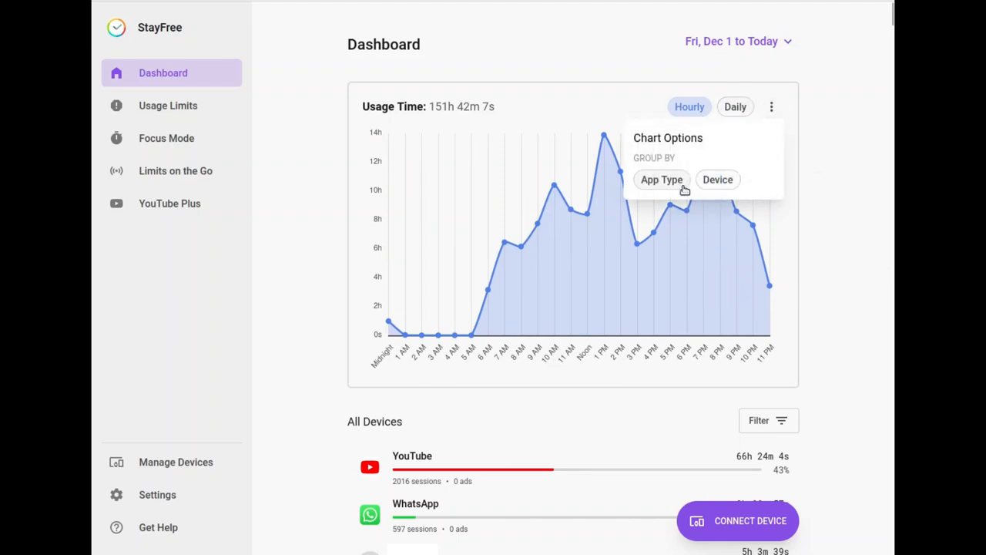
{"action": "left_click", "coordinate": [661, 180]}
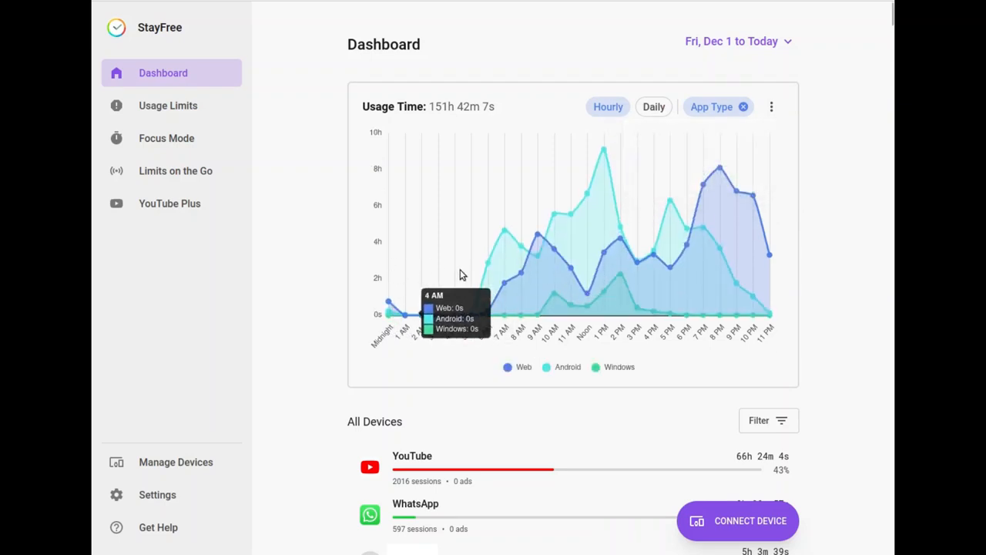
{"action": "mouse_move", "coordinate": [638, 260]}
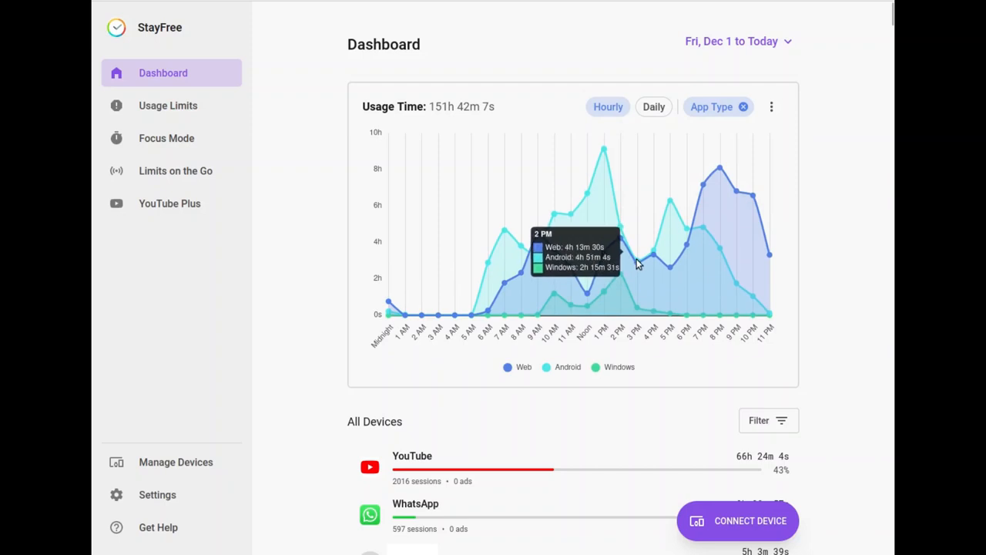
{"action": "mouse_move", "coordinate": [810, 250]}
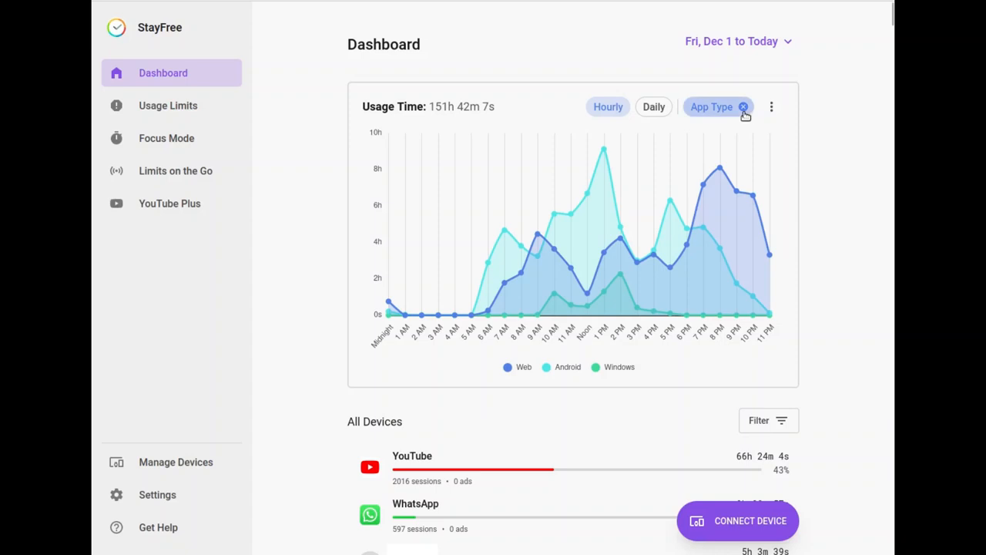
{"action": "mouse_move", "coordinate": [538, 234]}
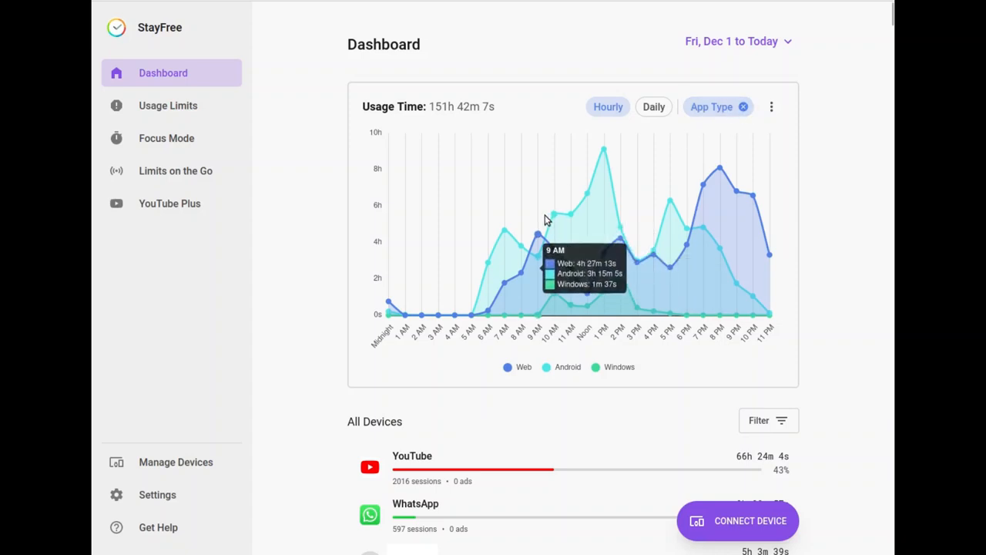
{"action": "mouse_move", "coordinate": [540, 225]}
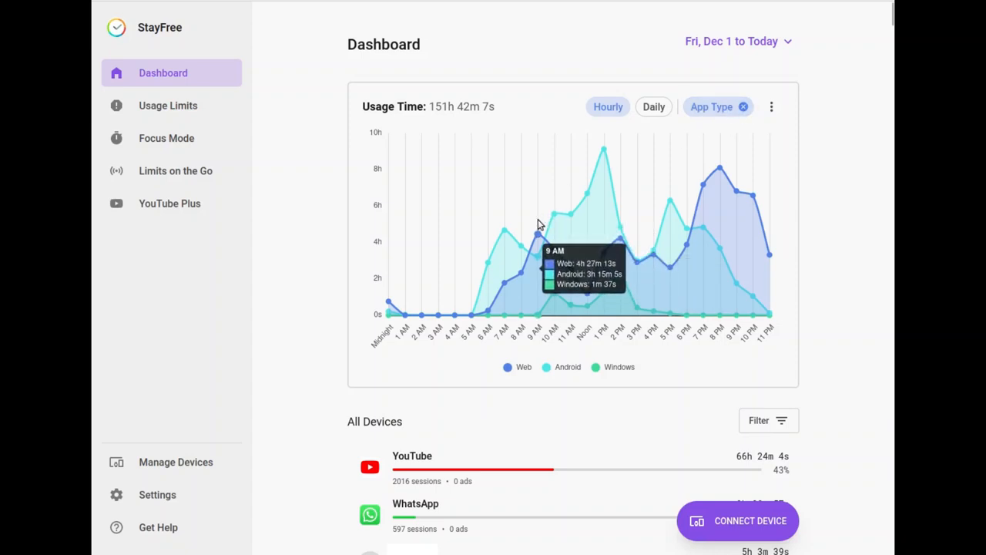
{"action": "mouse_move", "coordinate": [183, 105]}
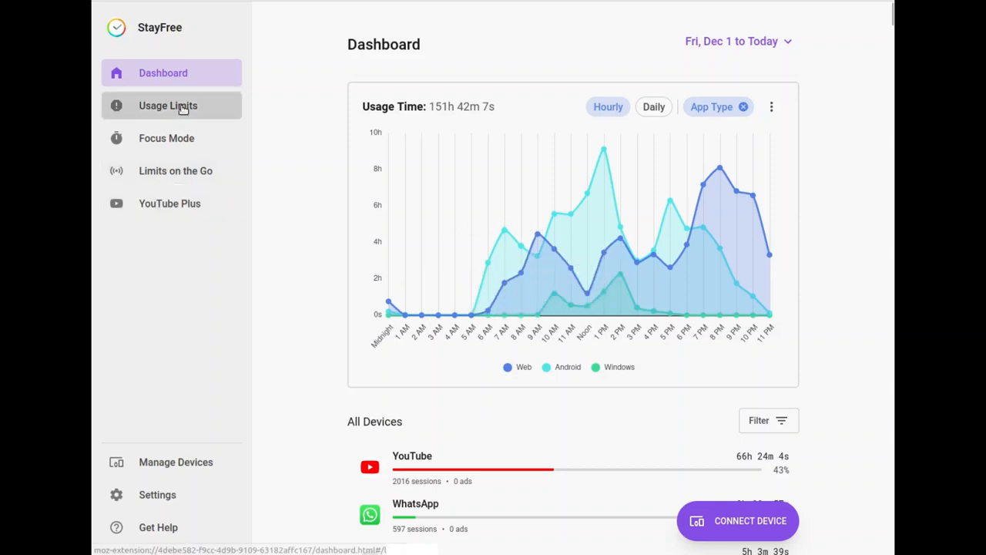
{"action": "left_click", "coordinate": [737, 106]}
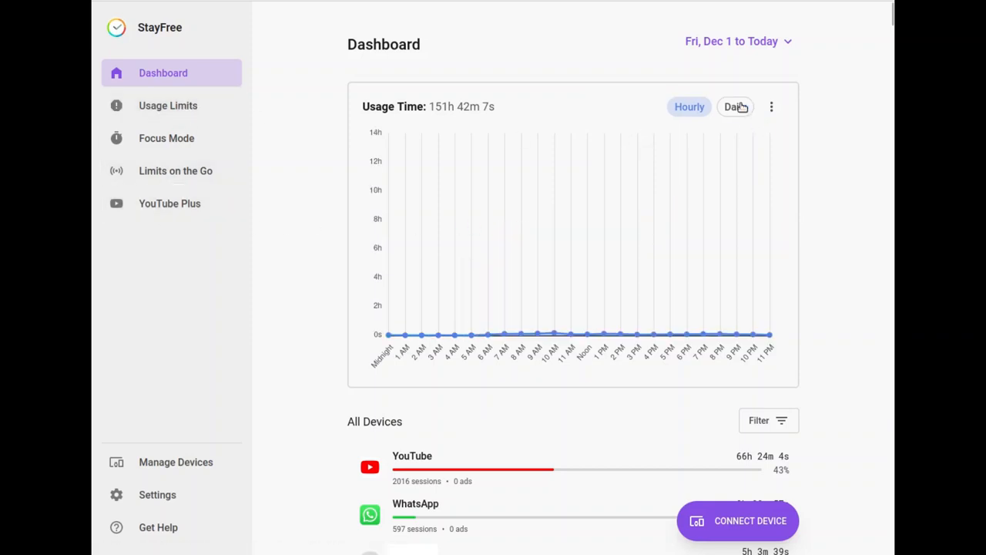
{"action": "left_click", "coordinate": [738, 40]}
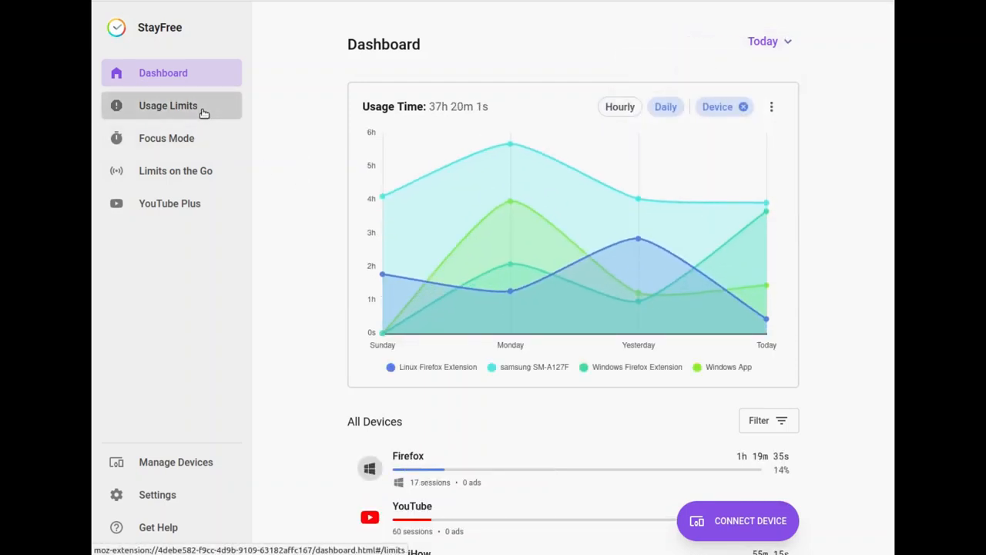
Open Usage Limits, showing the 2h YouTube limit, and highlight the sync notice
{"action": "left_click", "coordinate": [168, 105]}
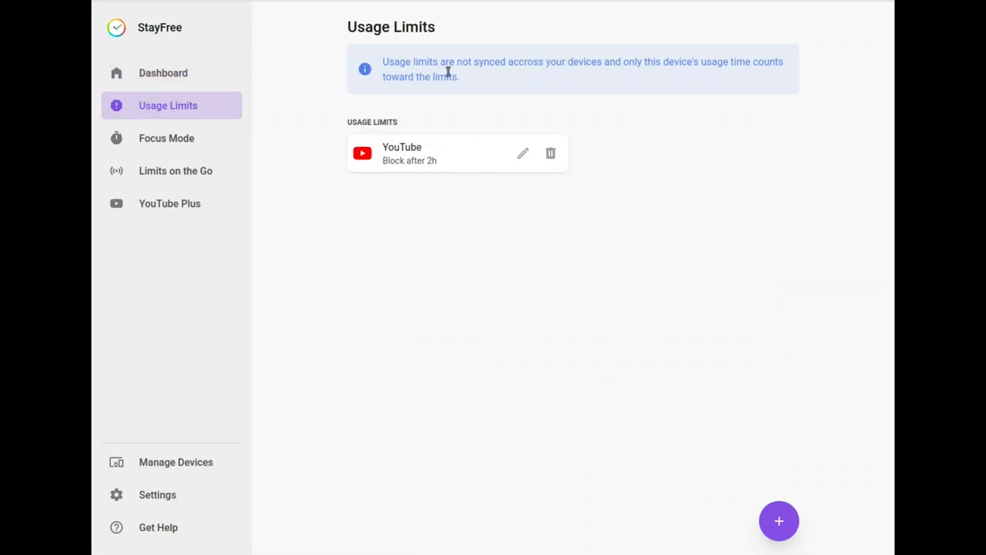
{"action": "left_click_drag", "start_coordinate": [362, 26], "coordinate": [460, 76]}
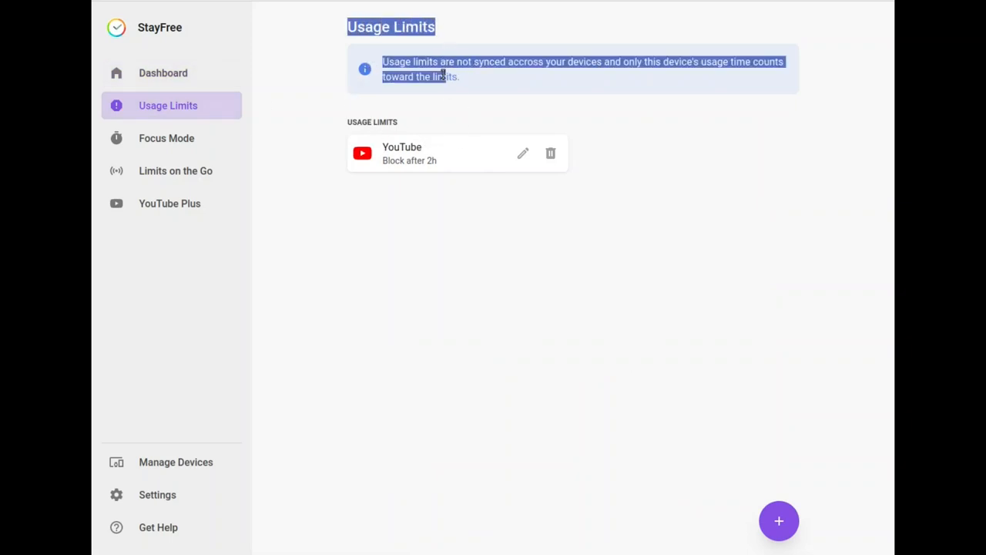
{"action": "left_click", "coordinate": [480, 83]}
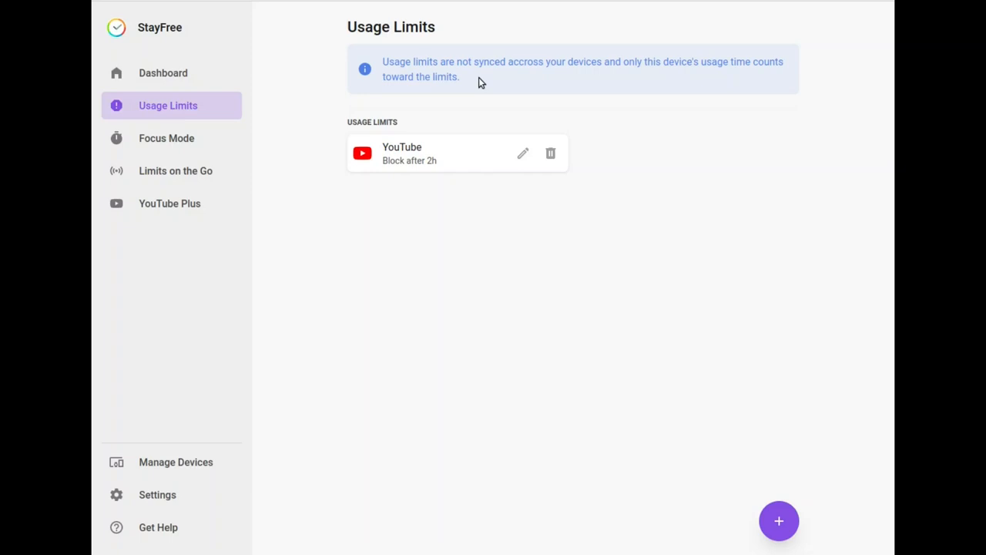
{"action": "mouse_move", "coordinate": [389, 64]}
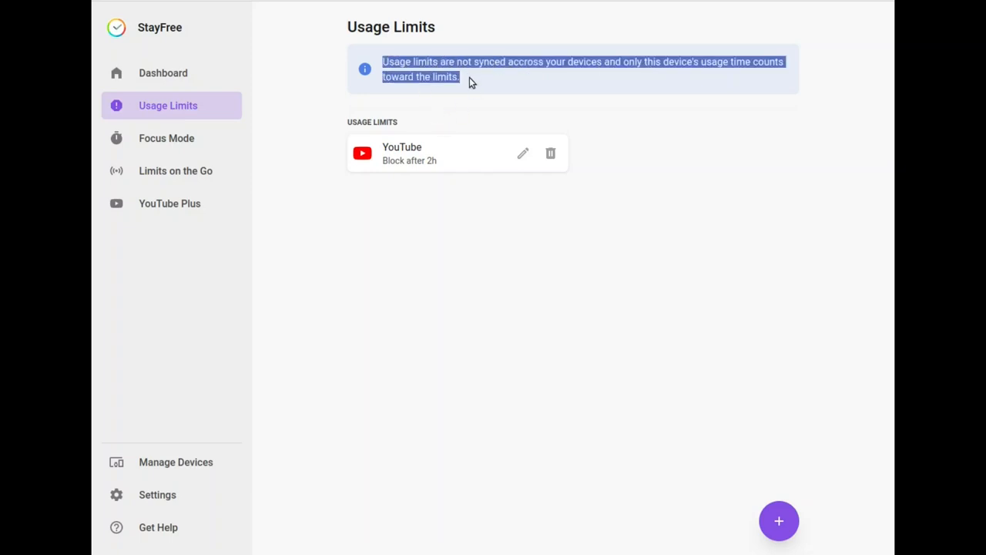
{"action": "left_click", "coordinate": [470, 84]}
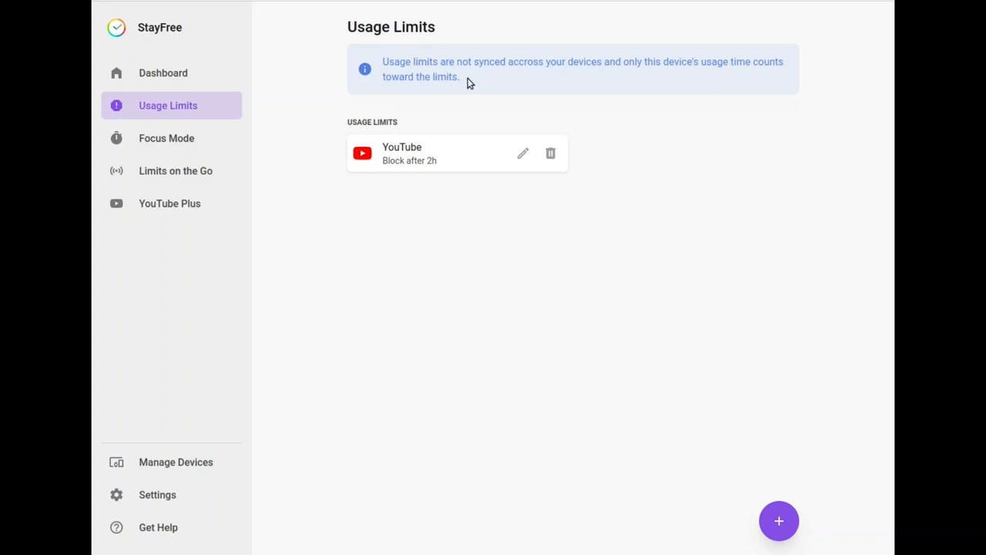
{"action": "mouse_move", "coordinate": [507, 143]}
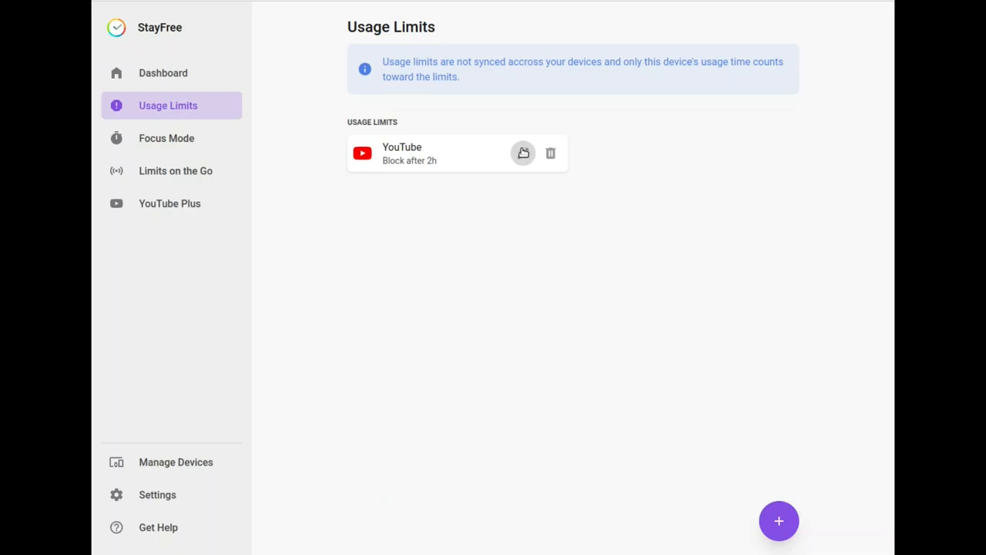
{"action": "left_click", "coordinate": [523, 152]}
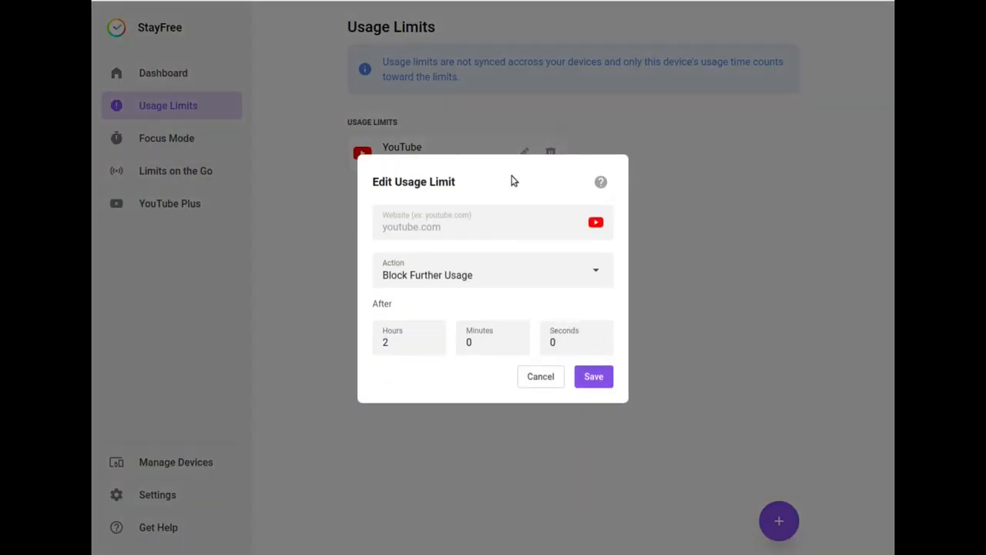
{"action": "left_click", "coordinate": [593, 376]}
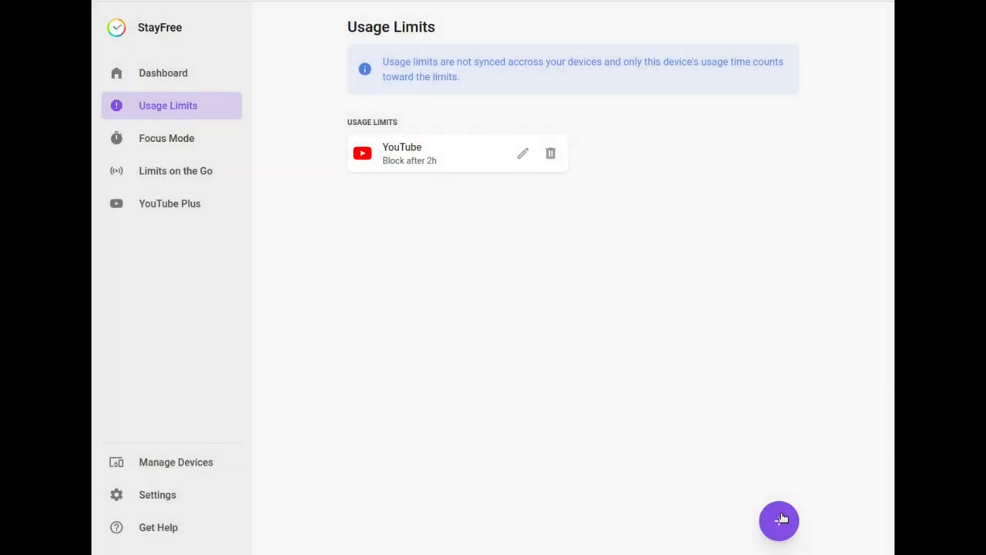
{"action": "mouse_move", "coordinate": [738, 488]}
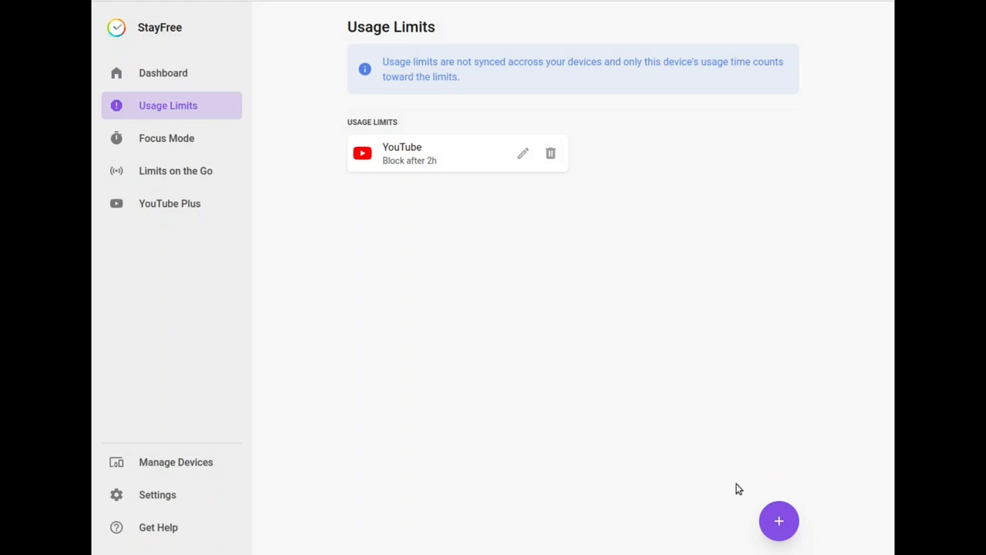
{"action": "mouse_move", "coordinate": [526, 180]}
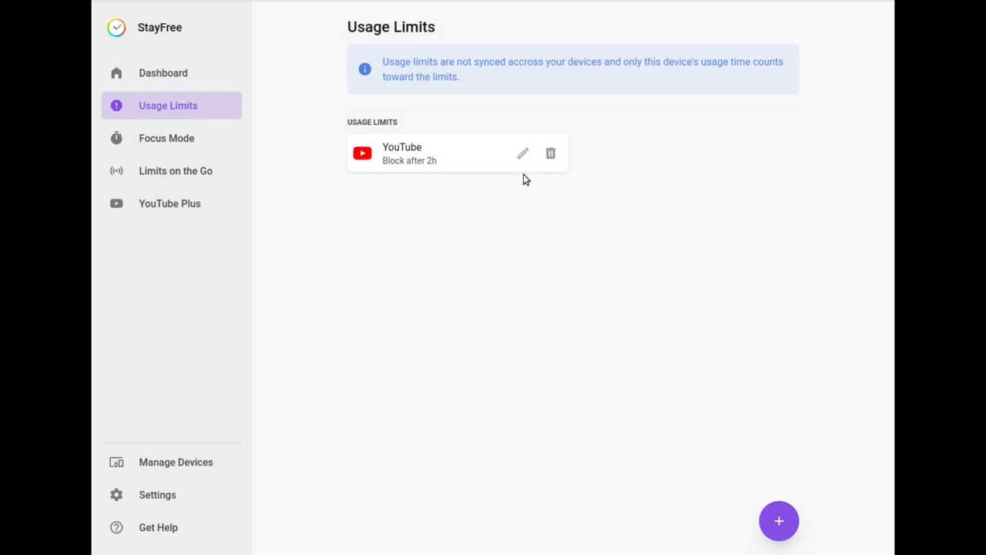
{"action": "left_click", "coordinate": [522, 153]}
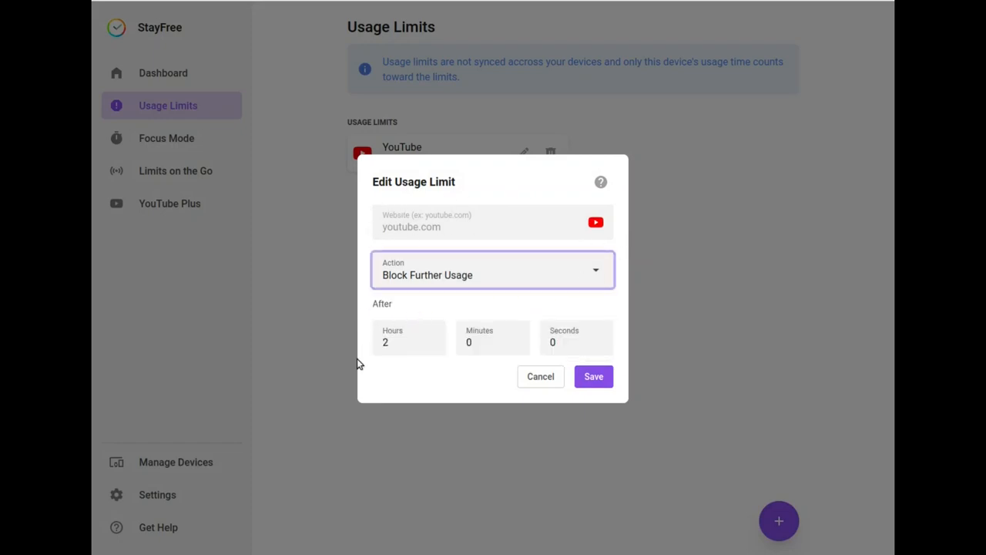
{"action": "left_click", "coordinate": [575, 342]}
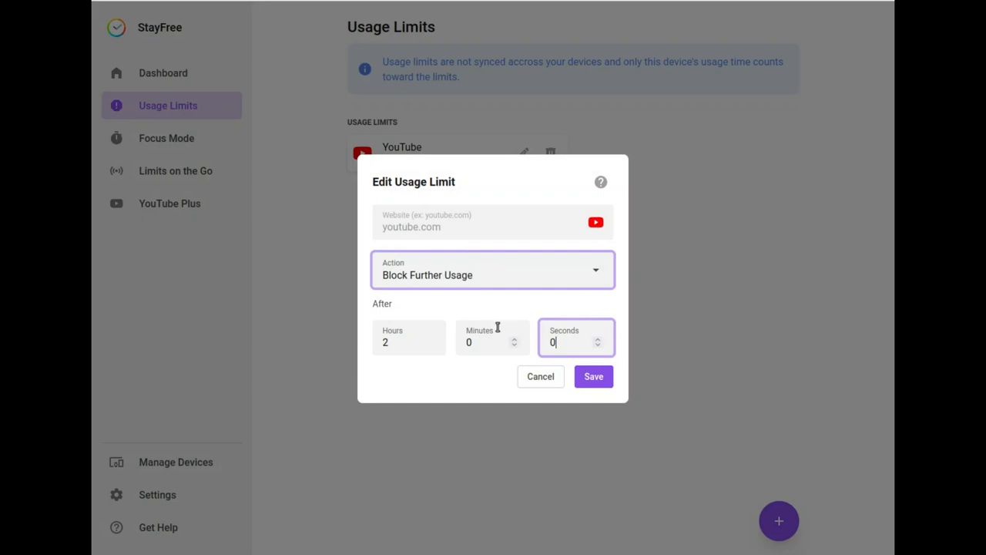
{"action": "left_click", "coordinate": [409, 341]}
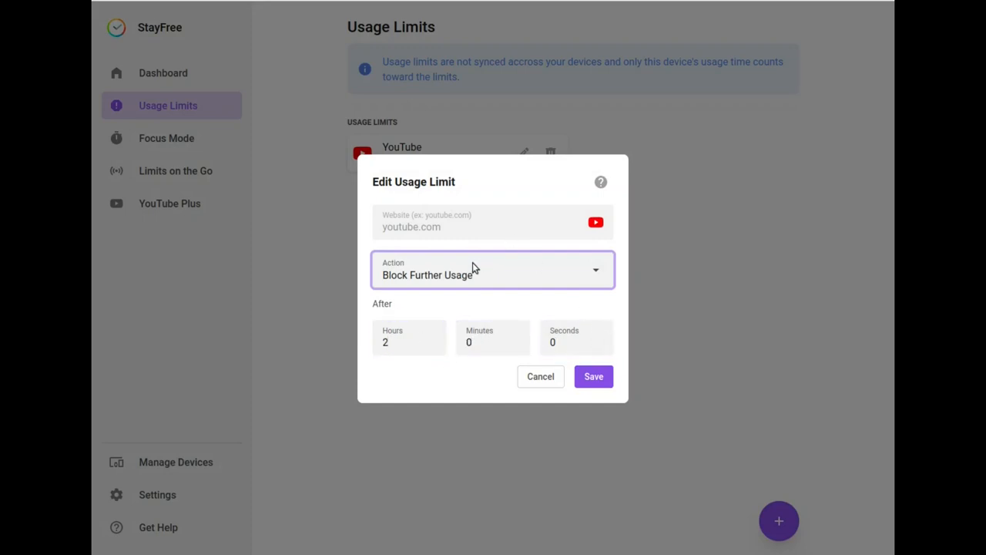
{"action": "left_click", "coordinate": [493, 274]}
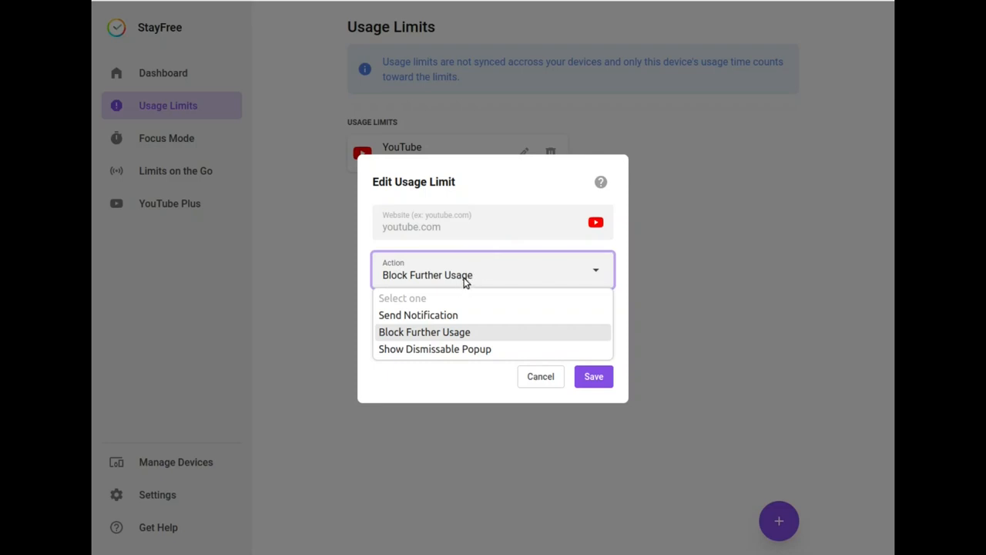
{"action": "mouse_move", "coordinate": [455, 341]}
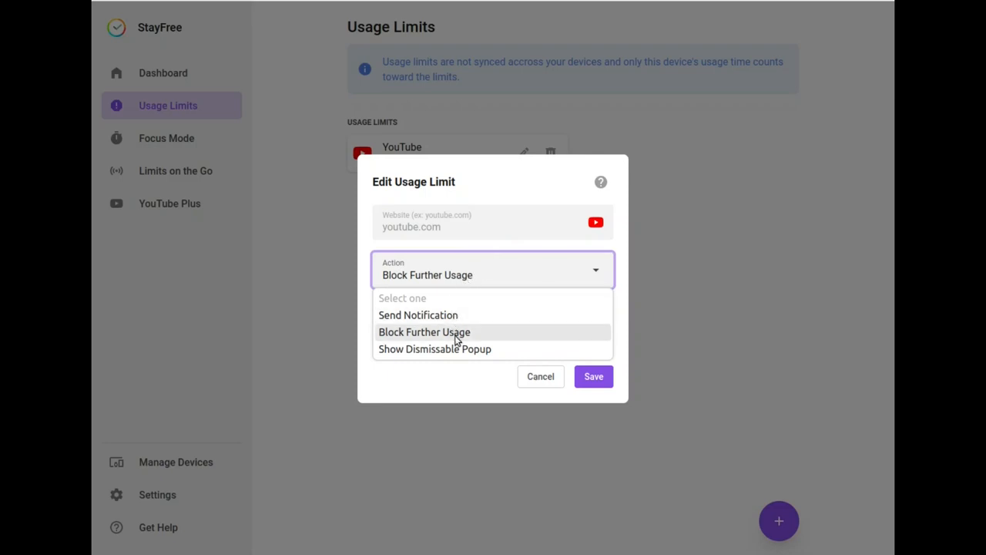
{"action": "mouse_move", "coordinate": [449, 333]}
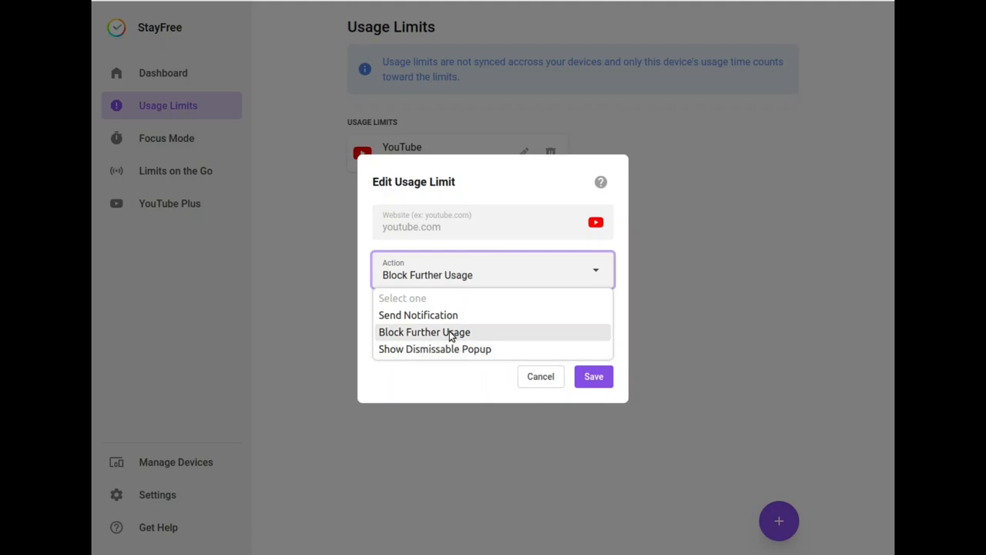
{"action": "left_click", "coordinate": [593, 376]}
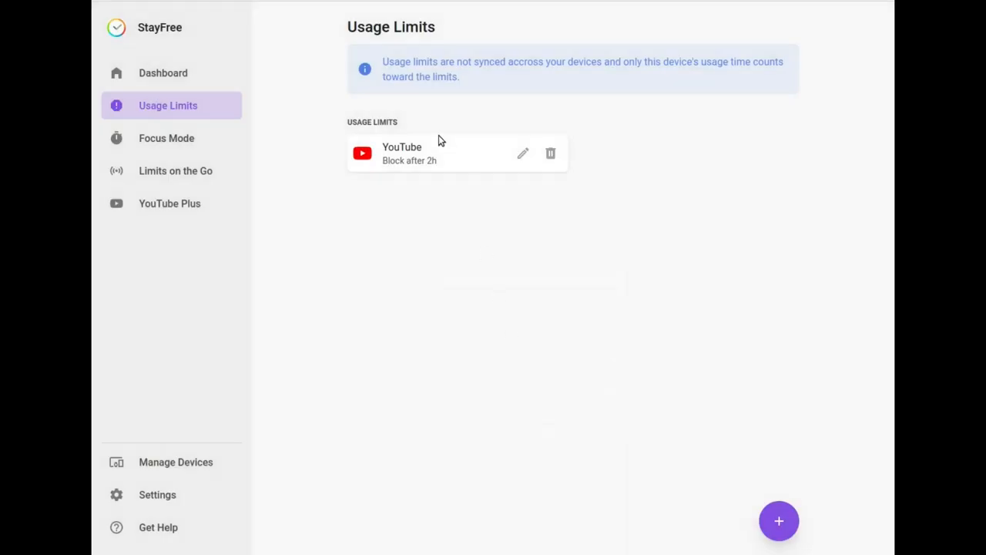
{"action": "mouse_move", "coordinate": [691, 142]}
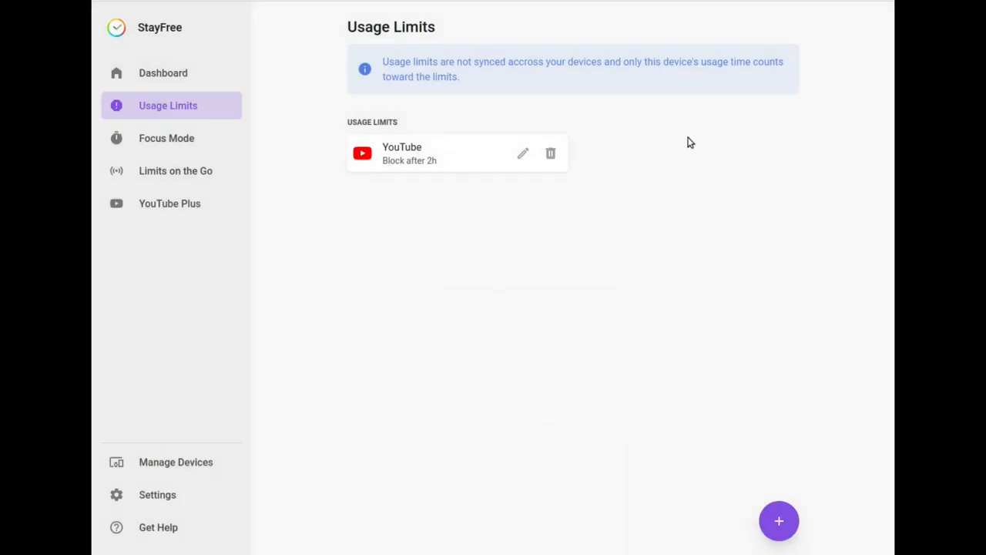
{"action": "mouse_move", "coordinate": [659, 161]}
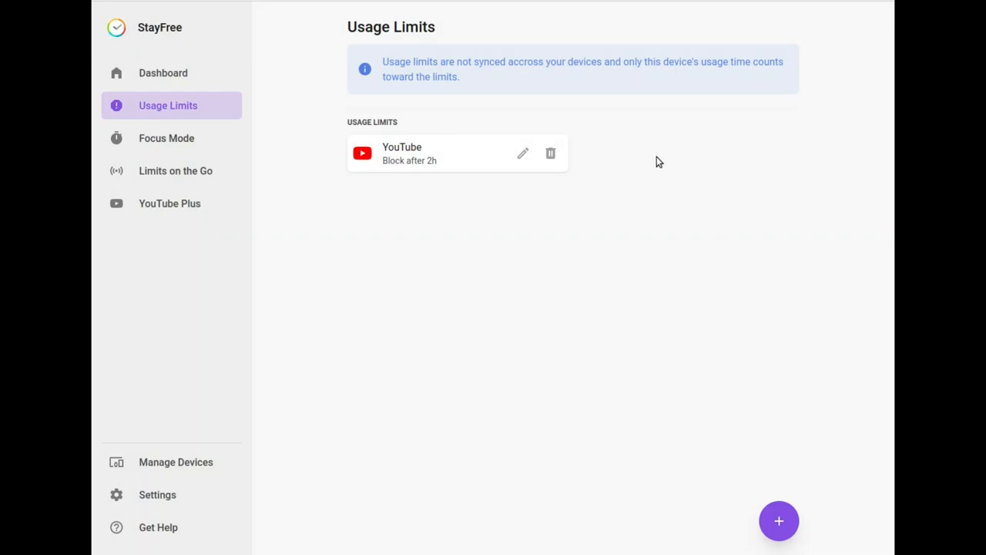
{"action": "mouse_move", "coordinate": [429, 151]}
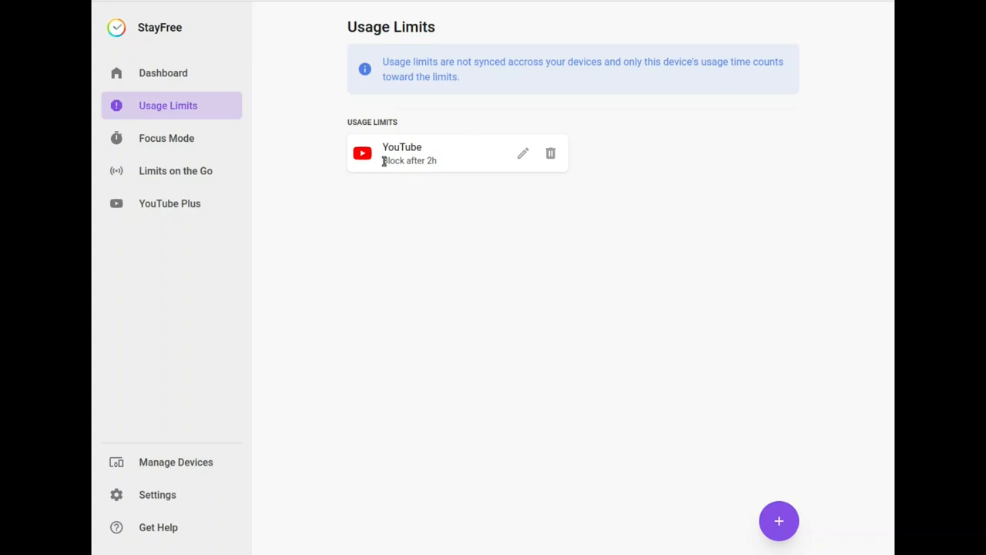
{"action": "mouse_move", "coordinate": [371, 432]}
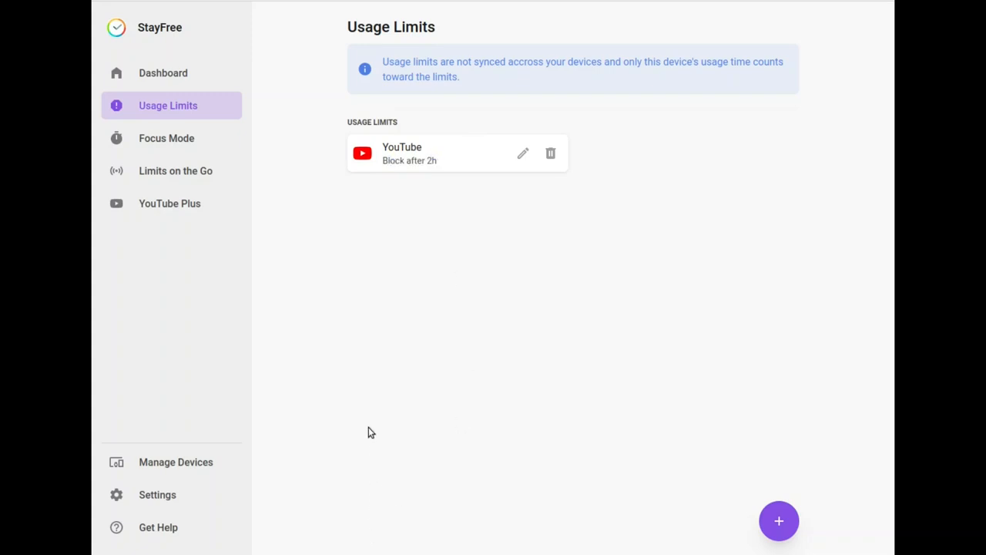
{"action": "double_click", "coordinate": [402, 147]}
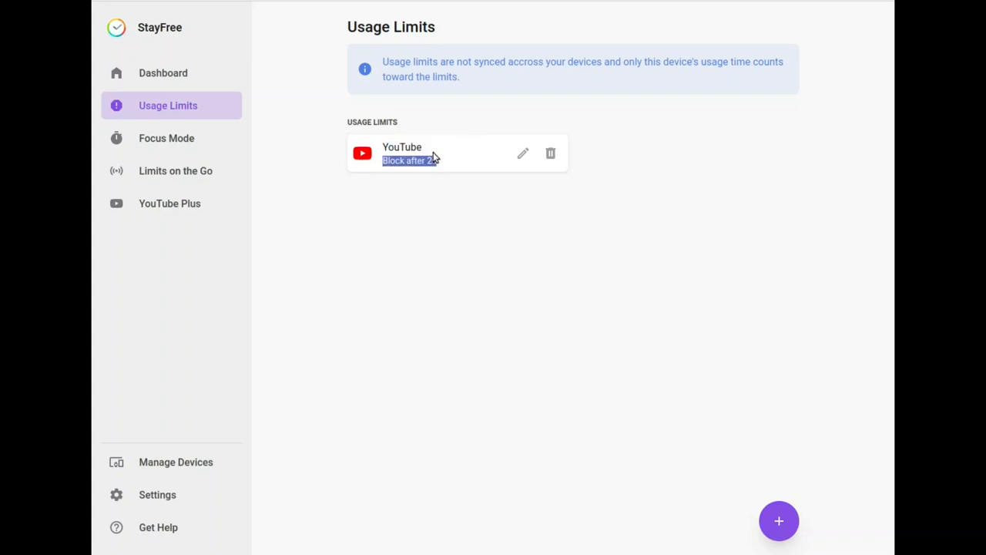
{"action": "mouse_move", "coordinate": [397, 139]}
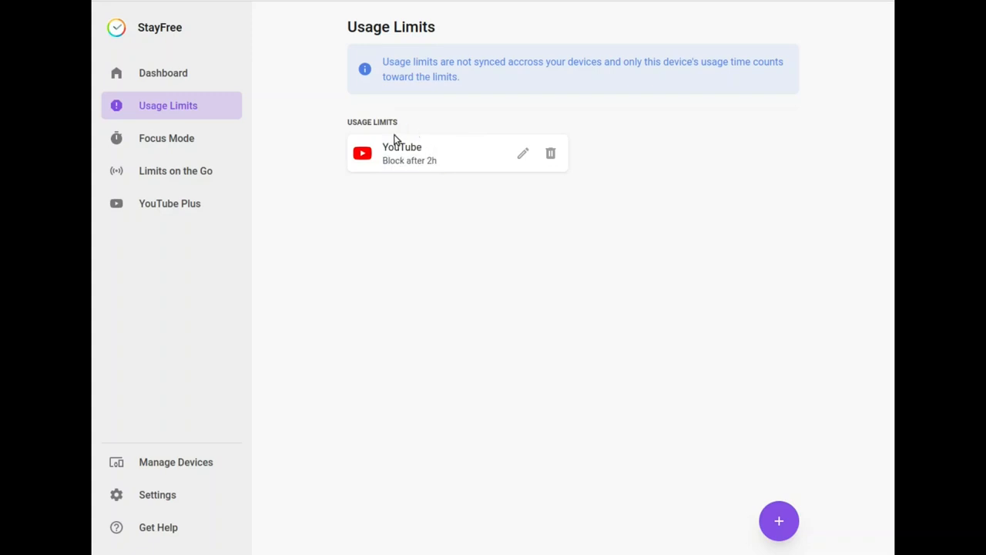
{"action": "mouse_move", "coordinate": [313, 288]}
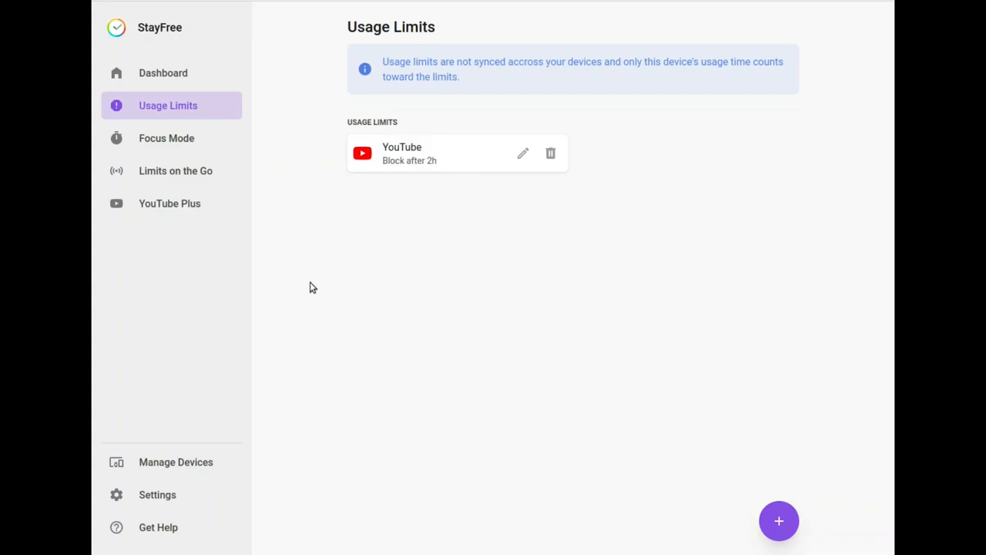
Open Focus Mode and highlight its description text
{"action": "left_click", "coordinate": [166, 138]}
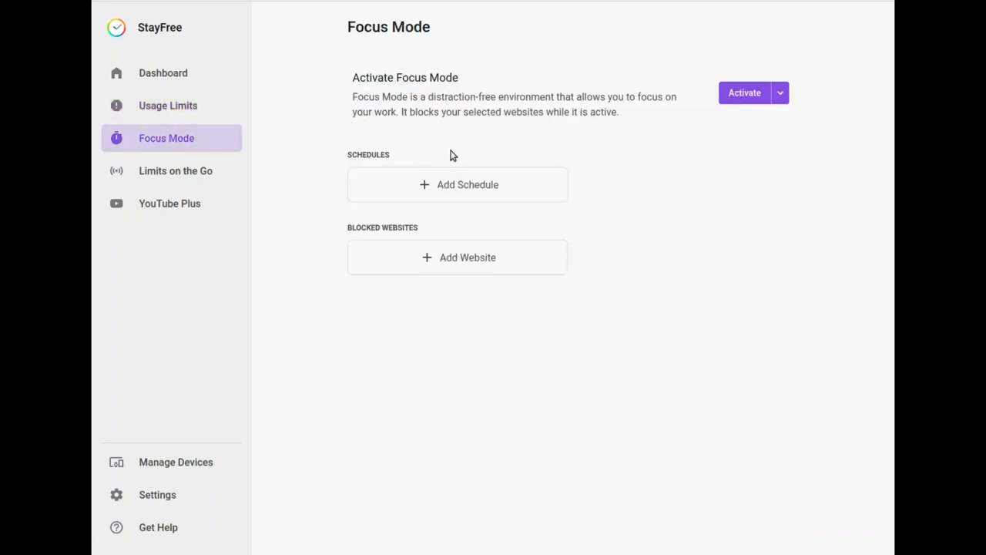
{"action": "left_click_drag", "start_coordinate": [352, 77], "coordinate": [618, 112]}
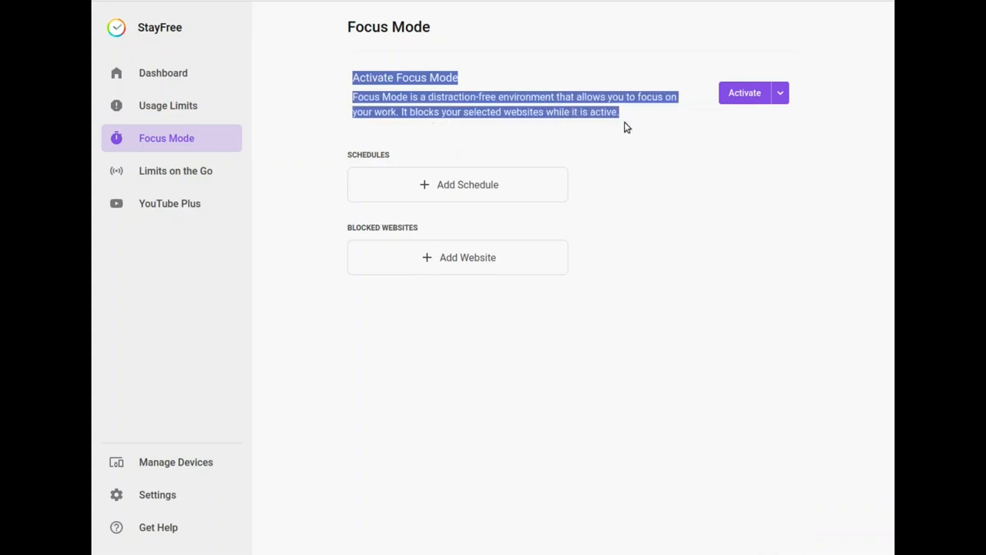
{"action": "left_click", "coordinate": [589, 85]}
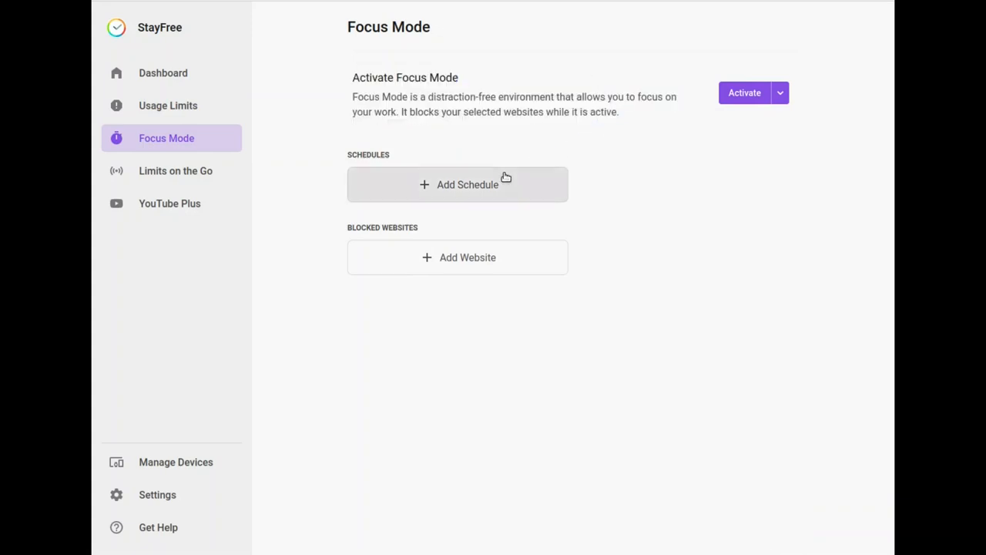
{"action": "mouse_move", "coordinate": [501, 184]}
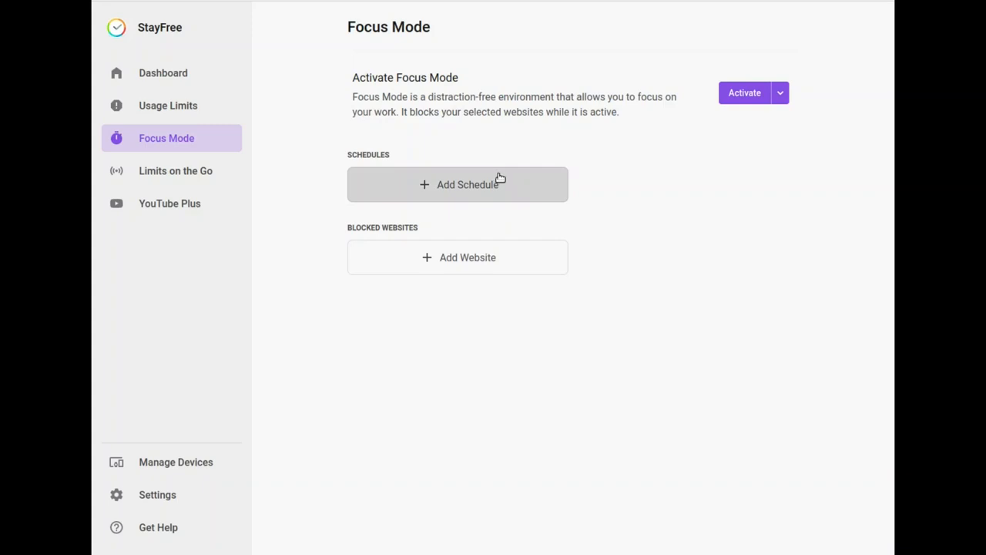
{"action": "mouse_move", "coordinate": [454, 64]}
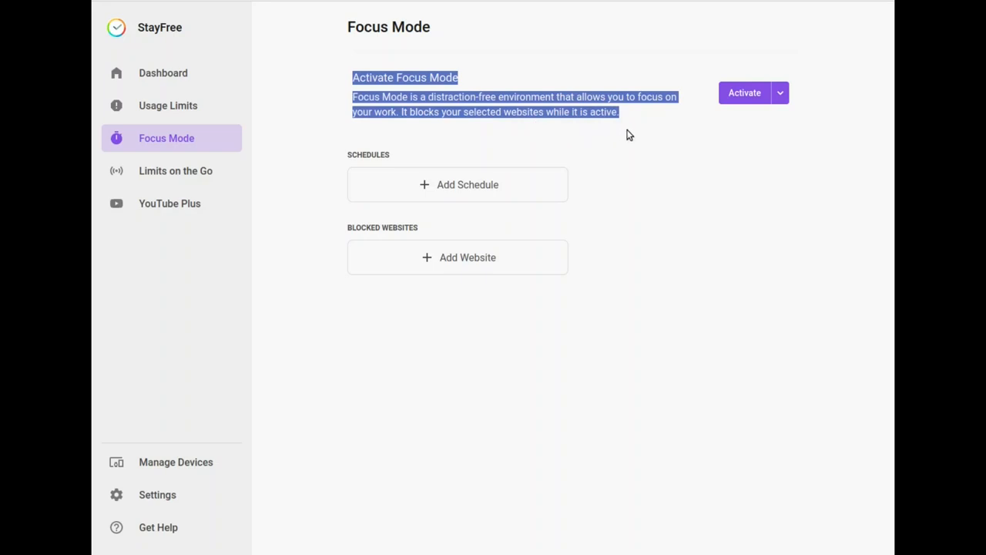
{"action": "left_click", "coordinate": [443, 63]}
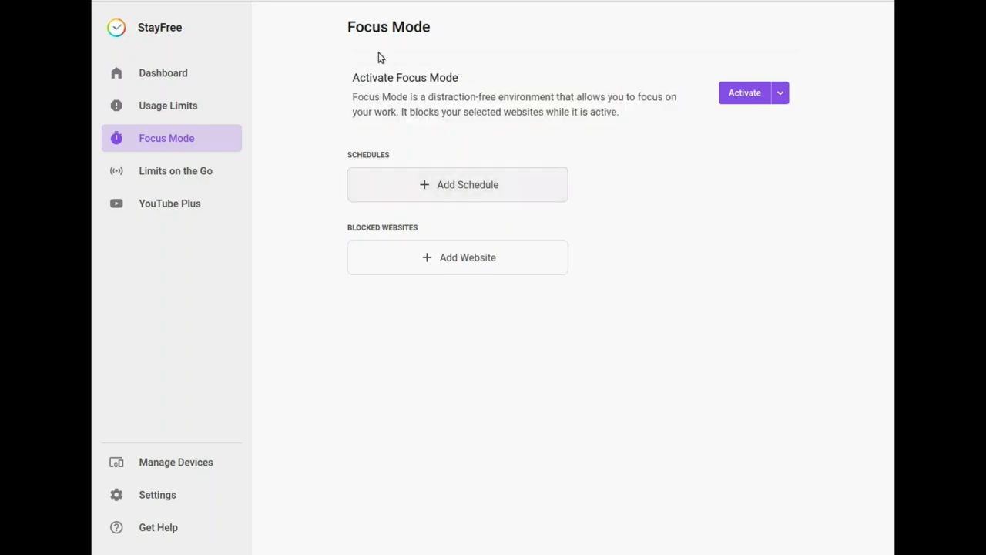
{"action": "mouse_move", "coordinate": [699, 101]}
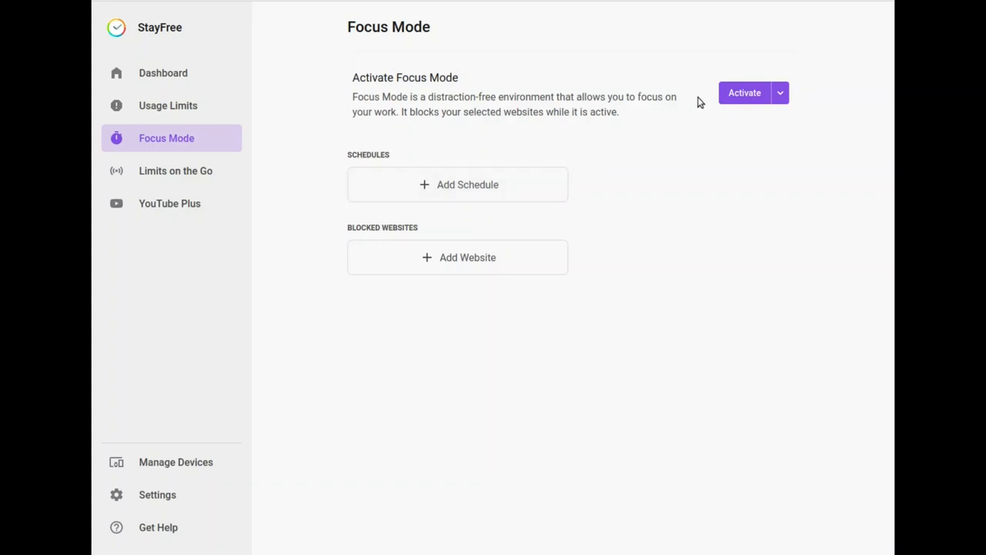
Preview Focus Mode activation durations, cancel a new schedule, and open Limits on the Go
{"action": "left_click", "coordinate": [780, 93]}
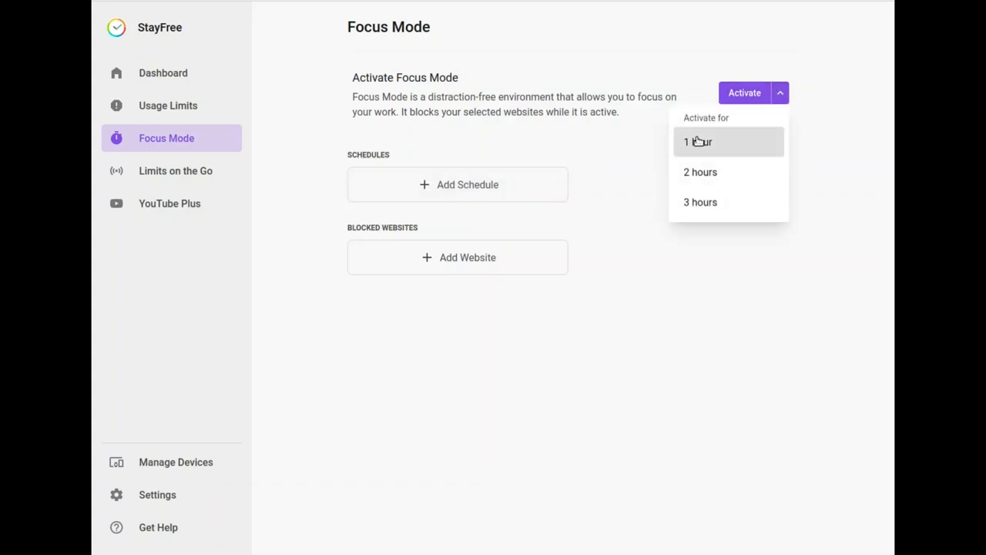
{"action": "mouse_move", "coordinate": [628, 148]}
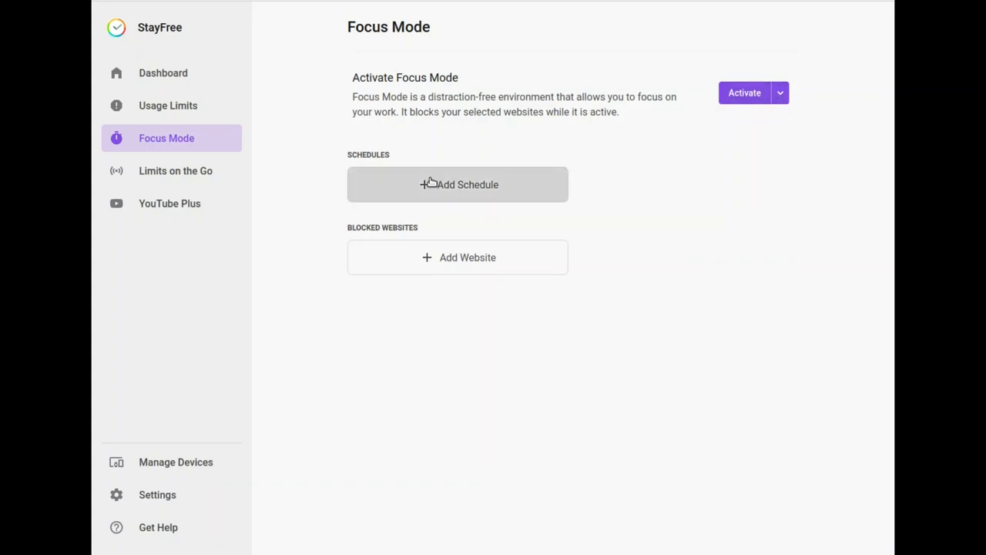
{"action": "left_click", "coordinate": [457, 184]}
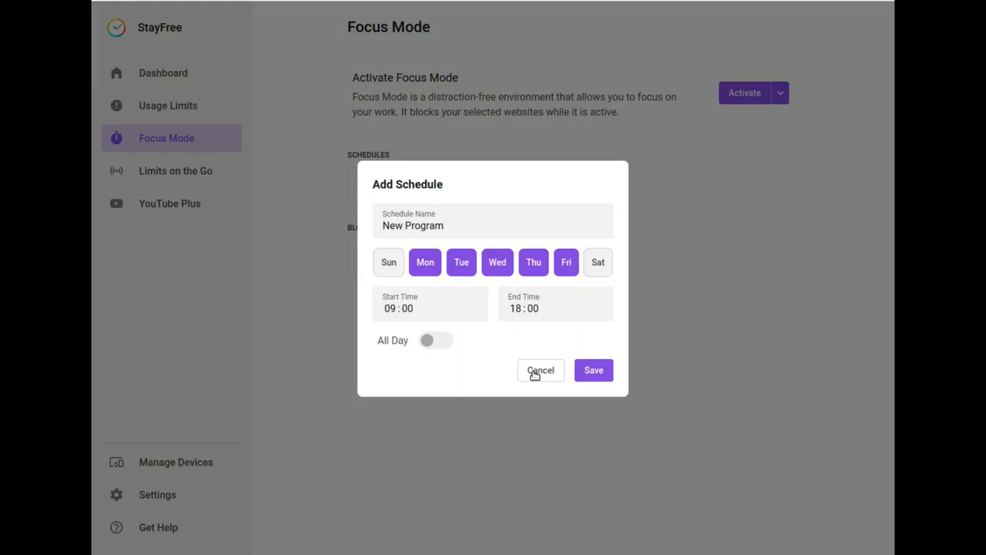
{"action": "left_click", "coordinate": [540, 370]}
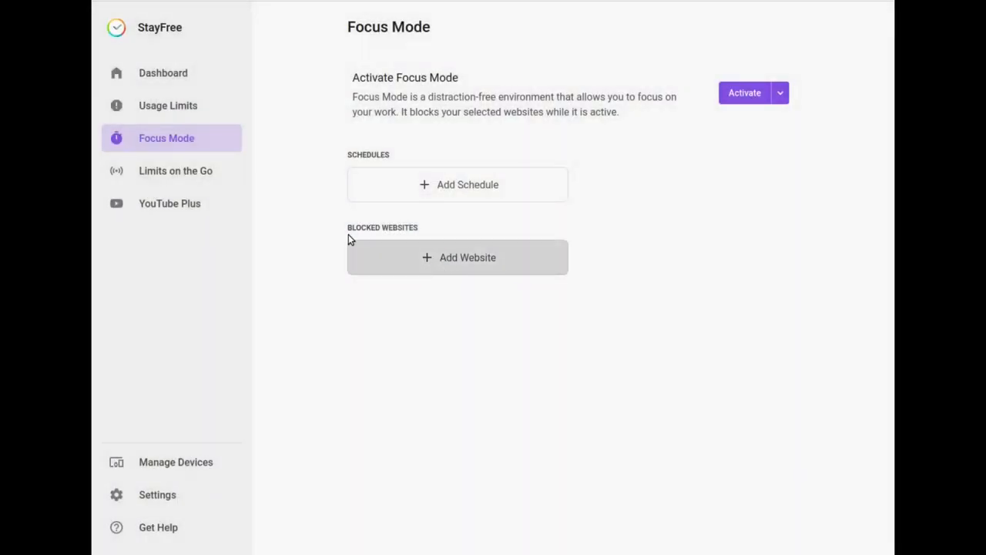
{"action": "double_click", "coordinate": [382, 227]}
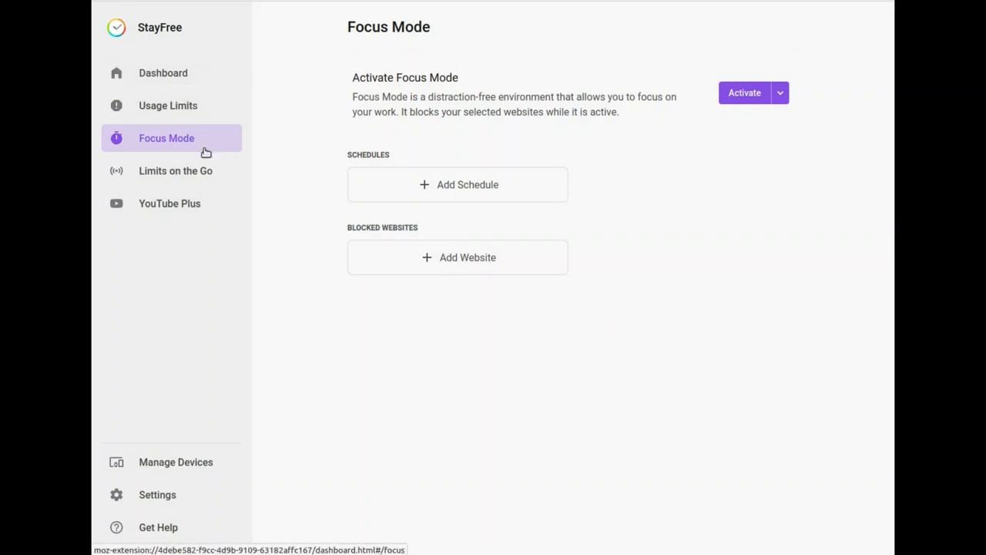
{"action": "left_click", "coordinate": [175, 170]}
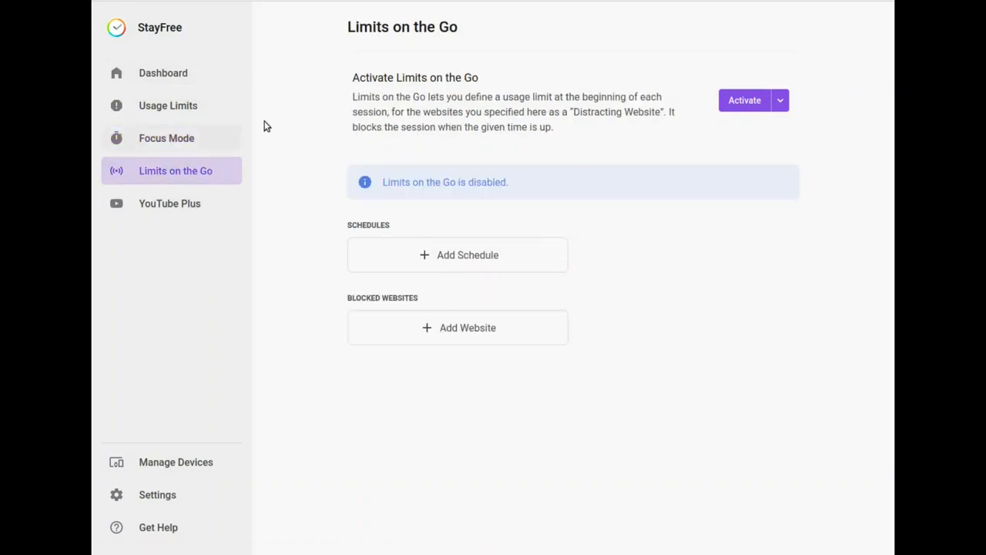
Try enabling Limits on the Go, then open and dismiss its schedule form unsaved
{"action": "left_click_drag", "start_coordinate": [352, 77], "coordinate": [512, 111]}
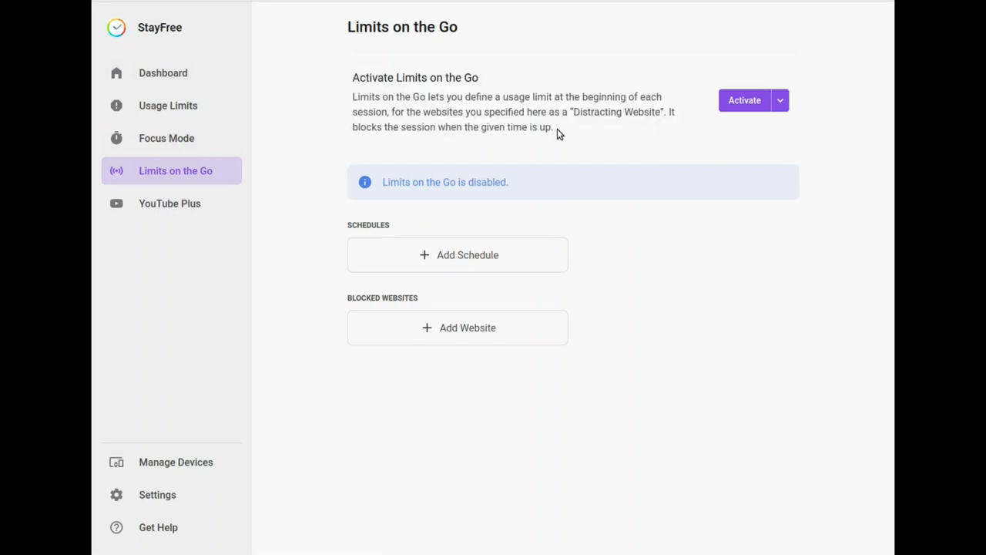
{"action": "mouse_move", "coordinate": [585, 117]}
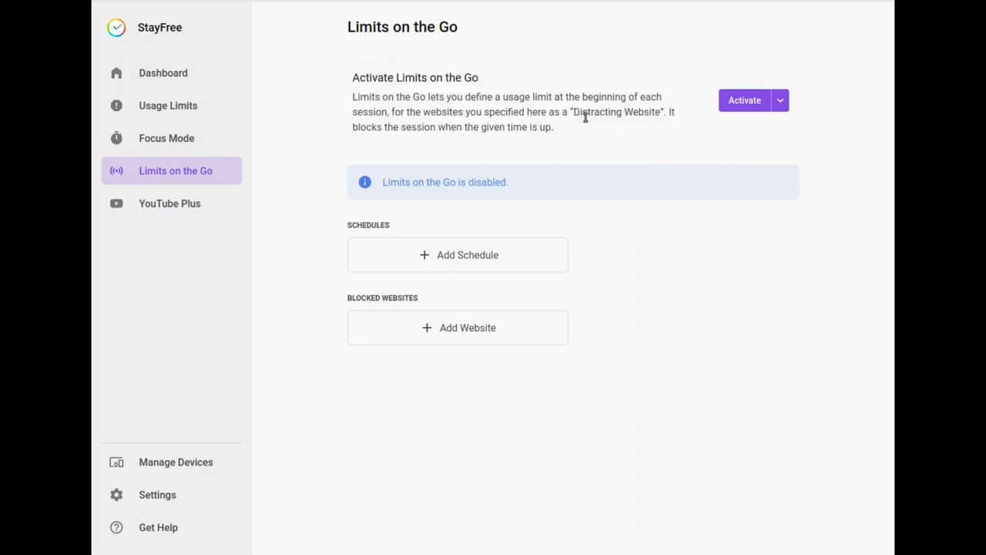
{"action": "mouse_move", "coordinate": [570, 131]}
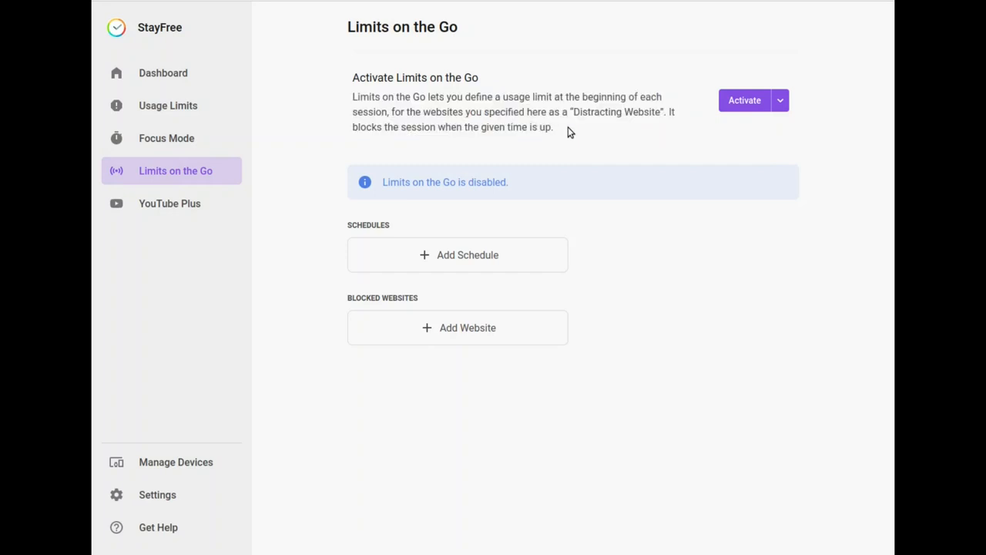
{"action": "left_click_drag", "start_coordinate": [400, 77], "coordinate": [553, 127]}
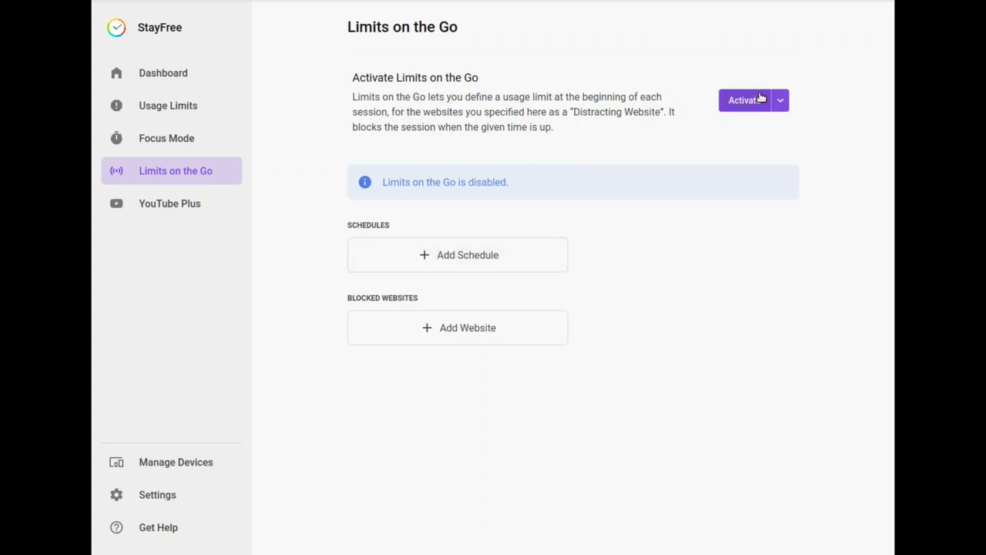
{"action": "left_click", "coordinate": [780, 101]}
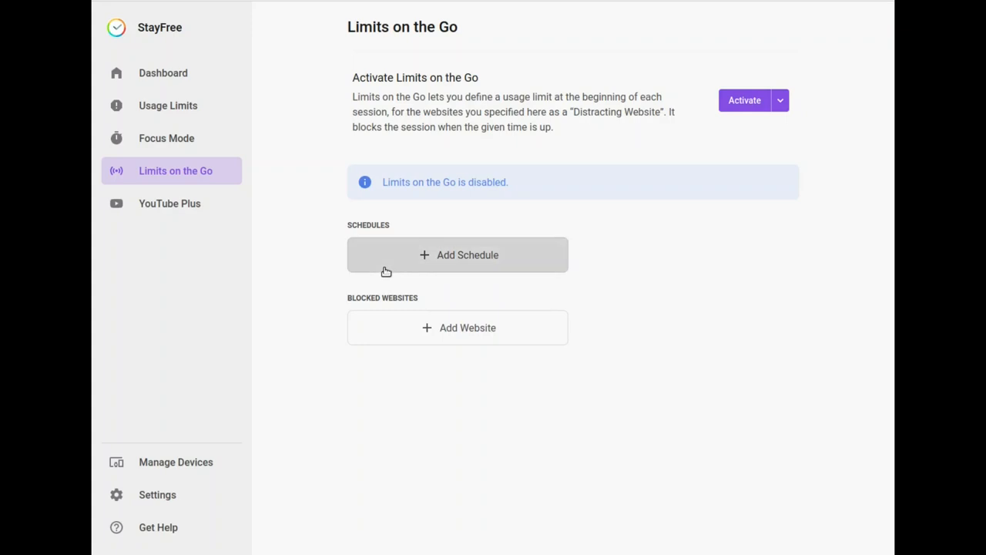
{"action": "mouse_move", "coordinate": [345, 227]}
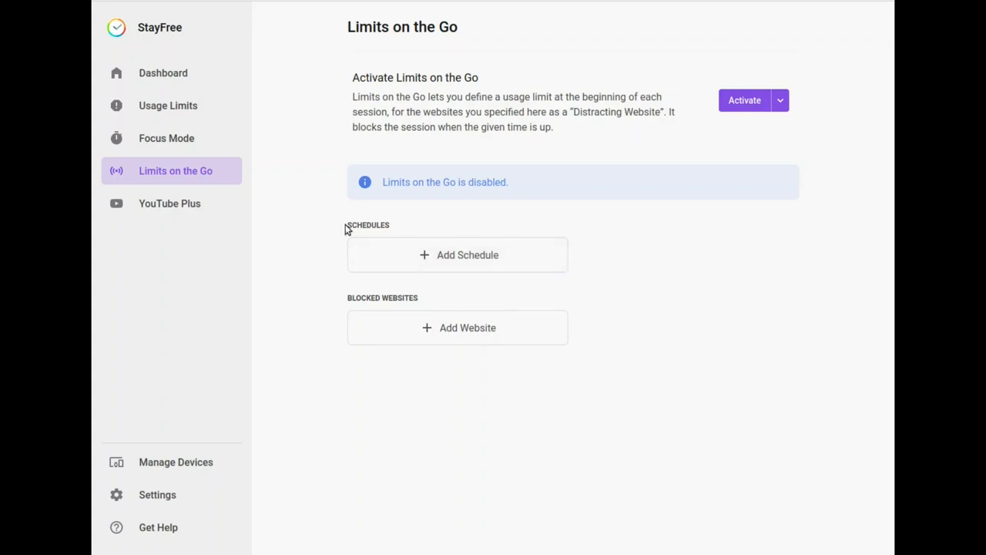
{"action": "mouse_move", "coordinate": [595, 275]}
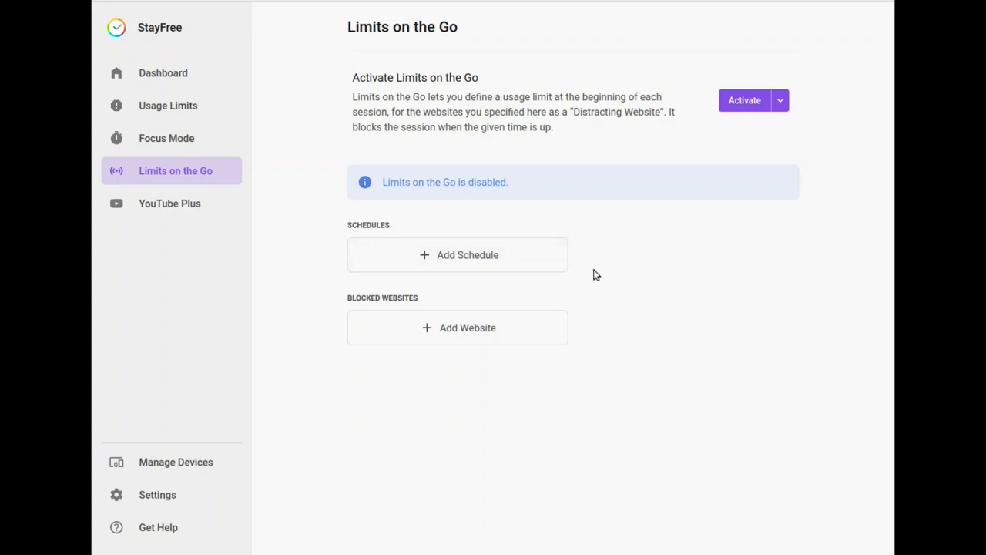
{"action": "mouse_move", "coordinate": [406, 266]}
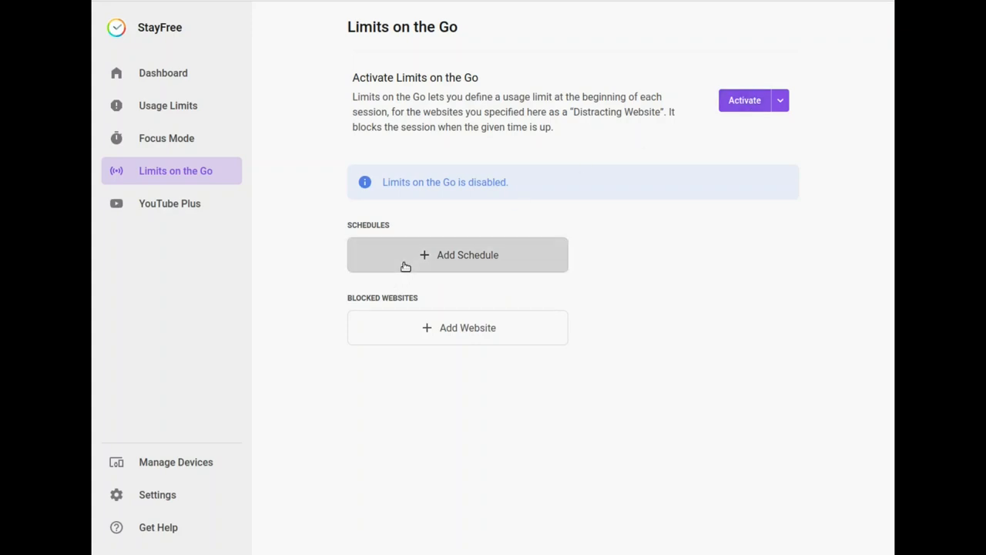
{"action": "mouse_move", "coordinate": [417, 243]}
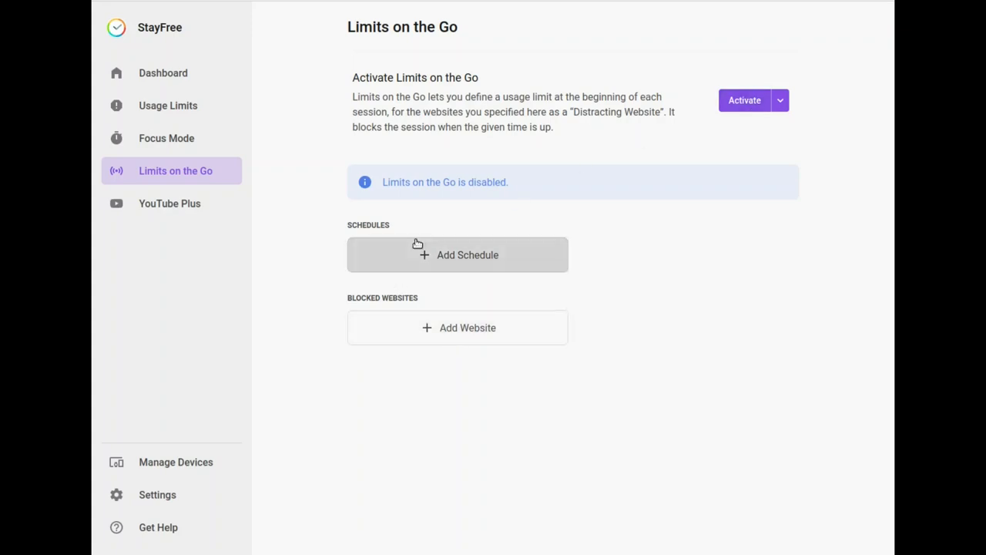
{"action": "double_click", "coordinate": [368, 225]}
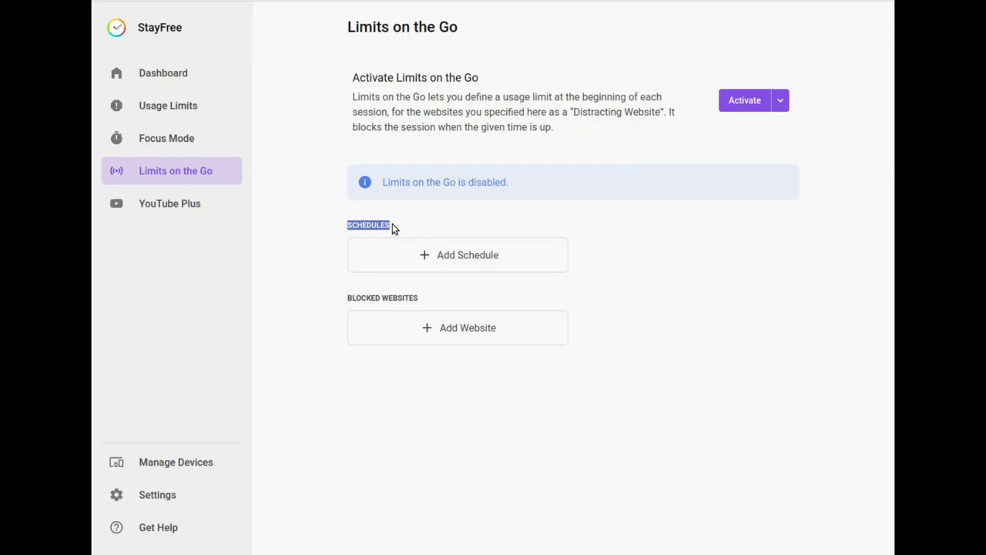
{"action": "left_click", "coordinate": [457, 255]}
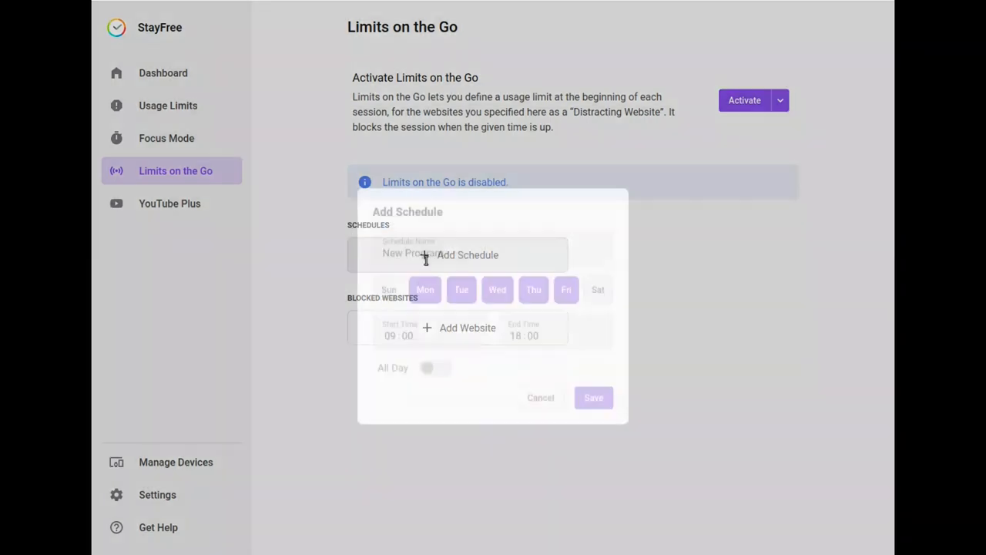
{"action": "left_click", "coordinate": [468, 327]}
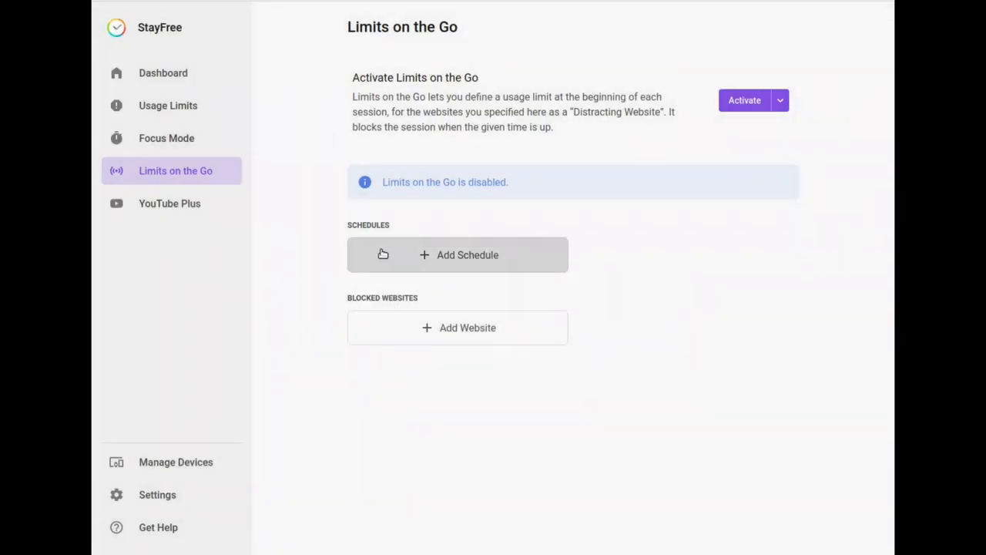
{"action": "mouse_move", "coordinate": [281, 282]}
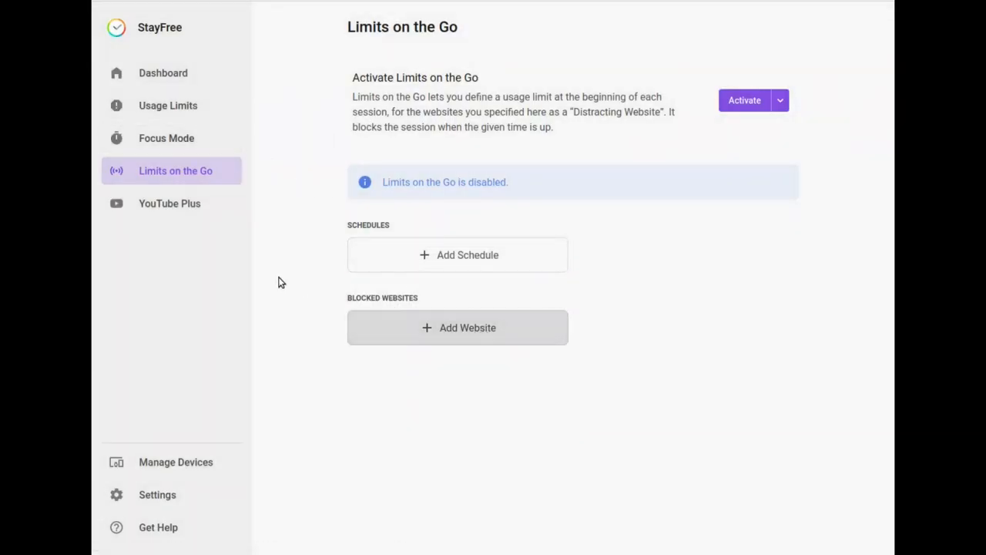
{"action": "mouse_move", "coordinate": [520, 191]}
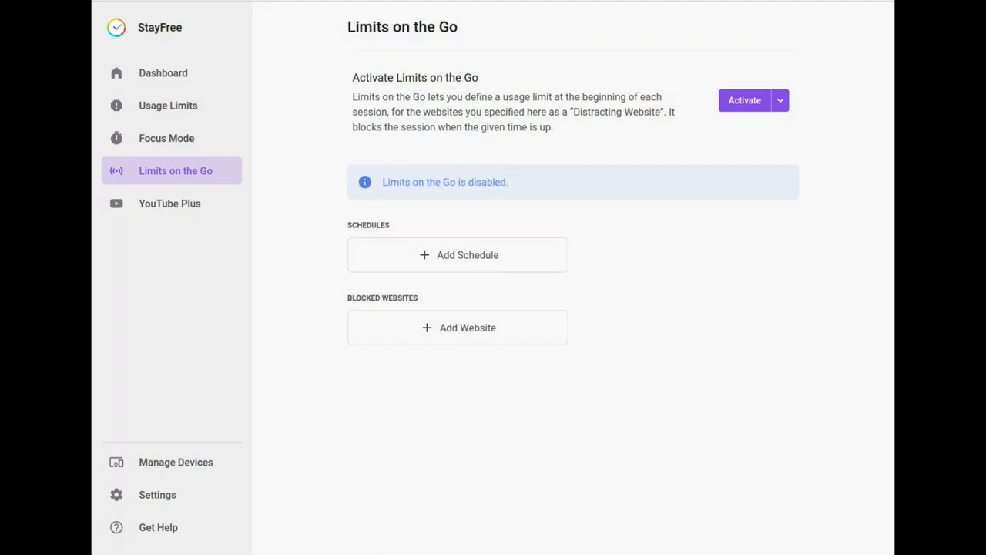
{"action": "mouse_move", "coordinate": [166, 138]}
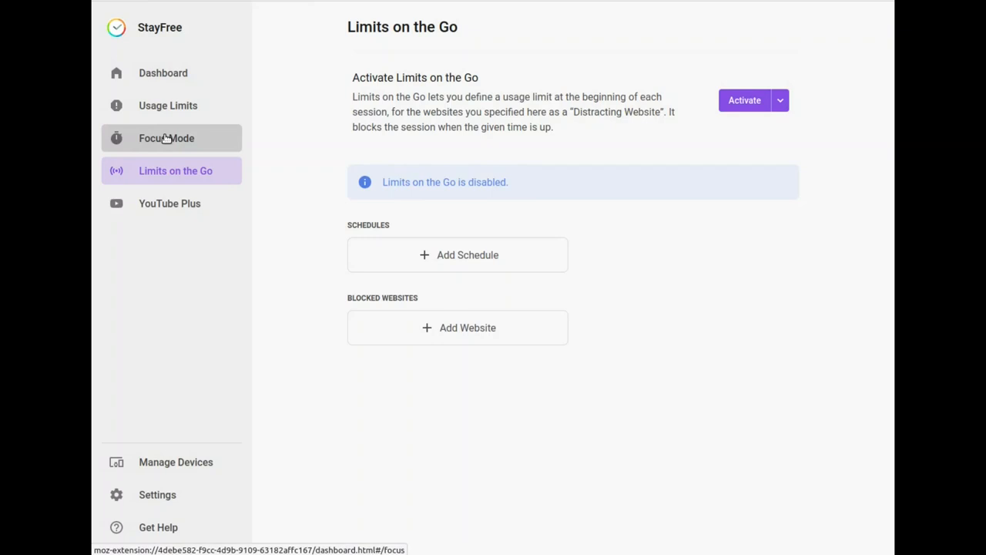
{"action": "mouse_move", "coordinate": [410, 150]}
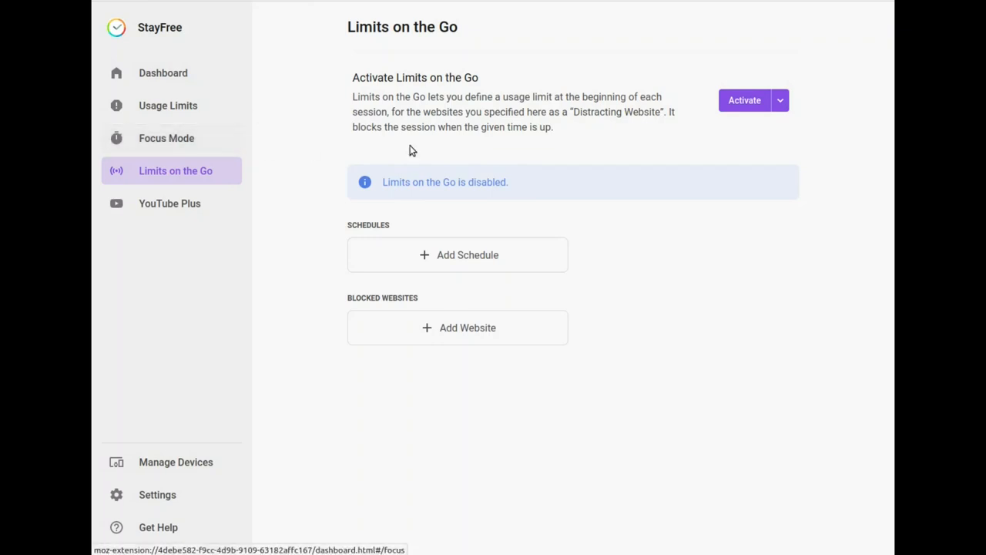
{"action": "mouse_move", "coordinate": [593, 133]}
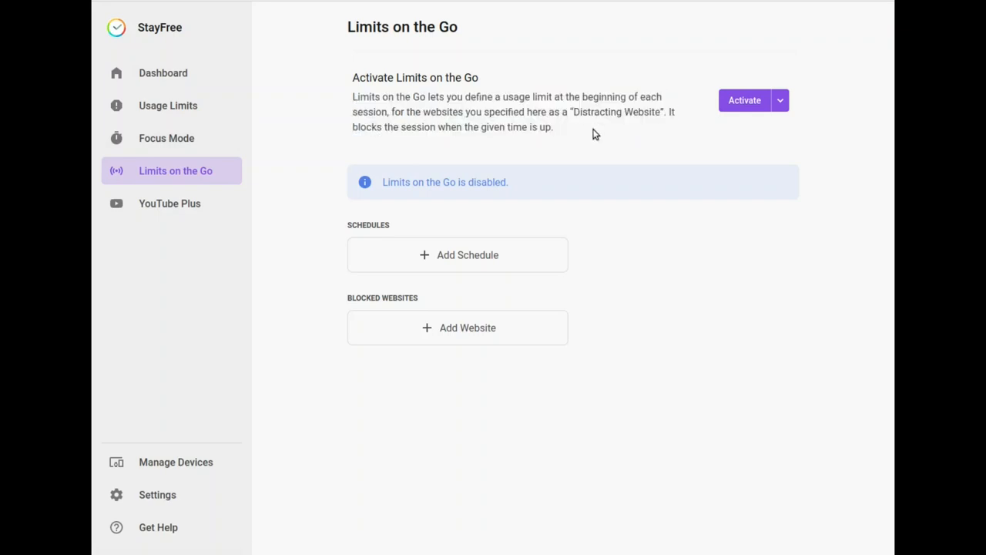
{"action": "mouse_move", "coordinate": [166, 138]}
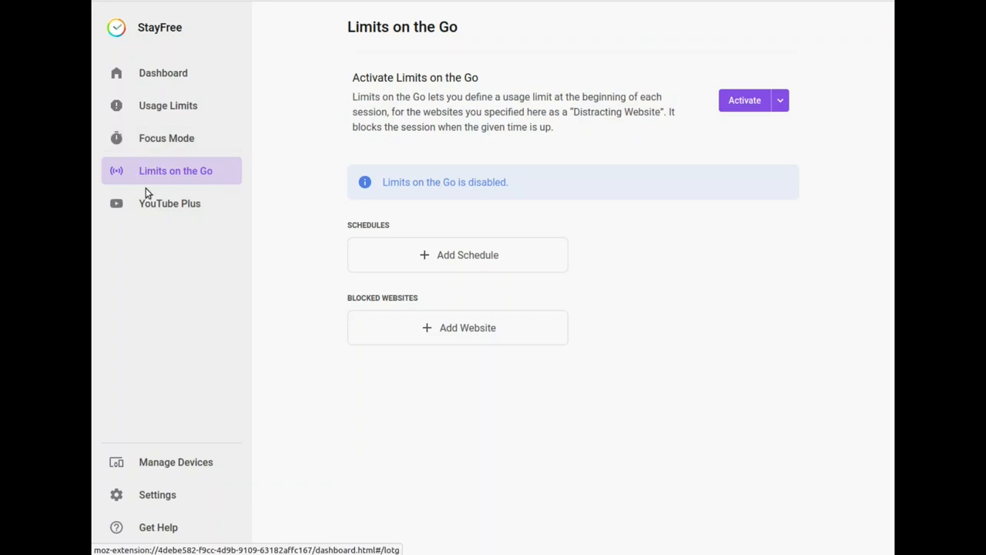
{"action": "mouse_move", "coordinate": [169, 204]}
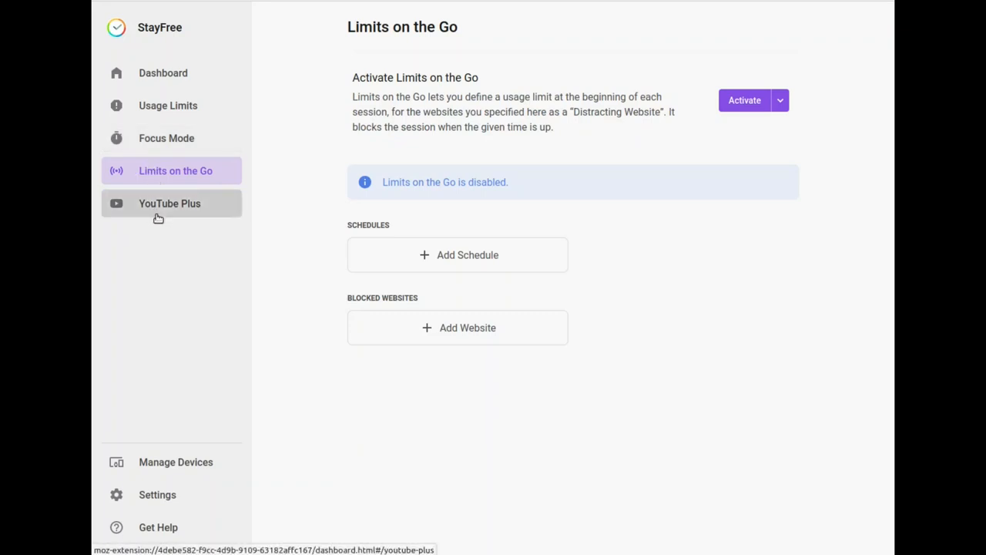
{"action": "mouse_move", "coordinate": [567, 193]}
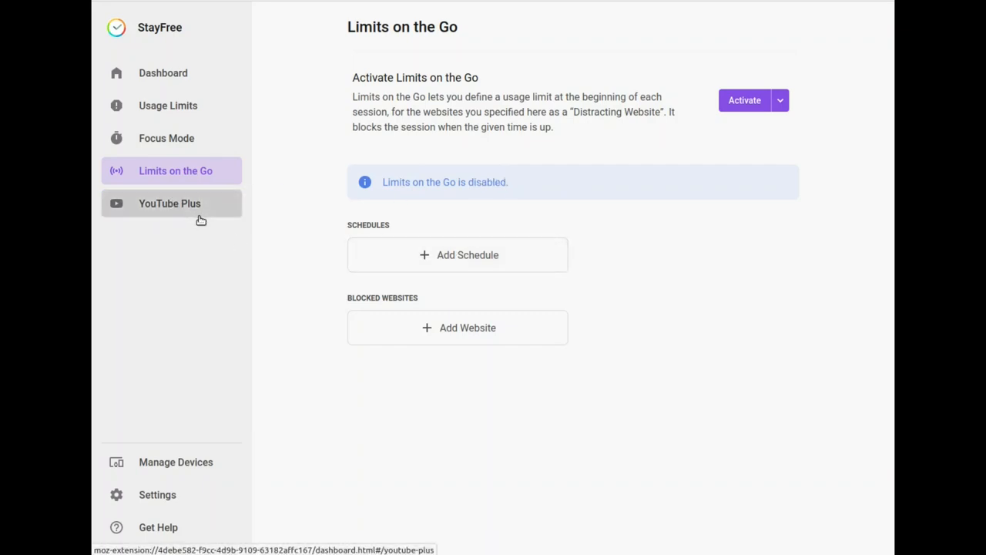
{"action": "mouse_move", "coordinate": [221, 300]}
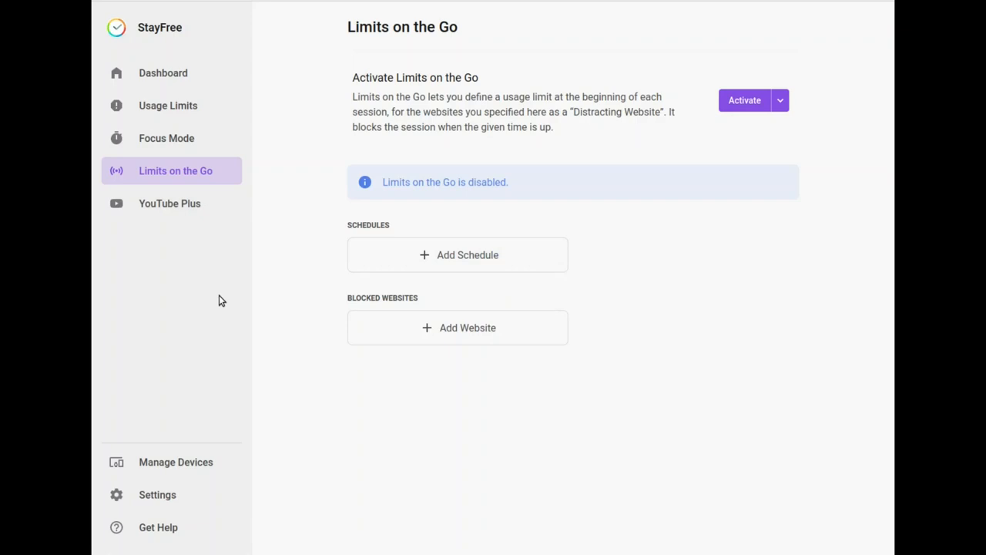
{"action": "mouse_move", "coordinate": [170, 203]}
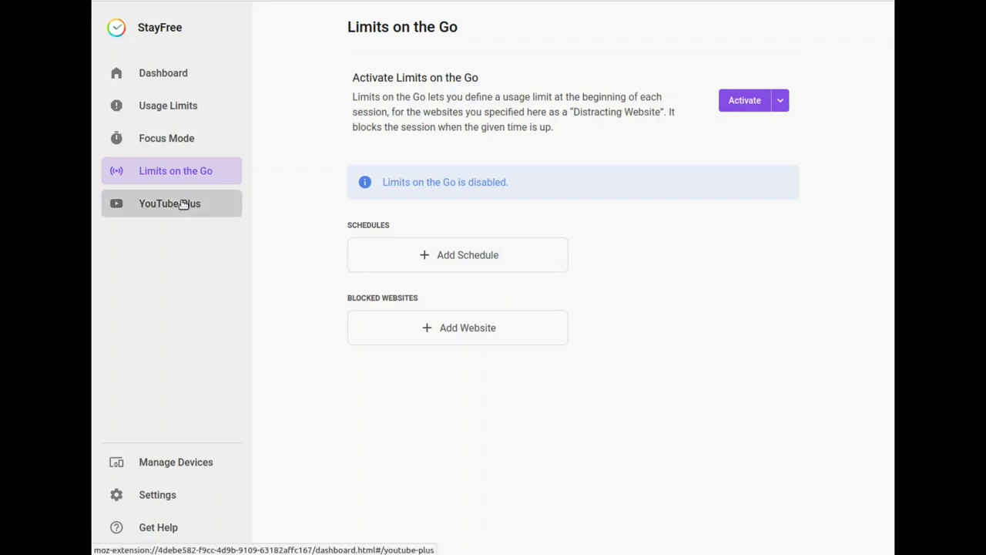
Open YouTube Plus and highlight its activation description
{"action": "left_click", "coordinate": [170, 203]}
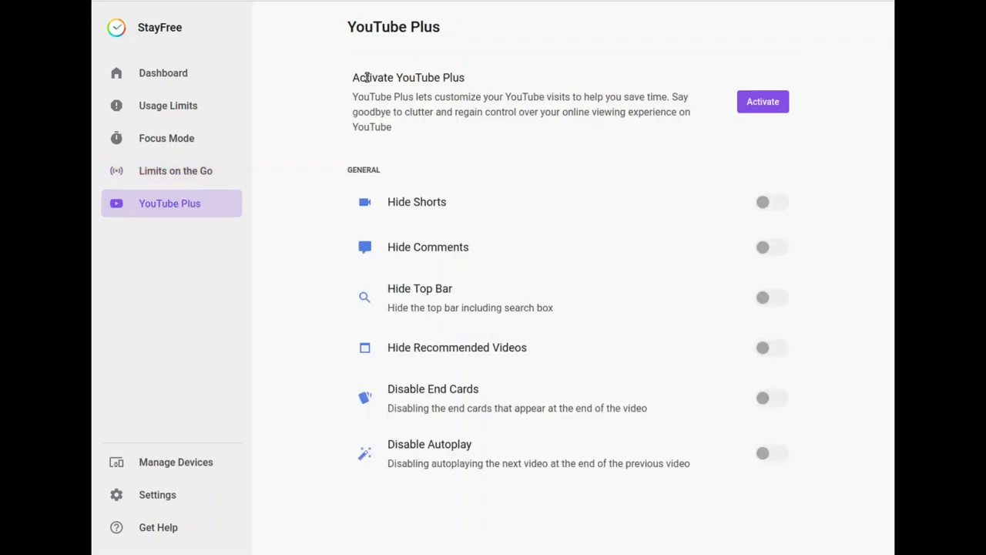
{"action": "left_click_drag", "start_coordinate": [352, 77], "coordinate": [515, 111]}
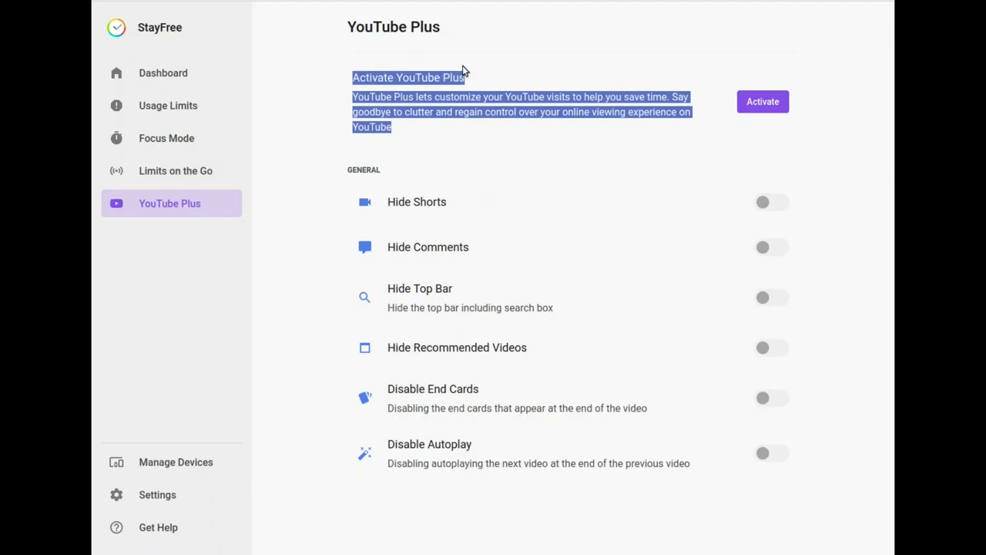
{"action": "left_click", "coordinate": [497, 231]}
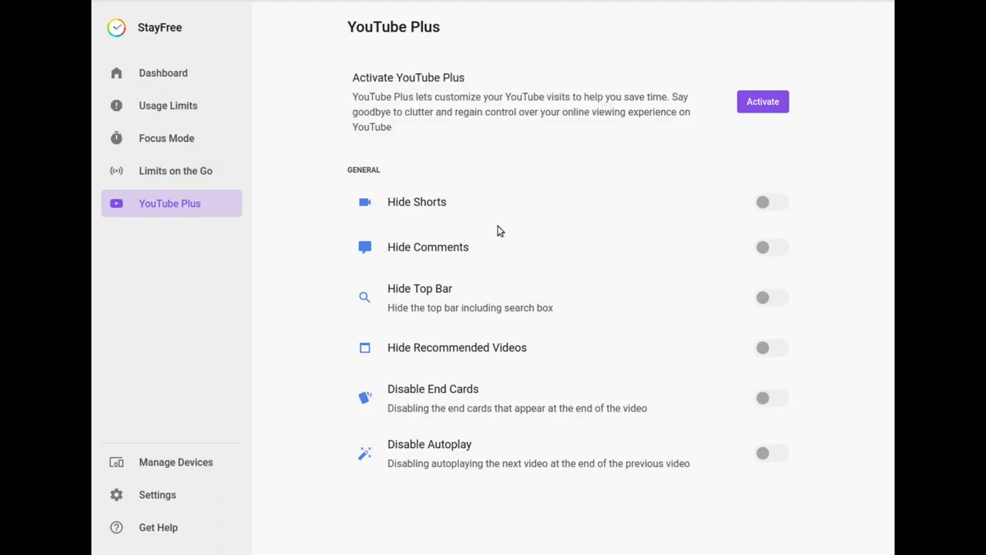
{"action": "mouse_move", "coordinate": [755, 174]}
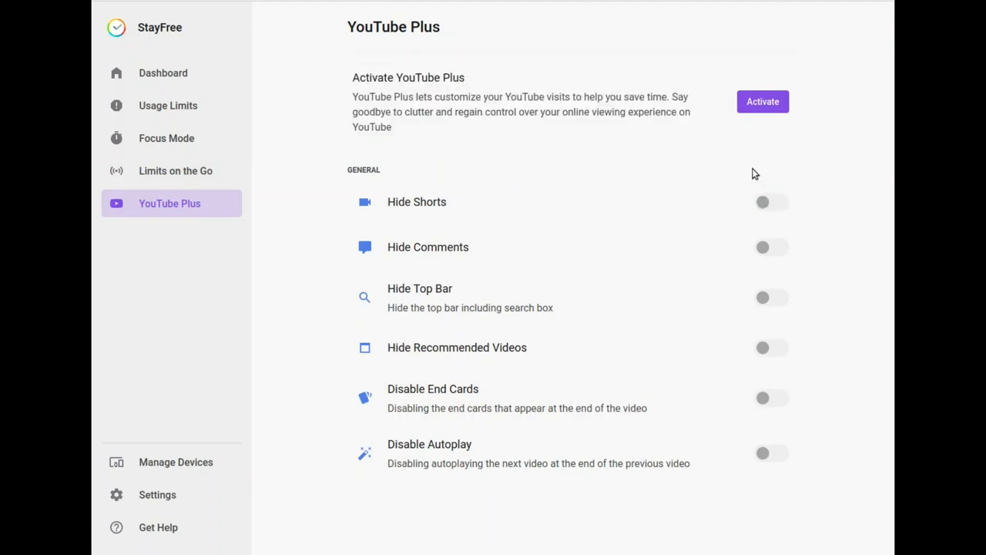
{"action": "mouse_move", "coordinate": [764, 324]}
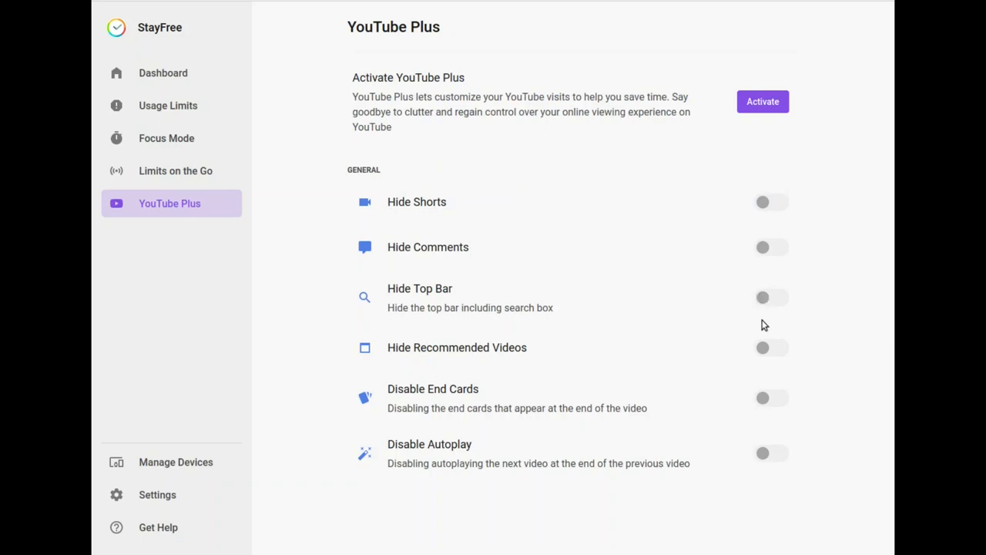
Toggle Hide Top Bar and Disable End Cards on and back off
{"action": "left_click", "coordinate": [771, 297]}
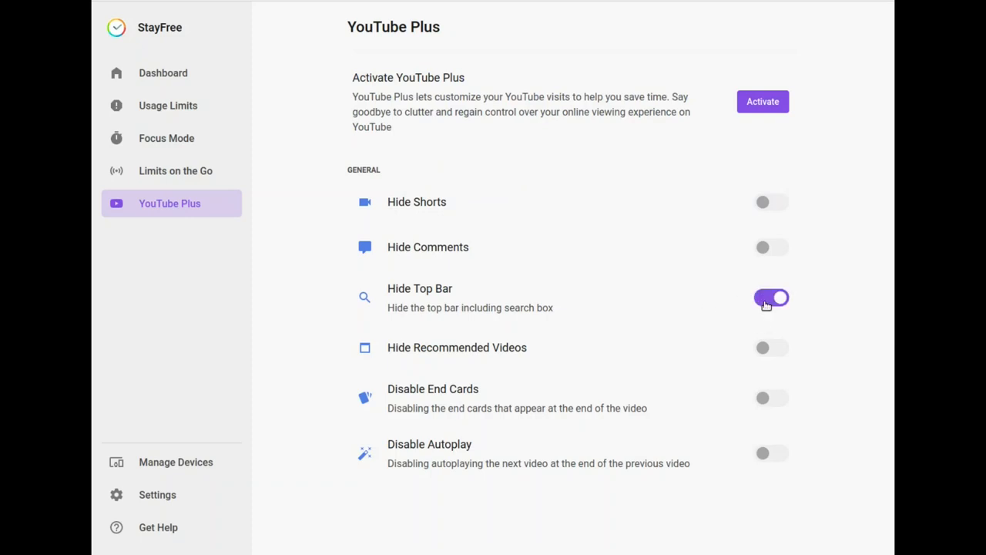
{"action": "left_click", "coordinate": [771, 297]}
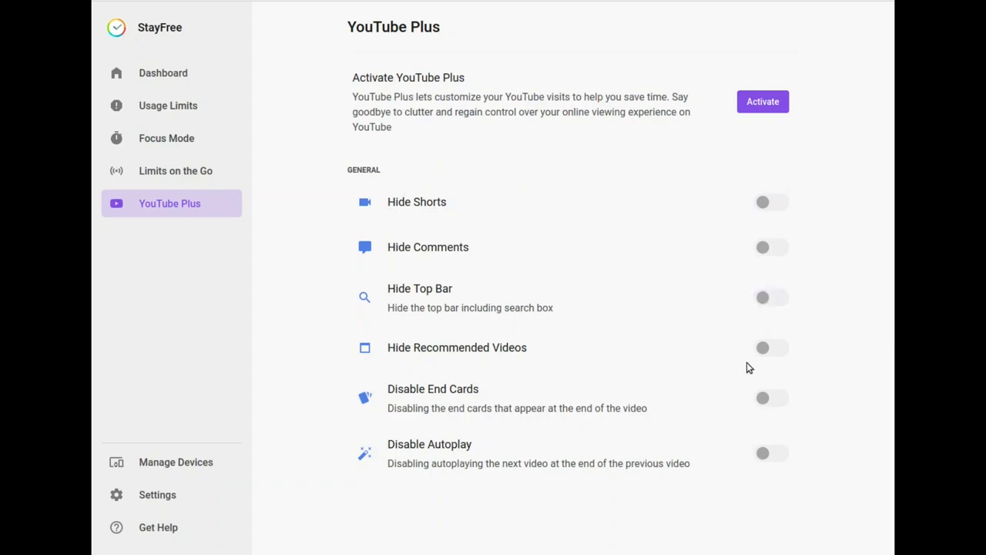
{"action": "left_click", "coordinate": [770, 347]}
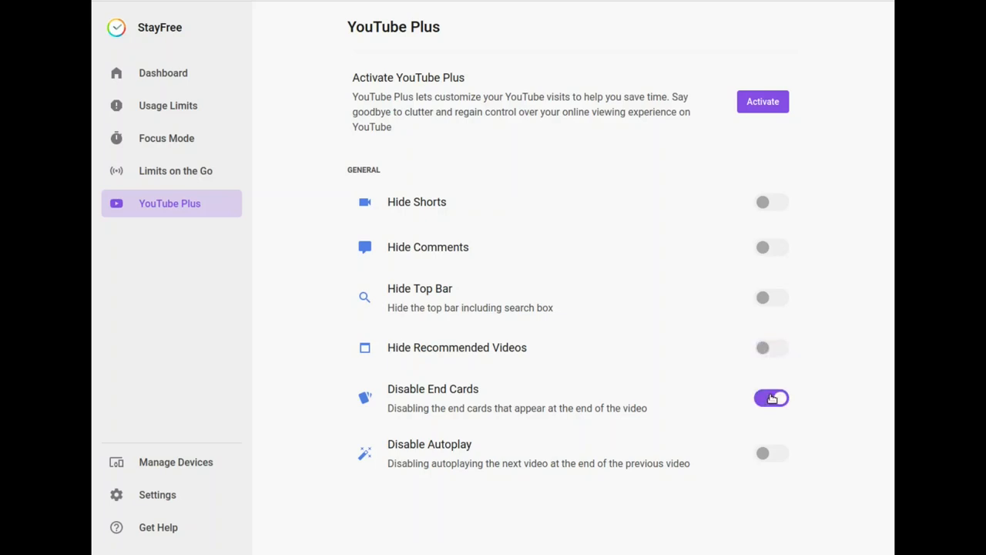
{"action": "left_click", "coordinate": [770, 398]}
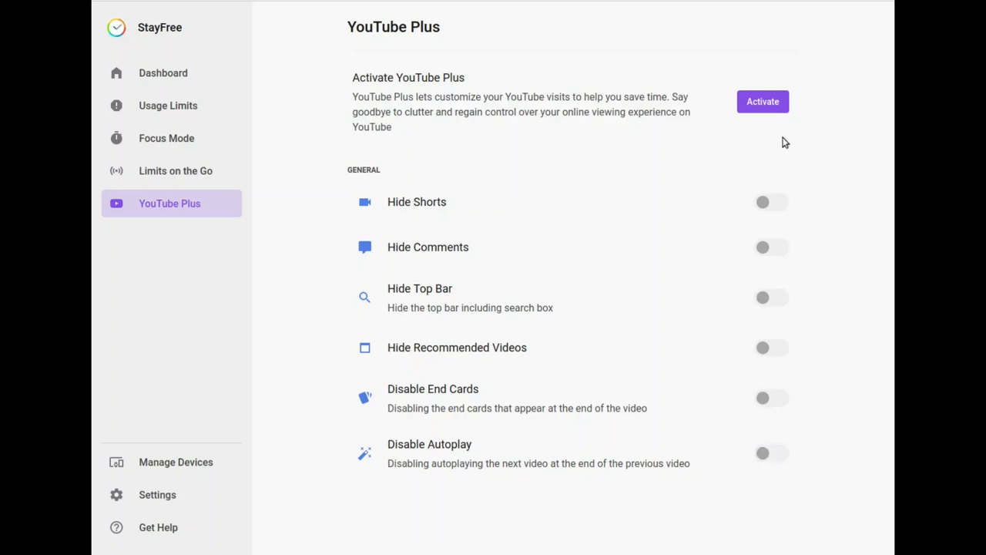
{"action": "double_click", "coordinate": [417, 201]}
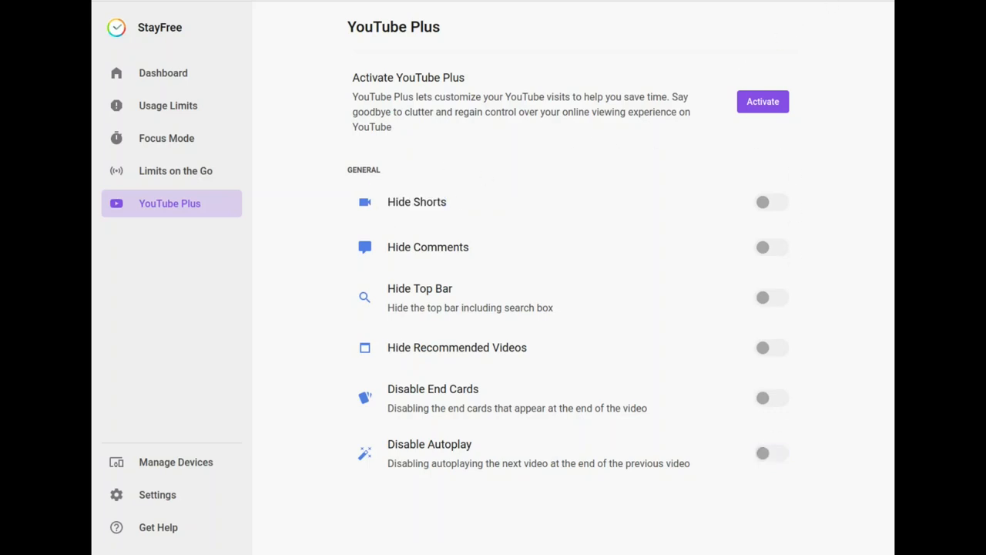
{"action": "mouse_move", "coordinate": [506, 71]}
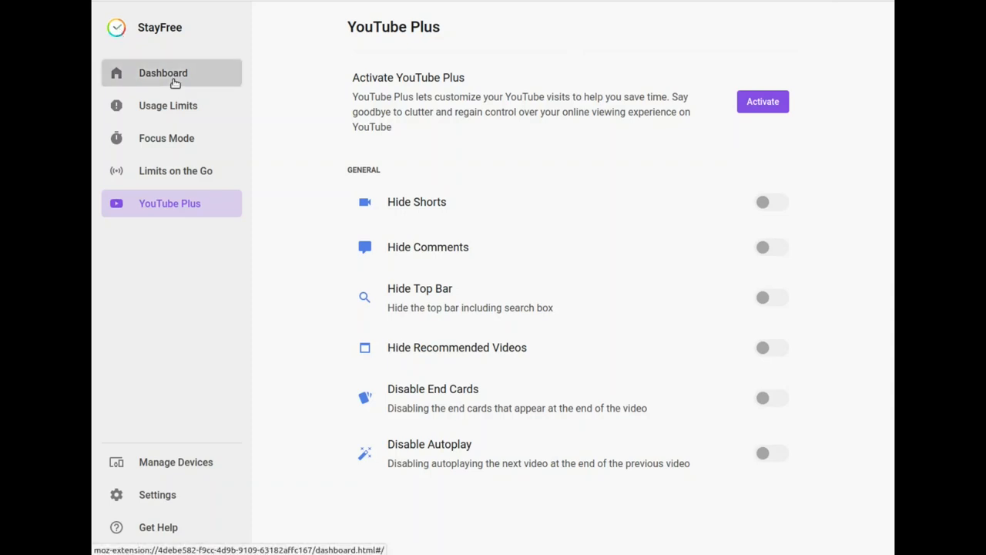
{"action": "mouse_move", "coordinate": [158, 329]}
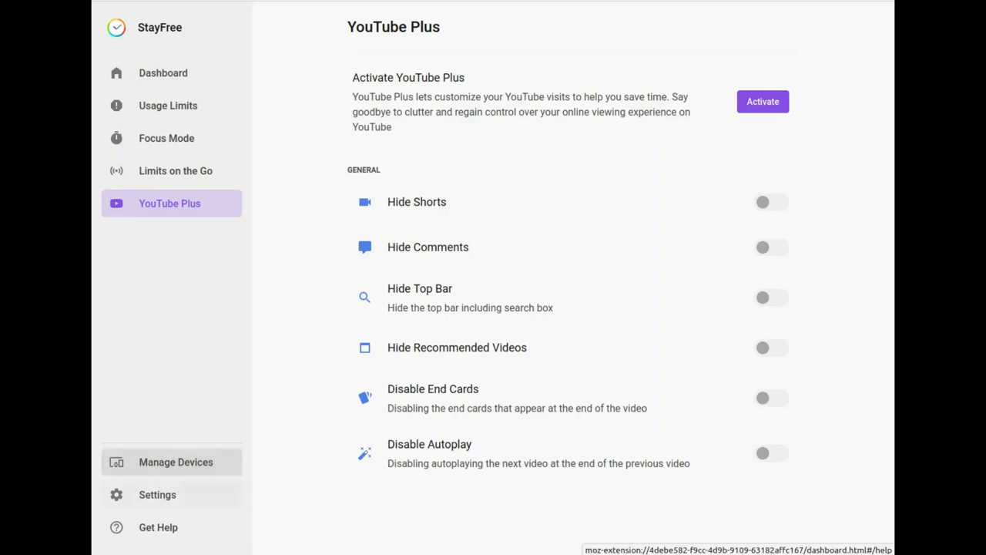
View the Get Help page and its help links, then open Extension Settings
{"action": "left_click", "coordinate": [158, 527]}
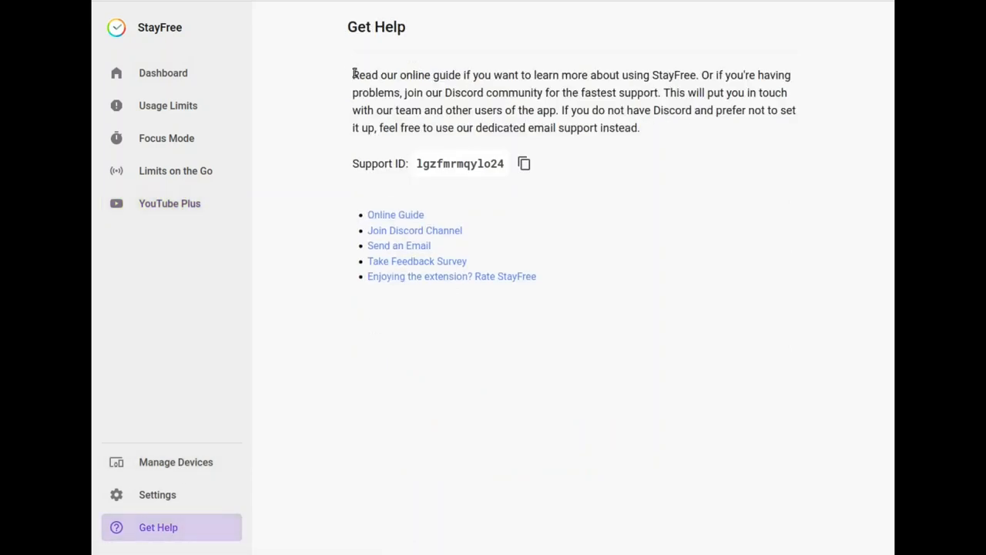
{"action": "mouse_move", "coordinate": [558, 205]}
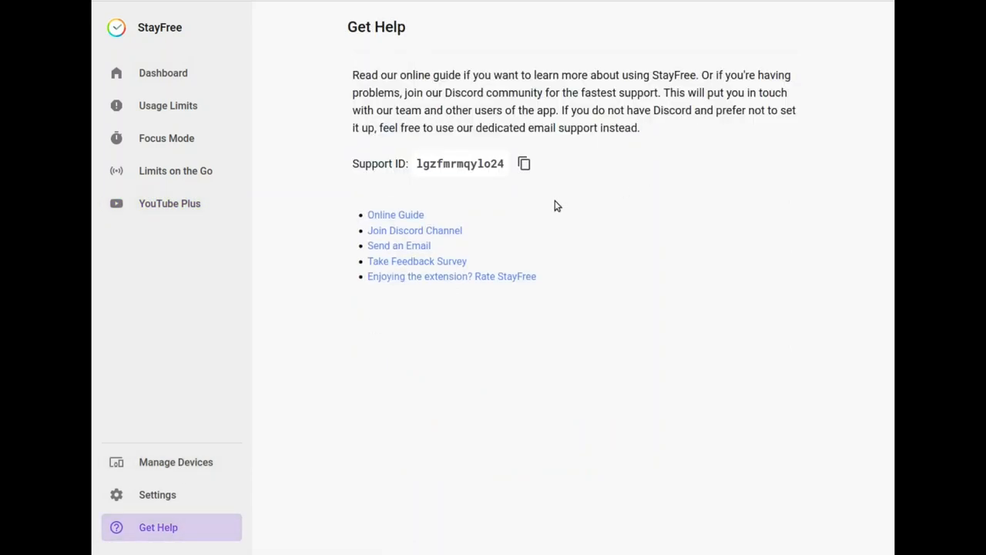
{"action": "left_click_drag", "start_coordinate": [395, 214], "coordinate": [537, 276]}
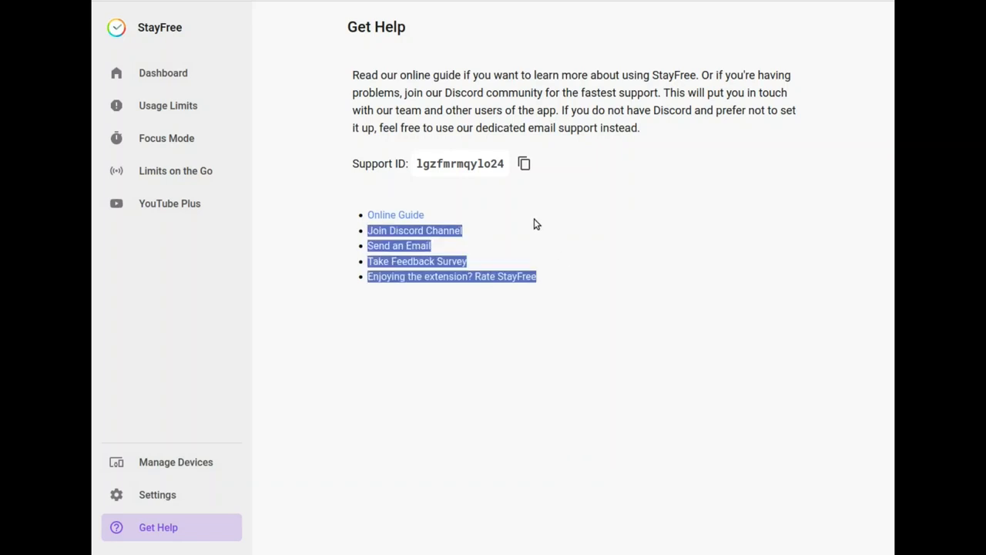
{"action": "mouse_move", "coordinate": [158, 494]}
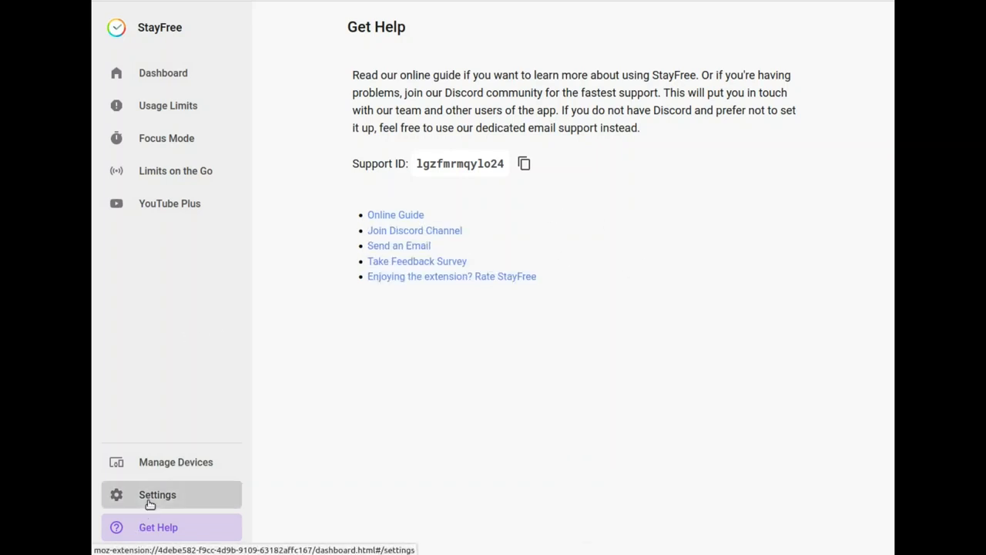
{"action": "left_click", "coordinate": [157, 494]}
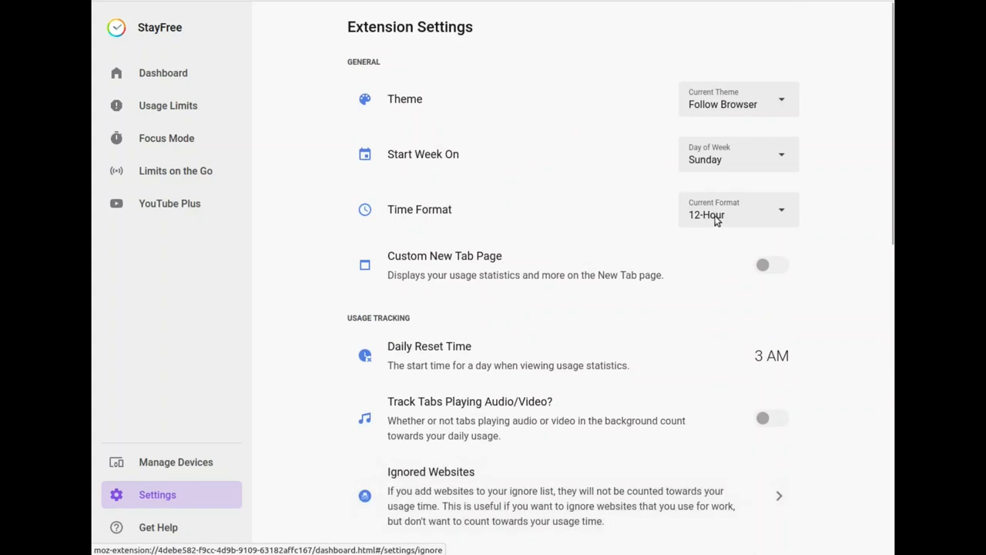
Check the week start day choices, scroll to security, and toggle PIN Protection to open Set a PIN
{"action": "left_click", "coordinate": [736, 154]}
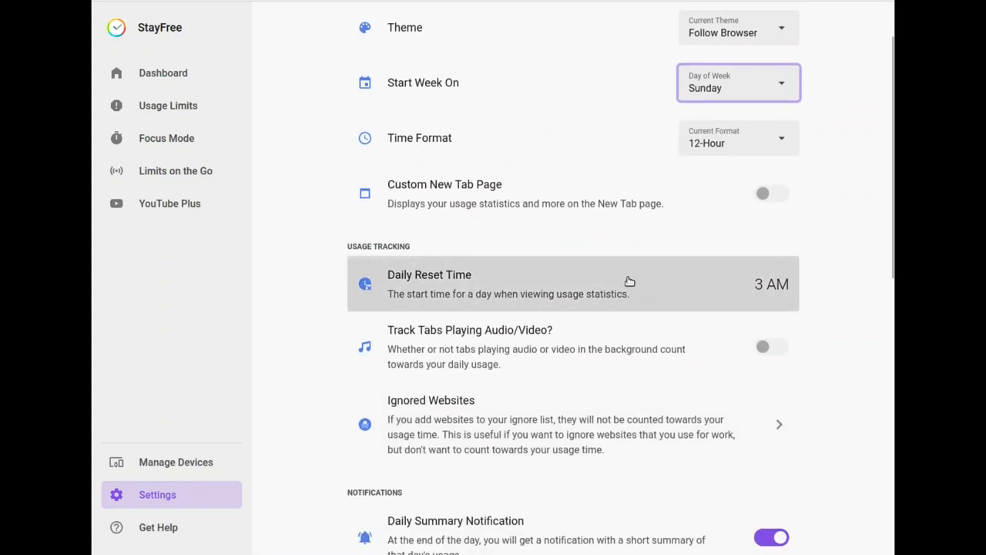
{"action": "mouse_move", "coordinate": [732, 201]}
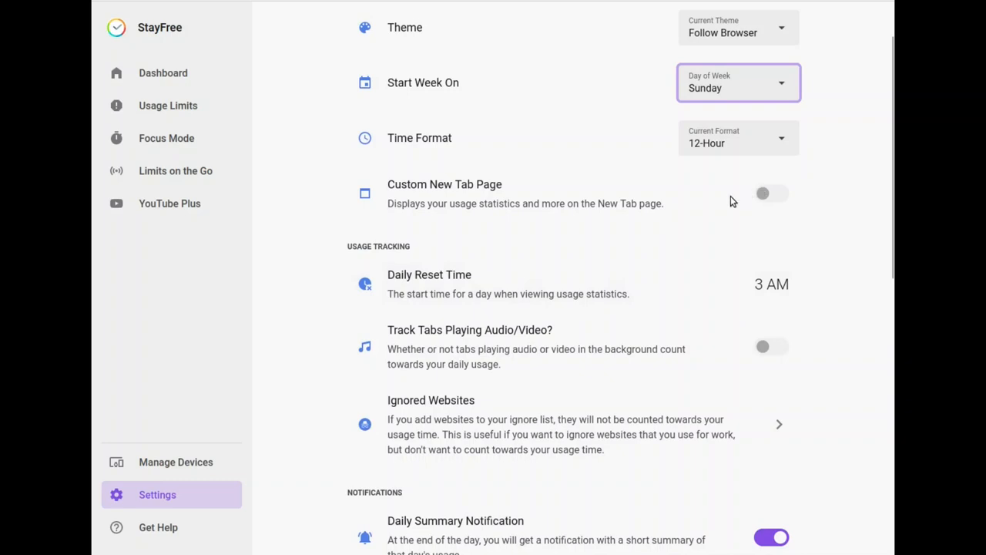
{"action": "scroll", "scroll_direction": "down", "scroll_amount": 3}
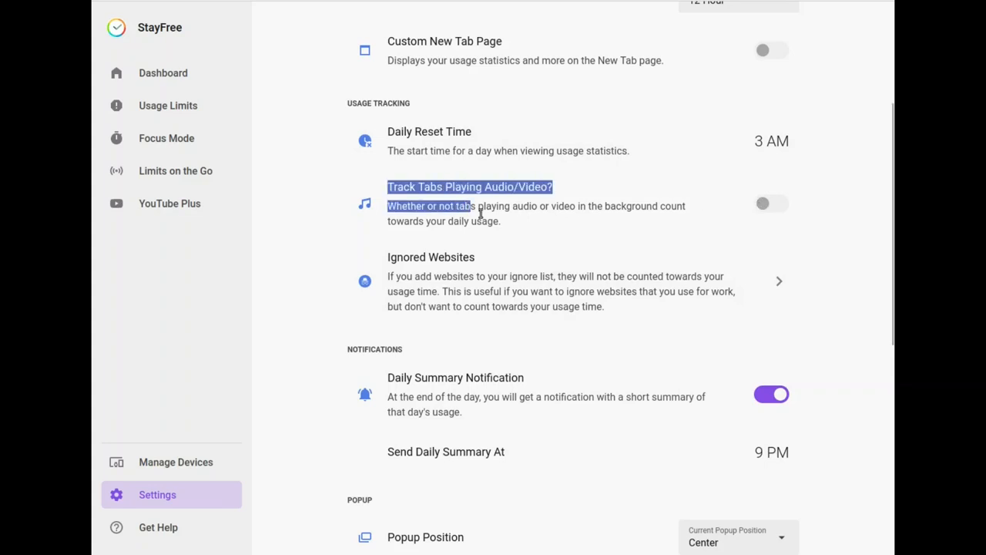
{"action": "scroll", "scroll_direction": "down", "scroll_amount": 3}
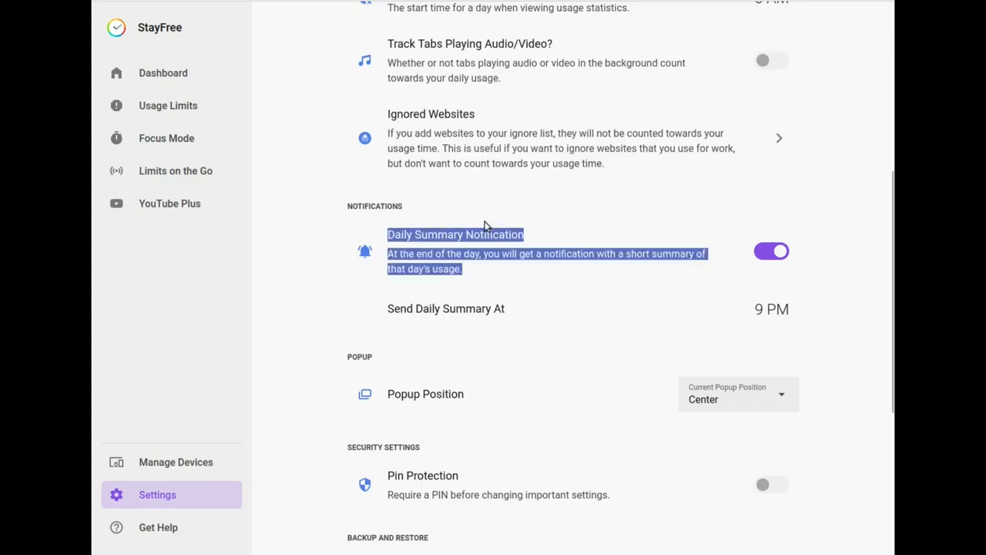
{"action": "scroll", "scroll_direction": "down", "scroll_amount": 3}
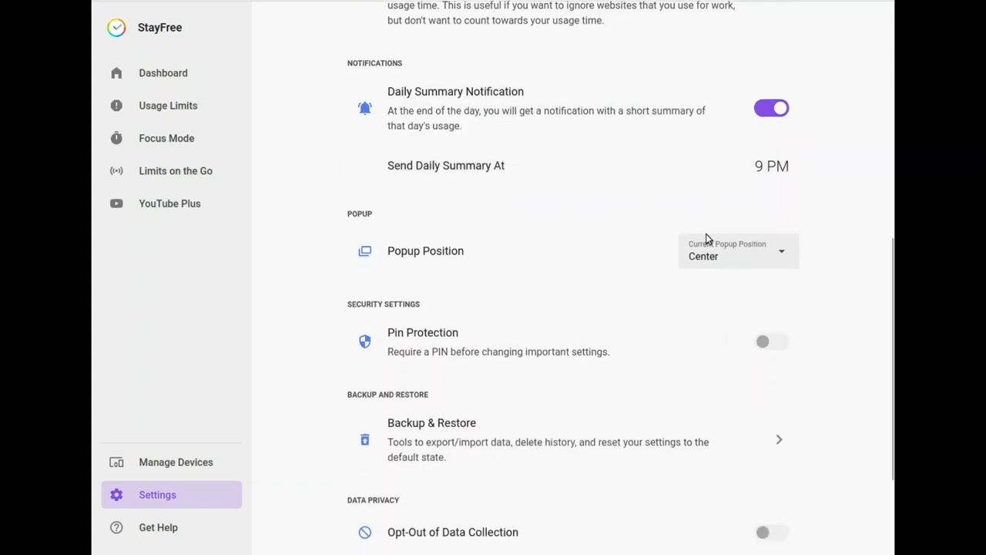
{"action": "left_click", "coordinate": [771, 341]}
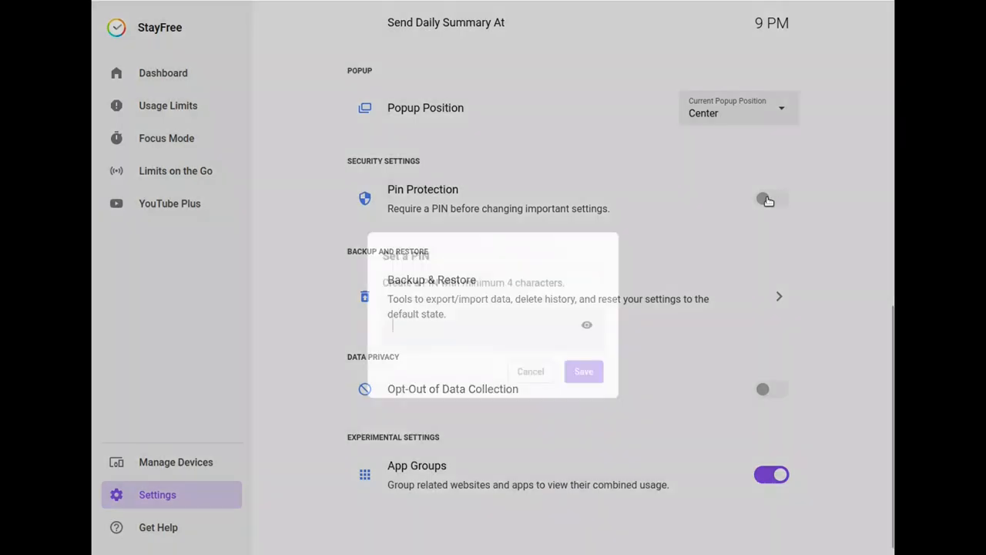
{"action": "left_click", "coordinate": [530, 371]}
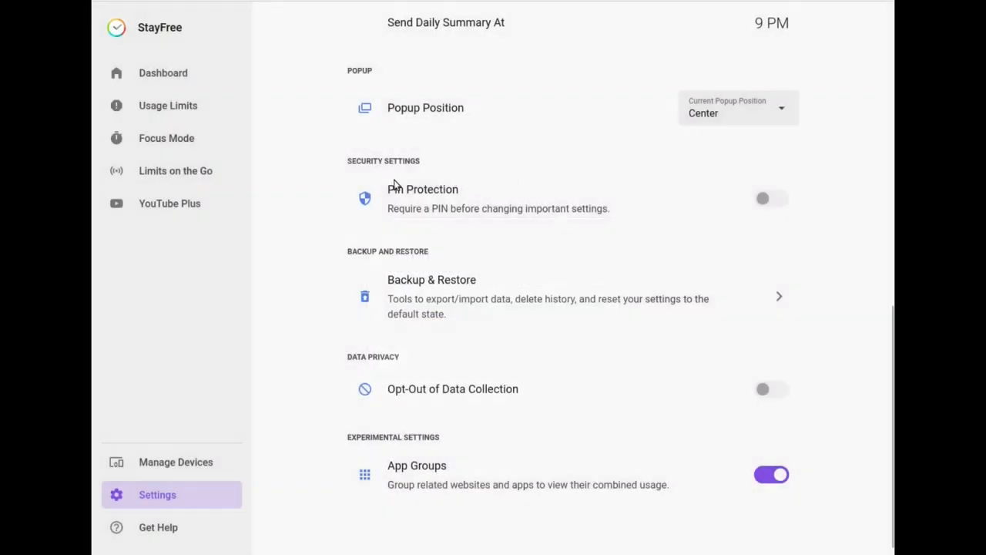
{"action": "mouse_move", "coordinate": [630, 222]}
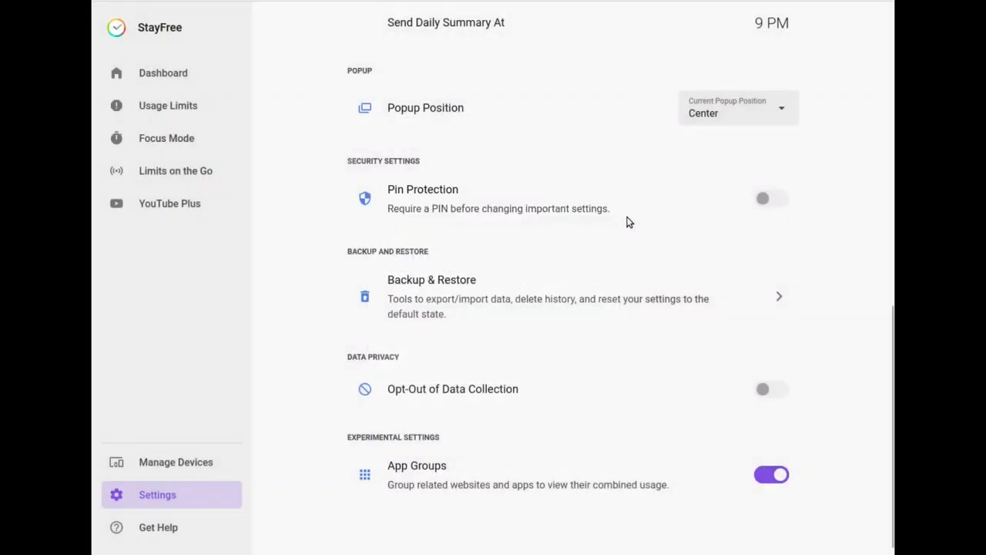
{"action": "mouse_move", "coordinate": [539, 258]}
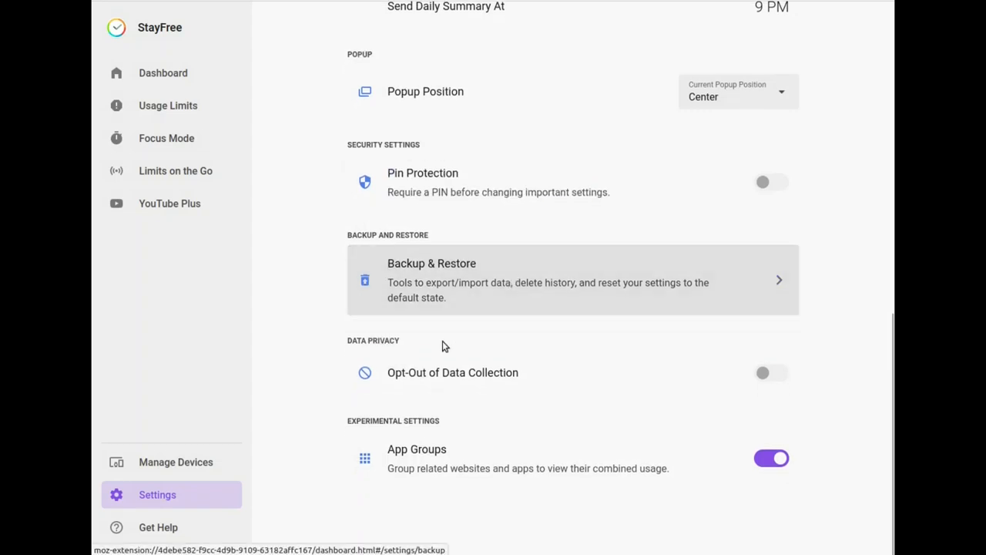
{"action": "mouse_move", "coordinate": [431, 362]}
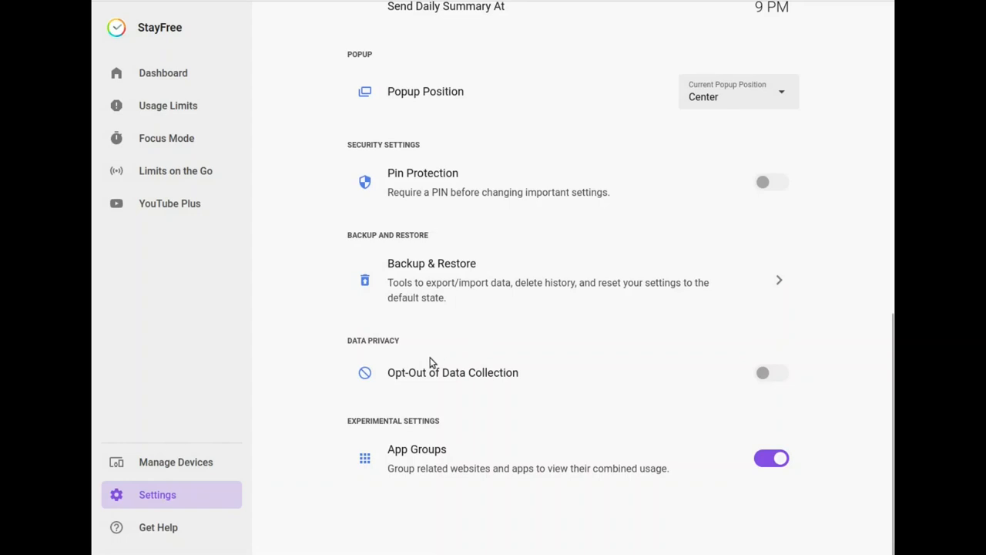
{"action": "double_click", "coordinate": [504, 372]}
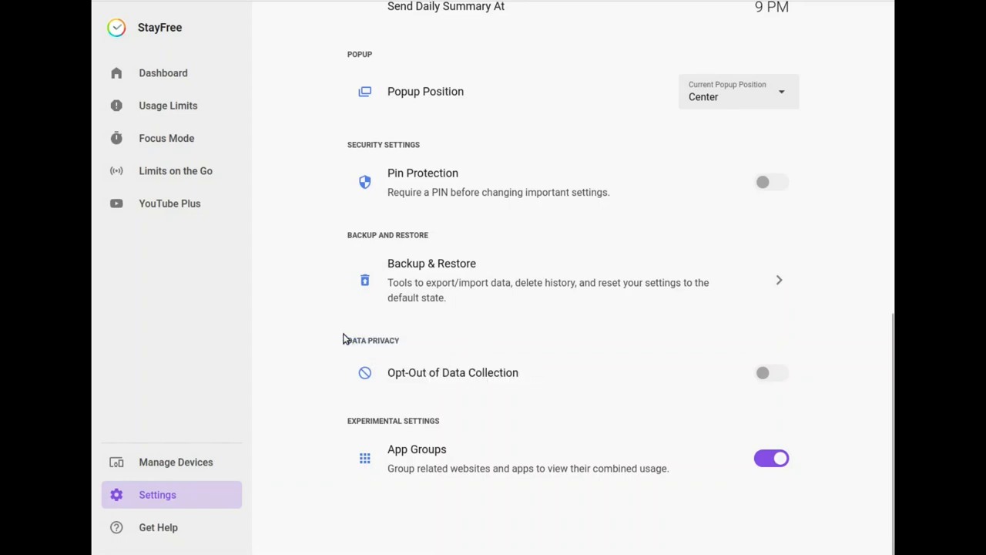
{"action": "mouse_move", "coordinate": [520, 373]}
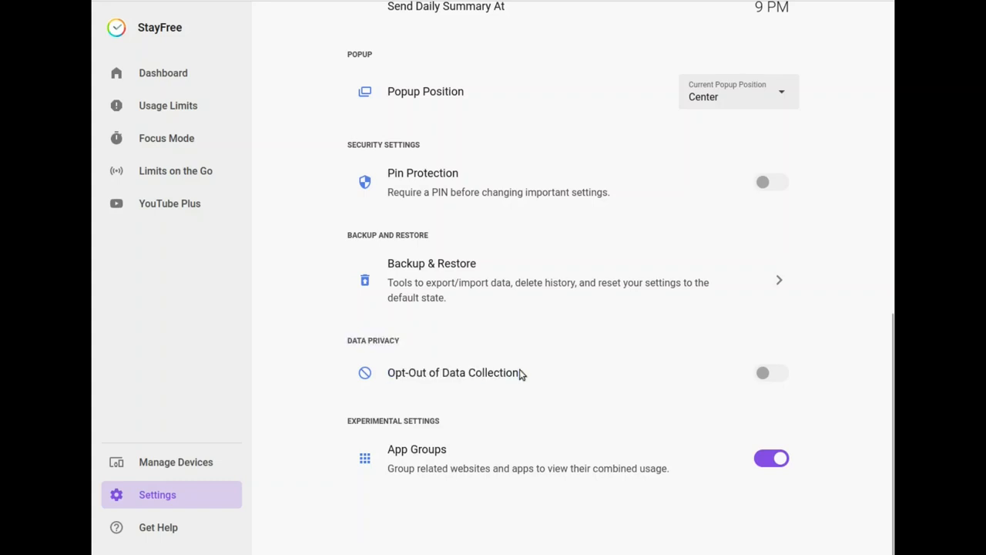
{"action": "double_click", "coordinate": [439, 372]}
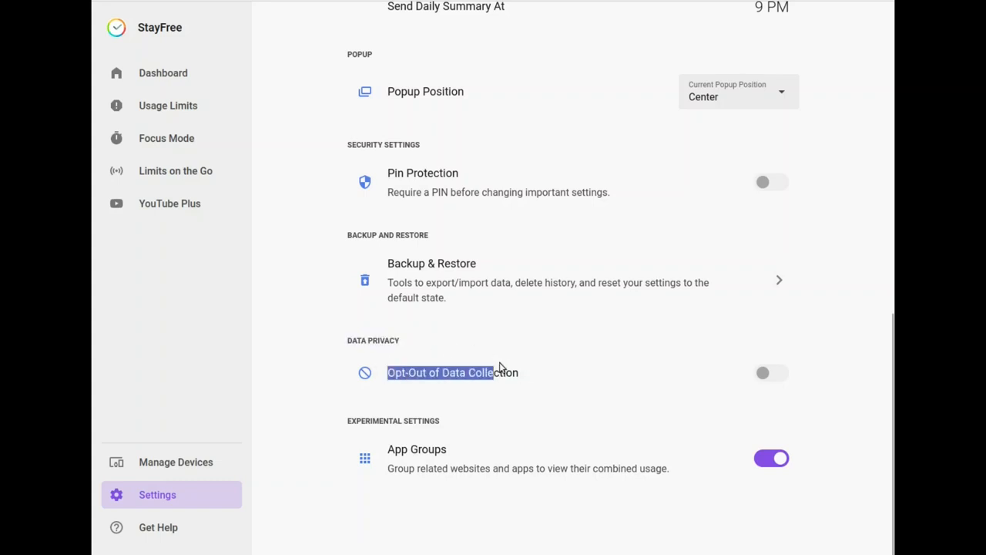
{"action": "mouse_move", "coordinate": [350, 458]}
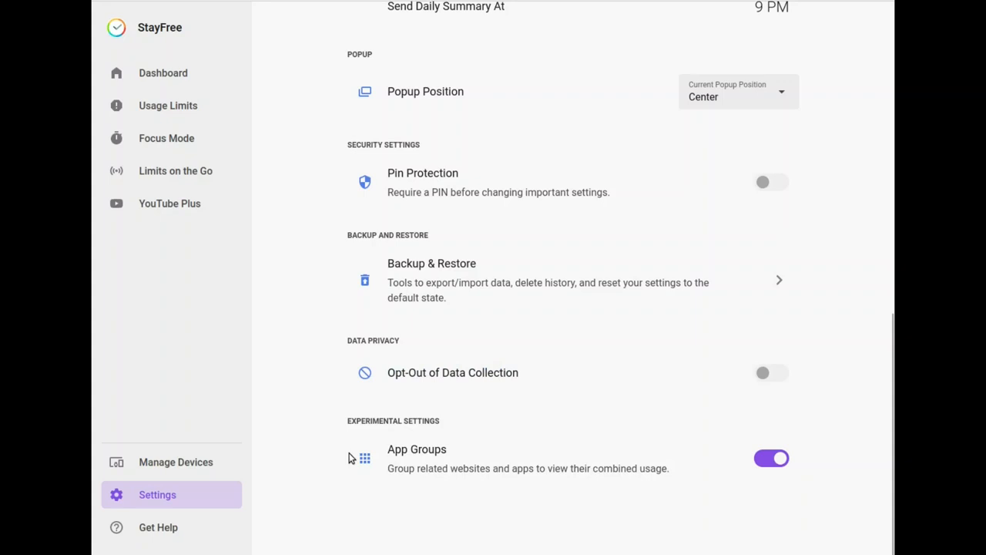
{"action": "mouse_move", "coordinate": [507, 272]}
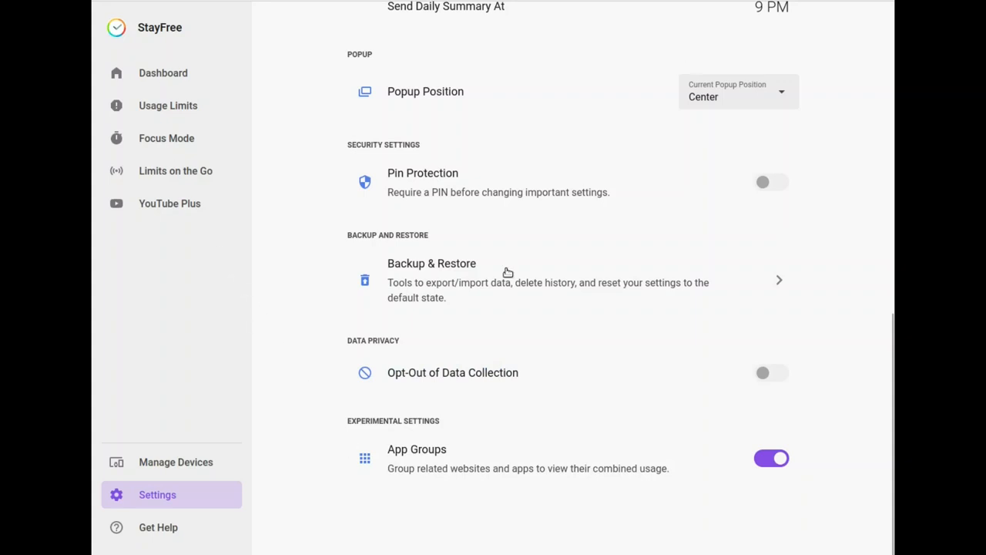
{"action": "mouse_move", "coordinate": [386, 352]}
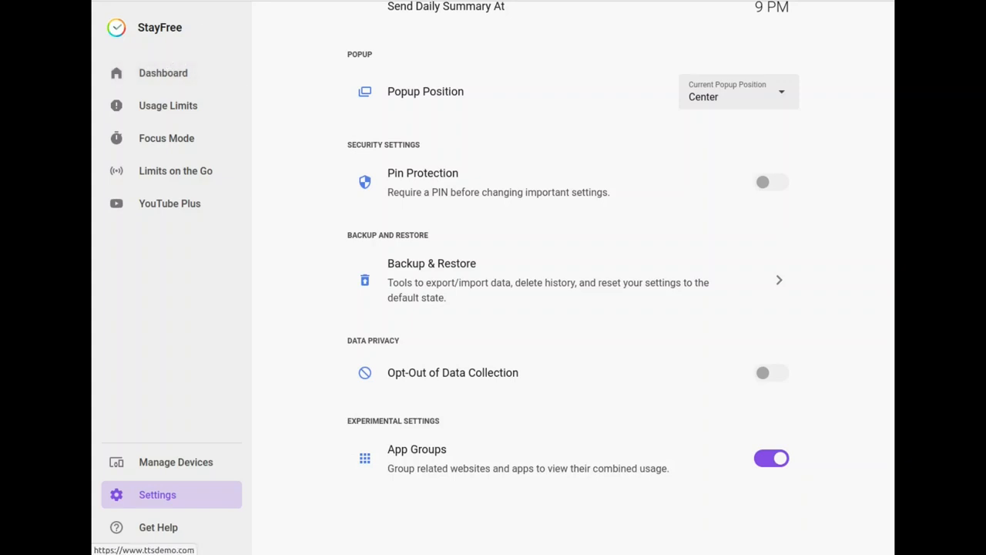
{"action": "mouse_move", "coordinate": [473, 452]}
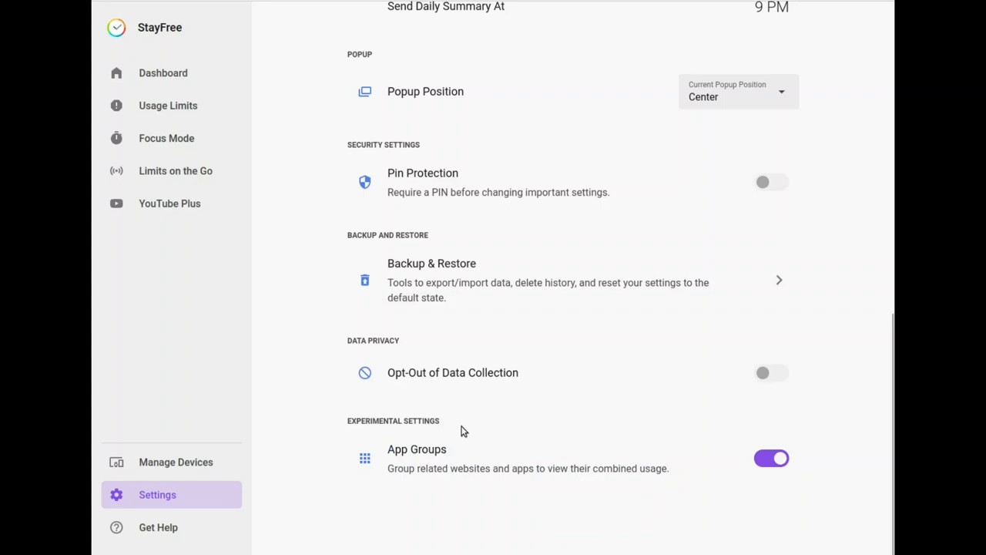
{"action": "mouse_move", "coordinate": [162, 73]}
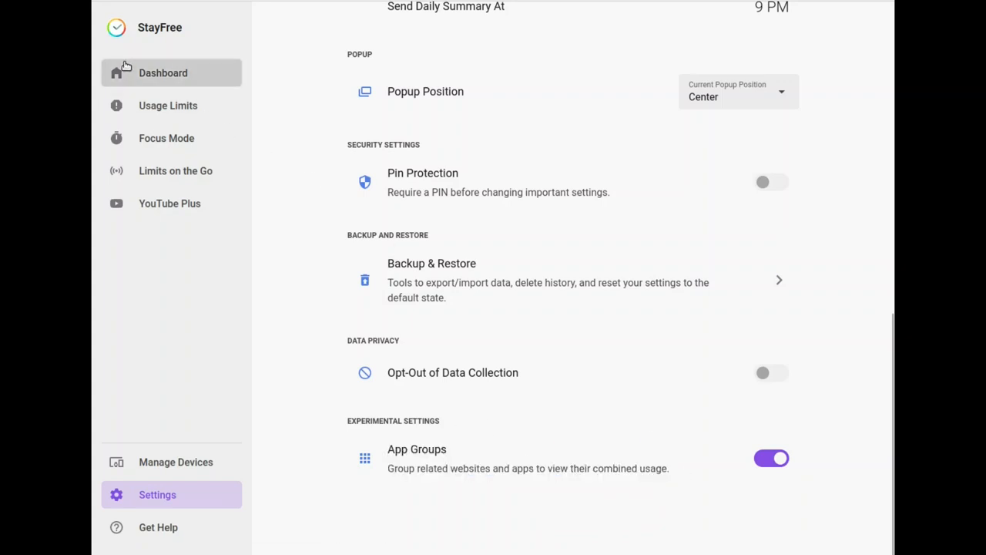
{"action": "scroll", "scroll_direction": "up", "scroll_amount": 3}
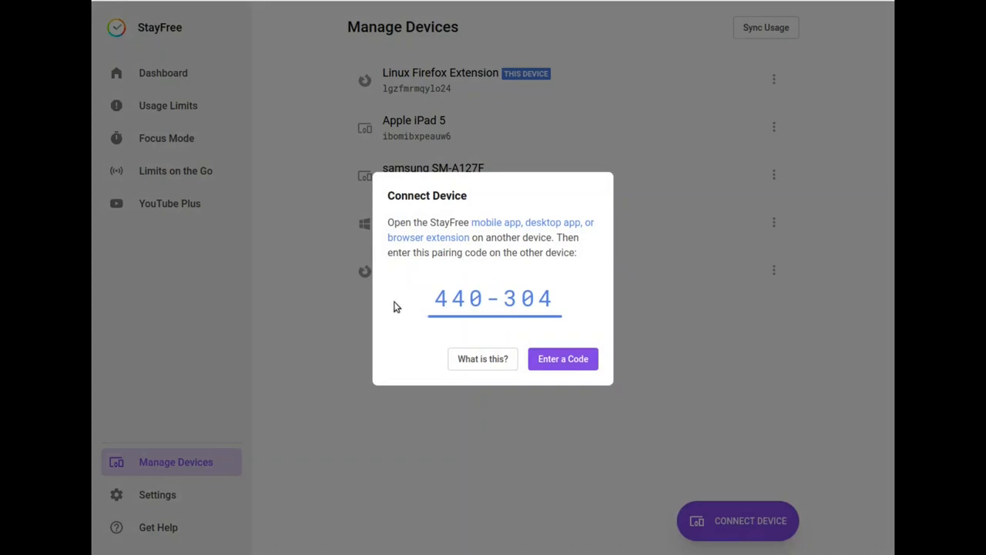
Dismiss the device pairing code and return to the Dashboard's per-device daily usage
{"action": "left_click", "coordinate": [563, 359]}
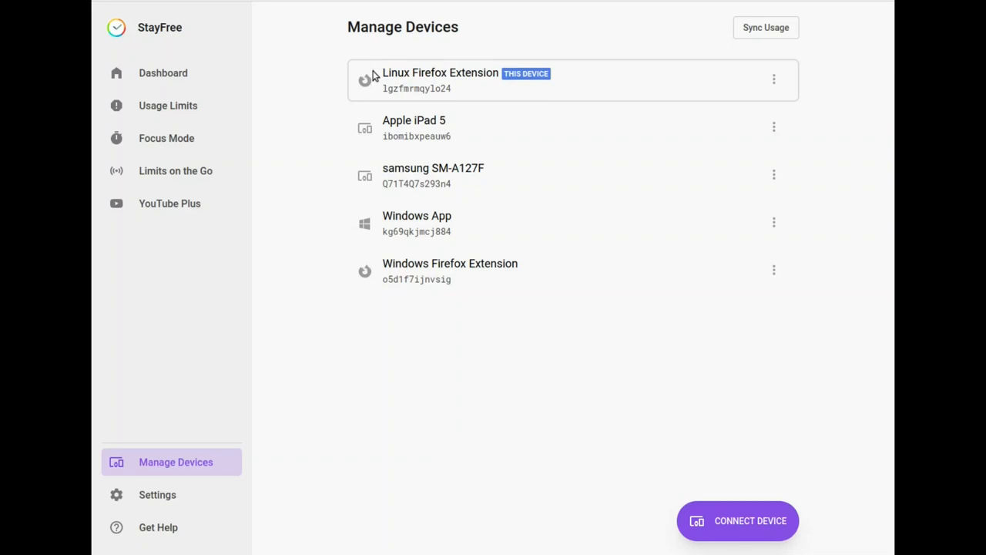
{"action": "mouse_move", "coordinate": [473, 104]}
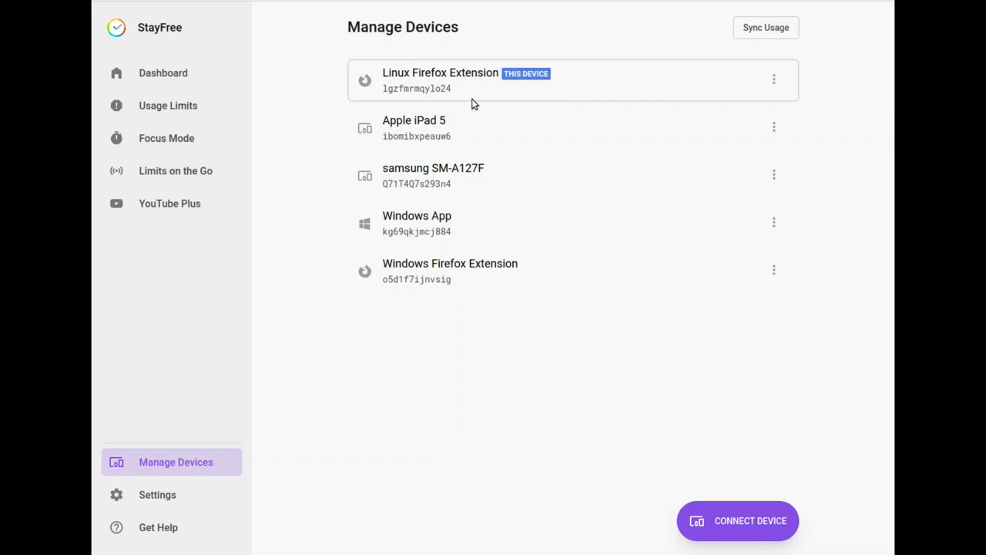
{"action": "mouse_move", "coordinate": [264, 82]}
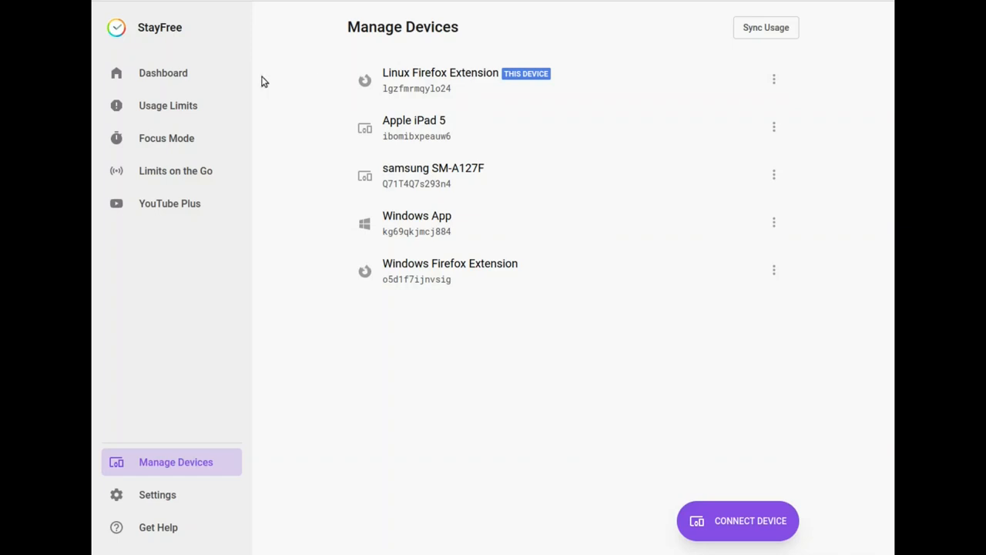
{"action": "left_click", "coordinate": [162, 72]}
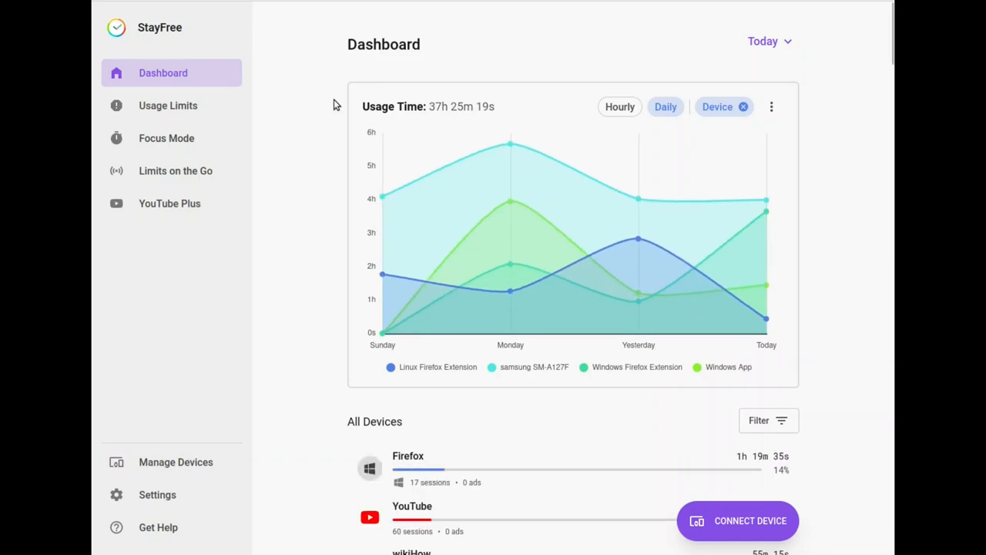
{"action": "left_click", "coordinate": [168, 106]}
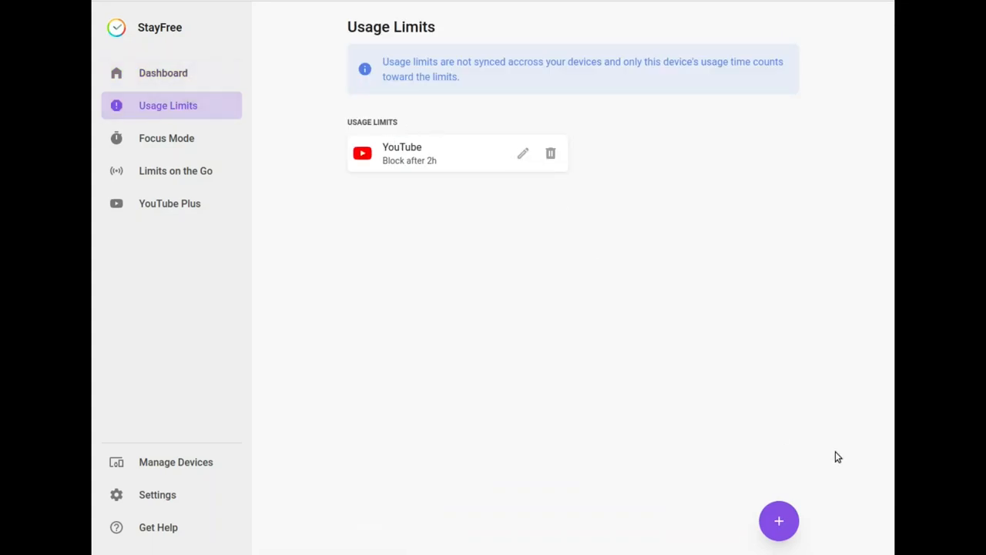
{"action": "mouse_move", "coordinate": [347, 128]}
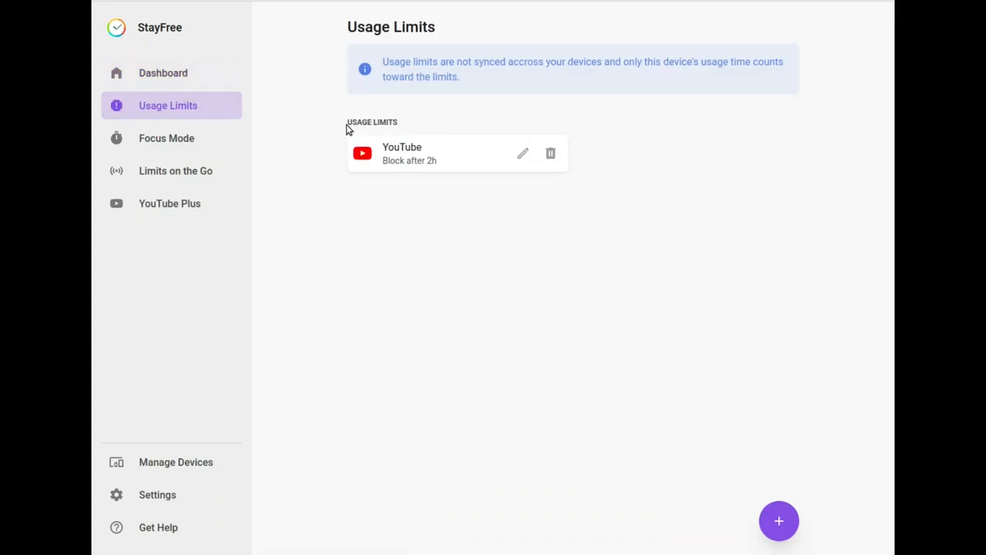
{"action": "mouse_move", "coordinate": [400, 127]}
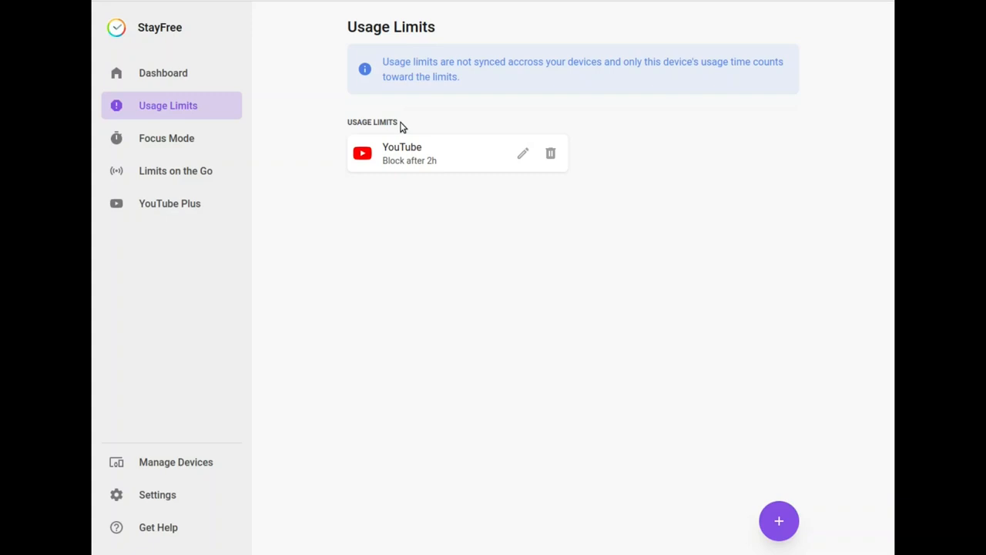
{"action": "mouse_move", "coordinate": [597, 403]}
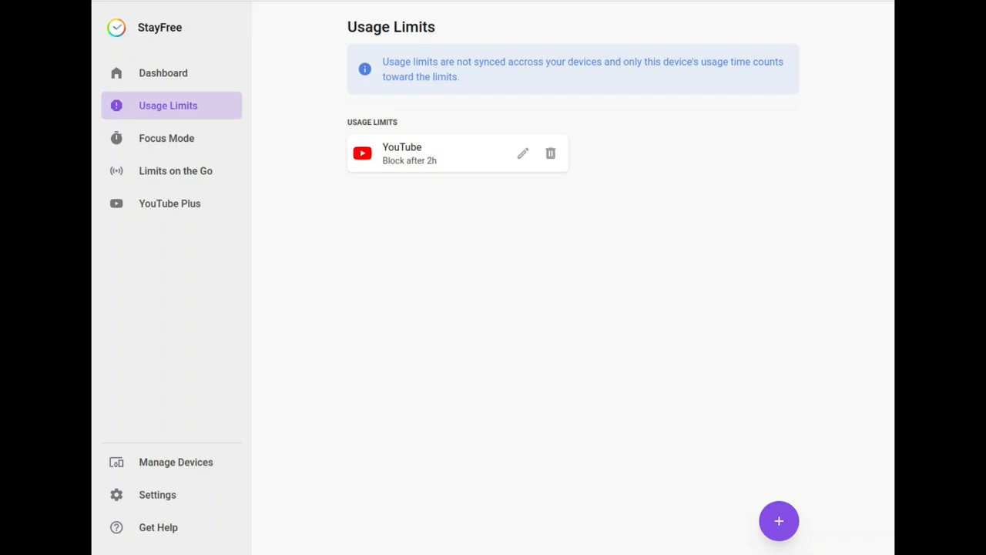
{"action": "left_click", "coordinate": [163, 72]}
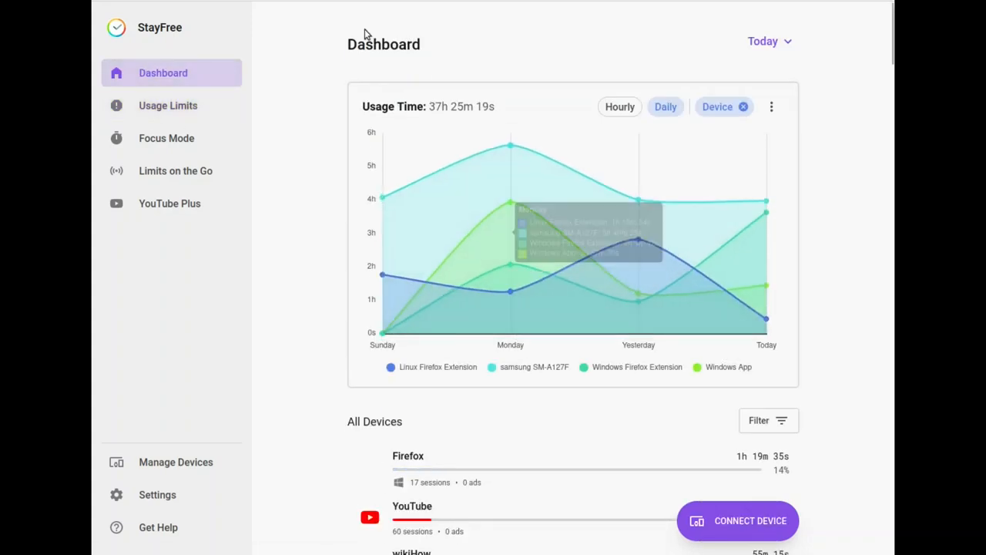
{"action": "mouse_move", "coordinate": [362, 34]}
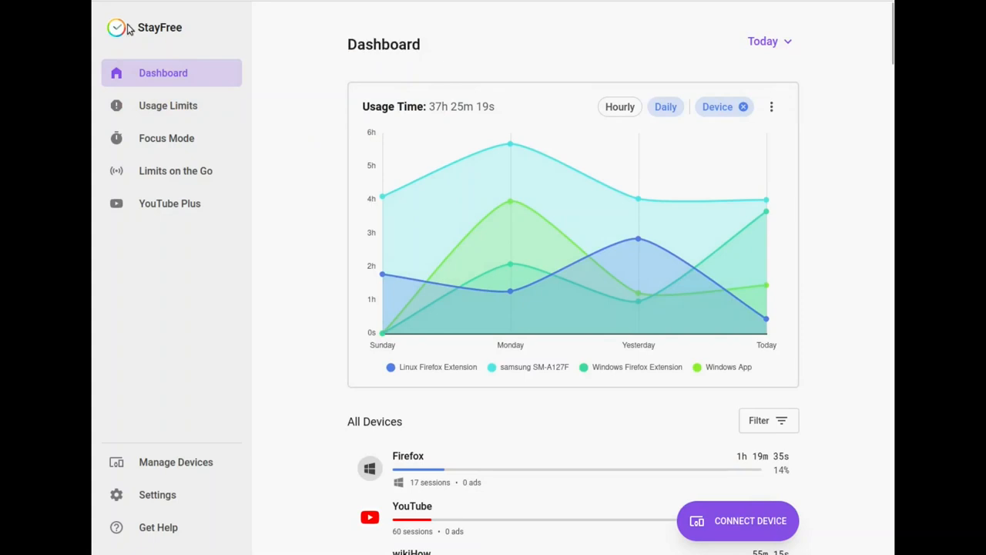
{"action": "mouse_move", "coordinate": [215, 24]}
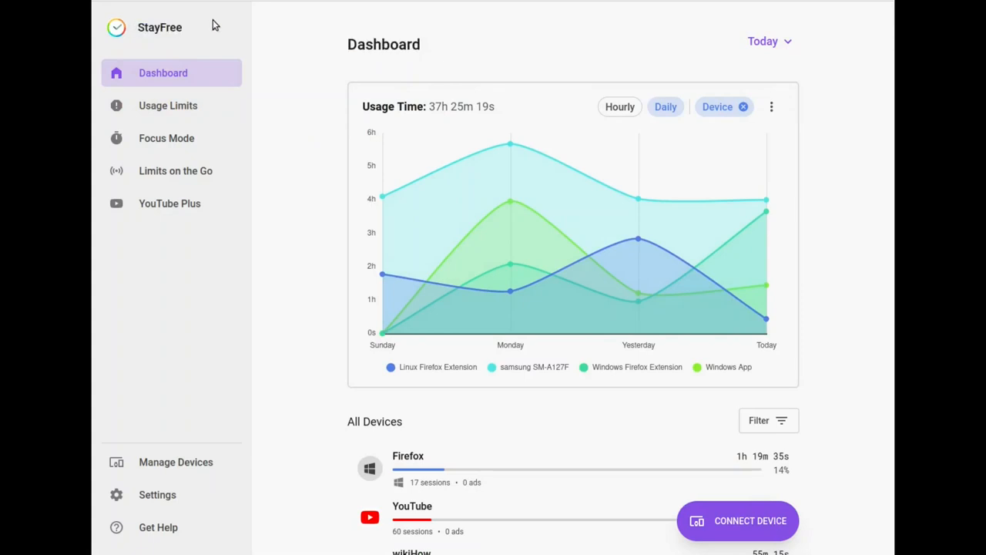
{"action": "mouse_move", "coordinate": [190, 21]}
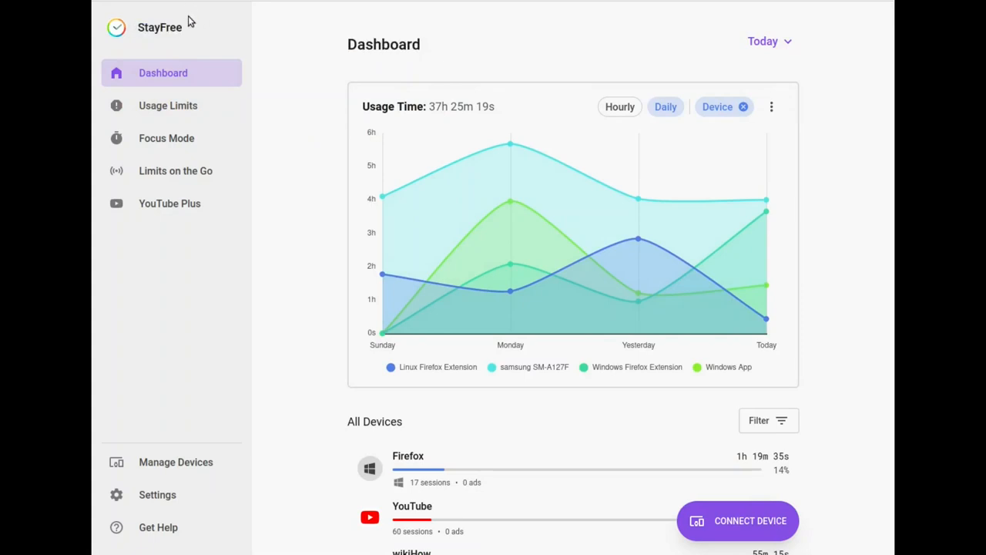
{"action": "mouse_move", "coordinate": [162, 61]}
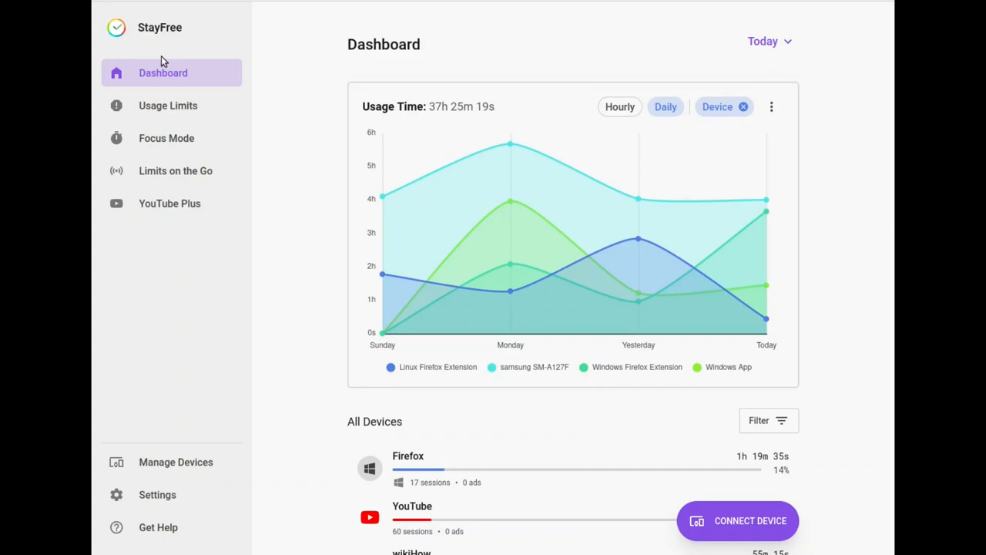
{"action": "mouse_move", "coordinate": [293, 70]}
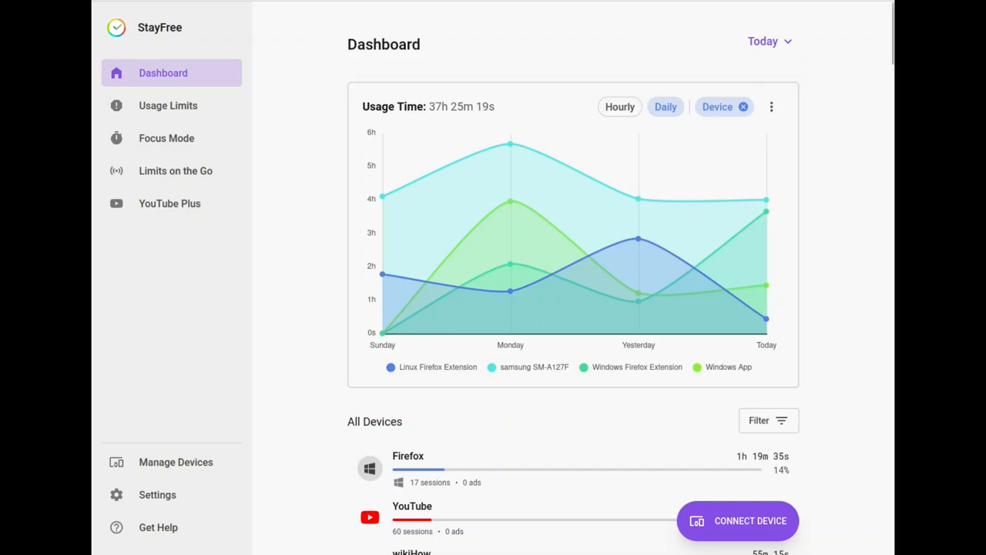
{"action": "mouse_move", "coordinate": [818, 7]}
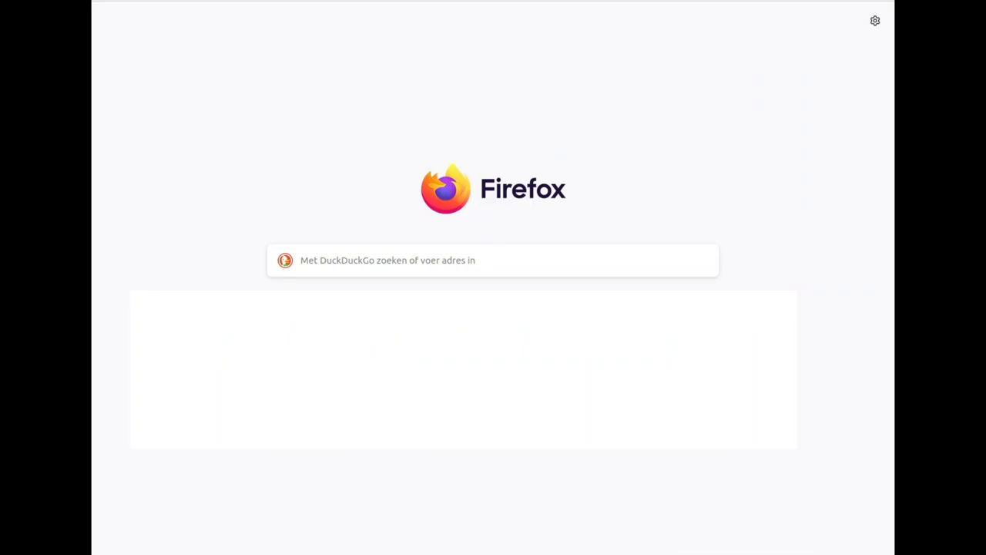
Enter the StayFree website address in a new Firefox tab to load its homepage
{"action": "type", "text": "sta"}
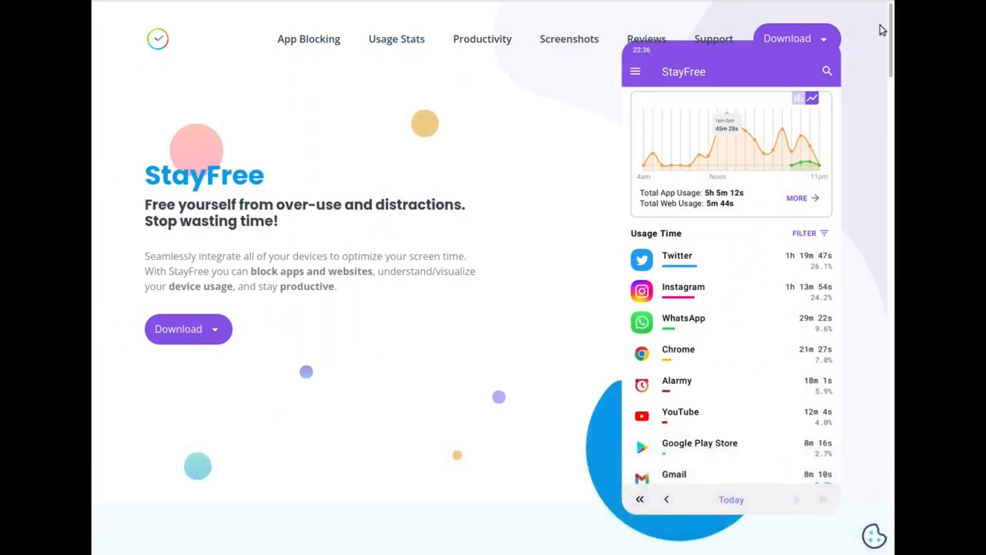
{"action": "mouse_move", "coordinate": [454, 60]}
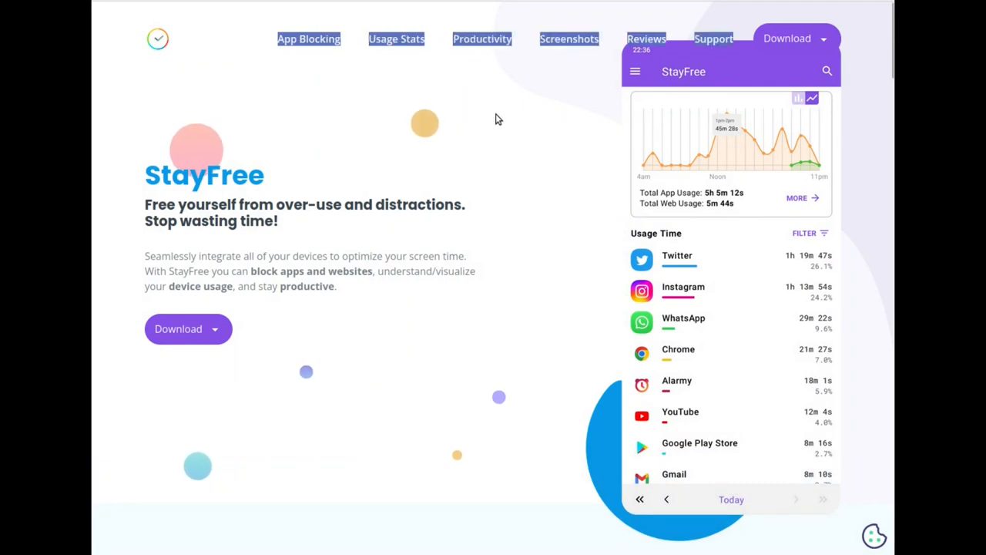
{"action": "mouse_move", "coordinate": [860, 51]}
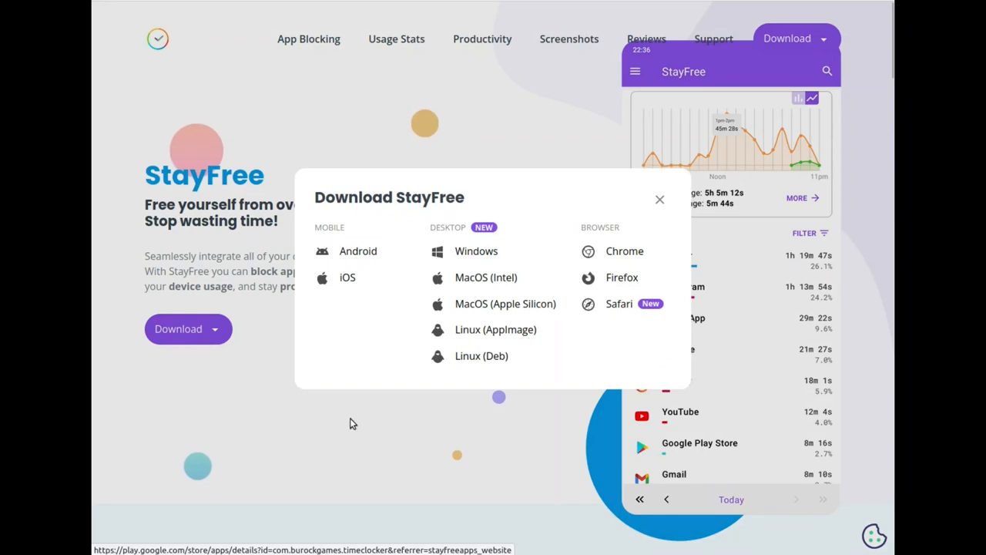
{"action": "mouse_move", "coordinate": [673, 183]}
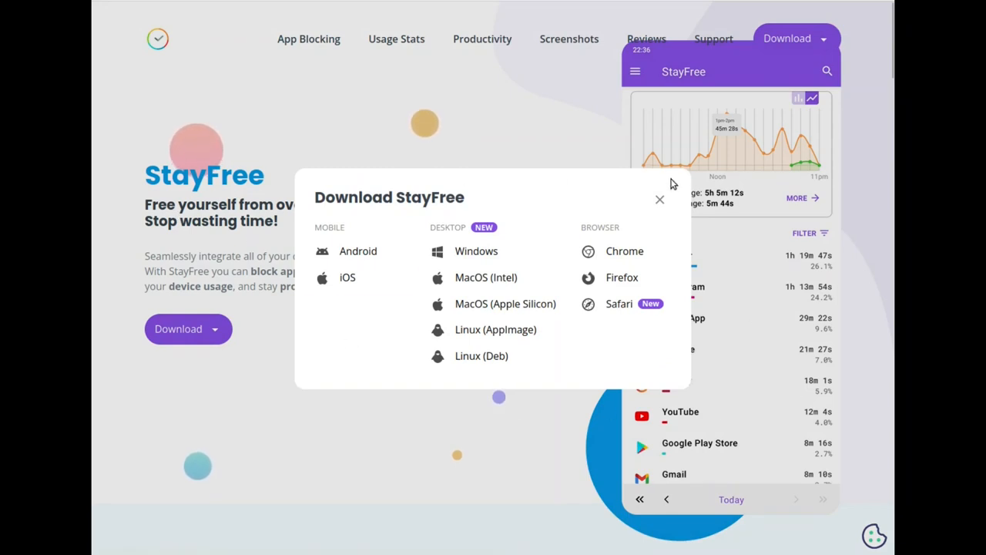